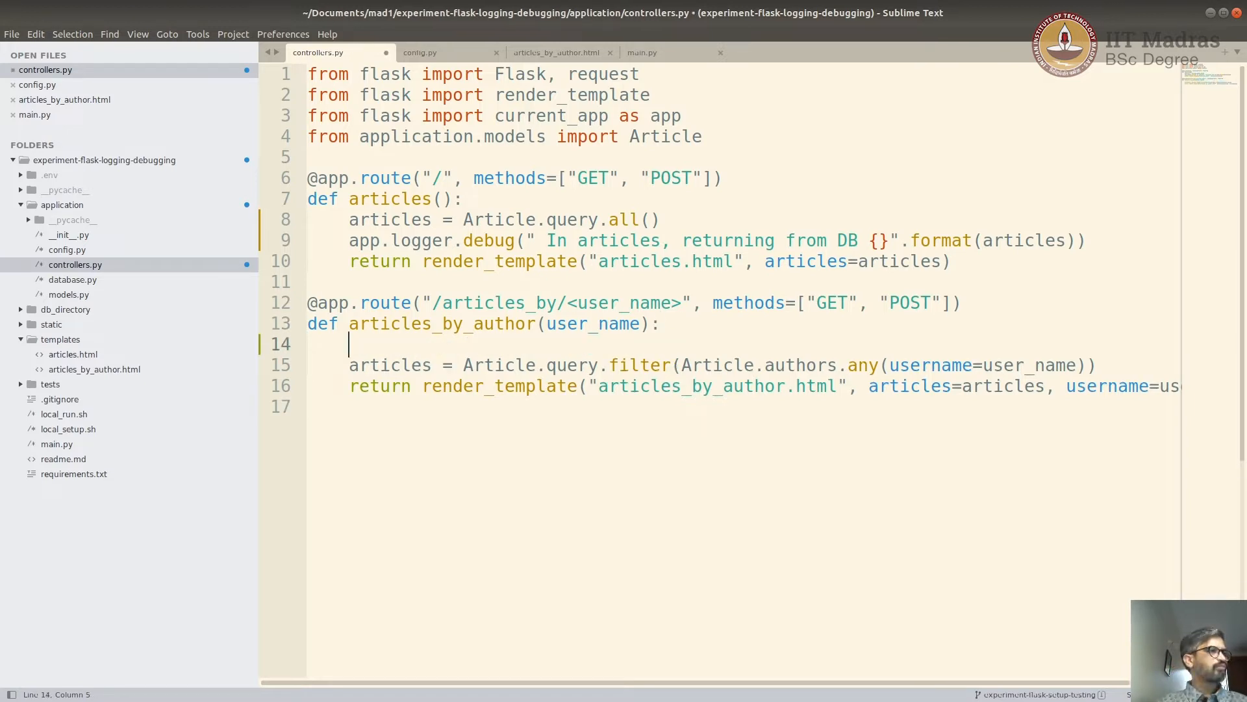
Add 'some_value = 0' and 'rating = 5/some_value' to articles_by_author and save controllers.py.
type("ratng")
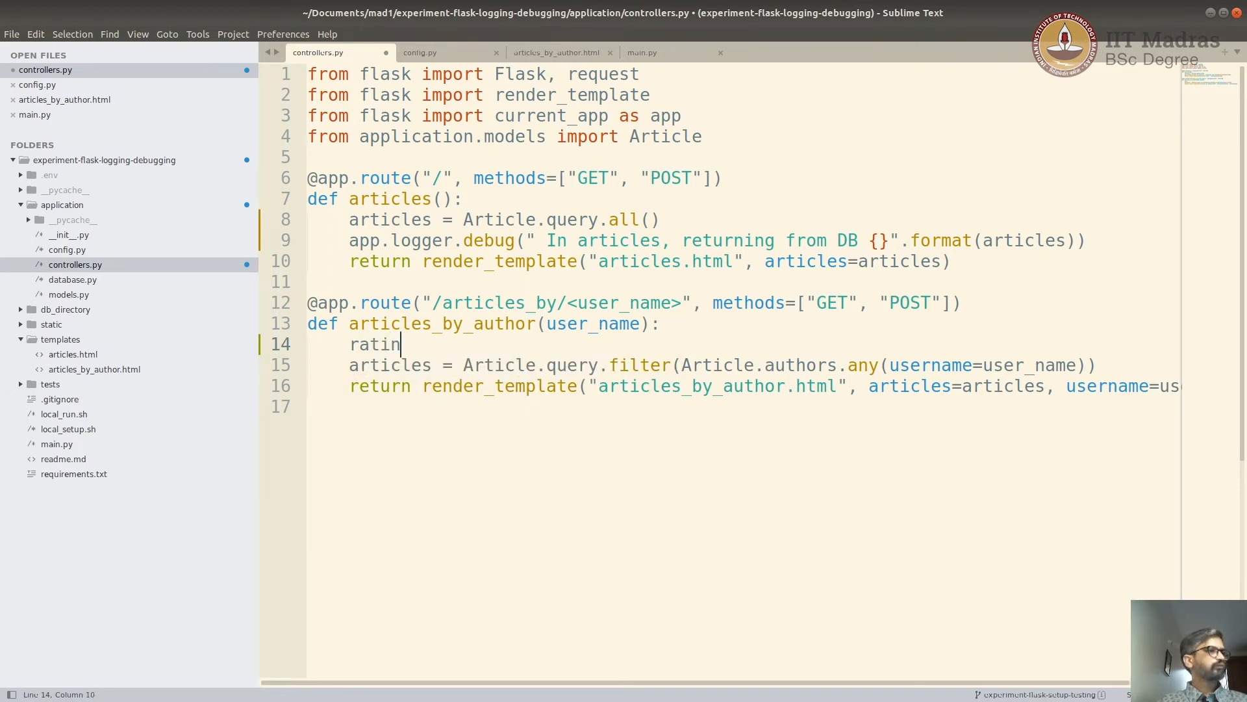
type("g =")
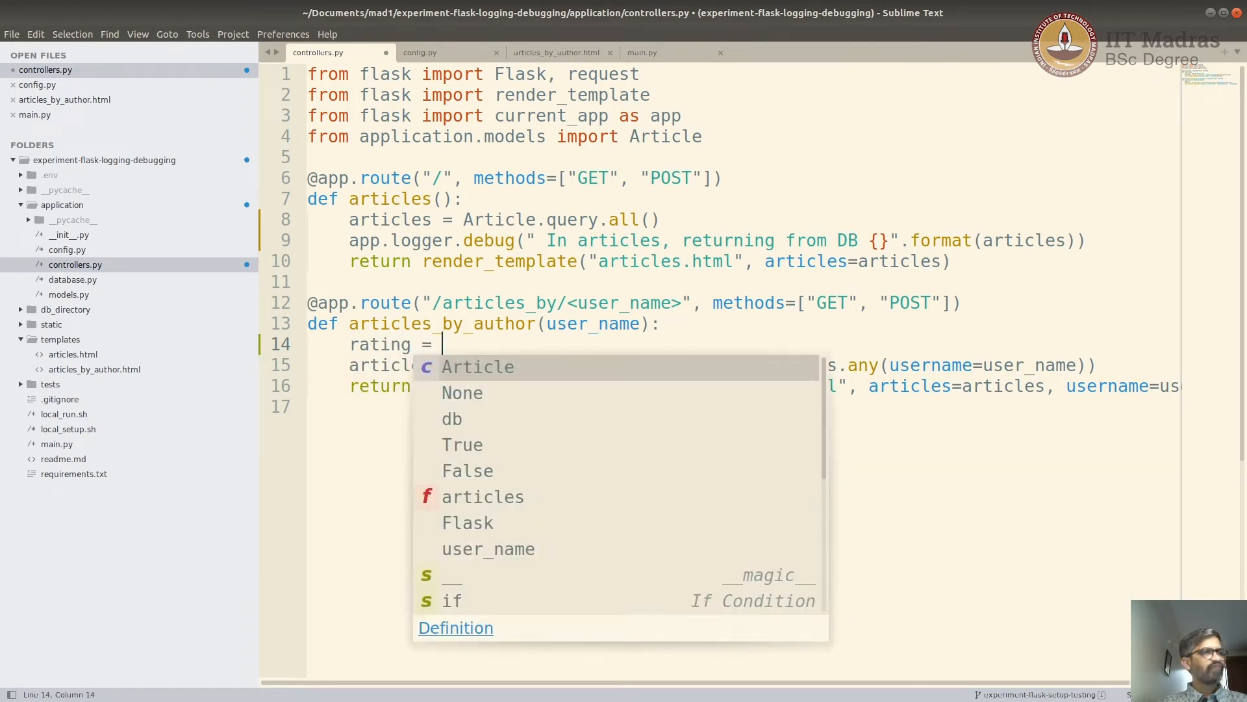
type("5")
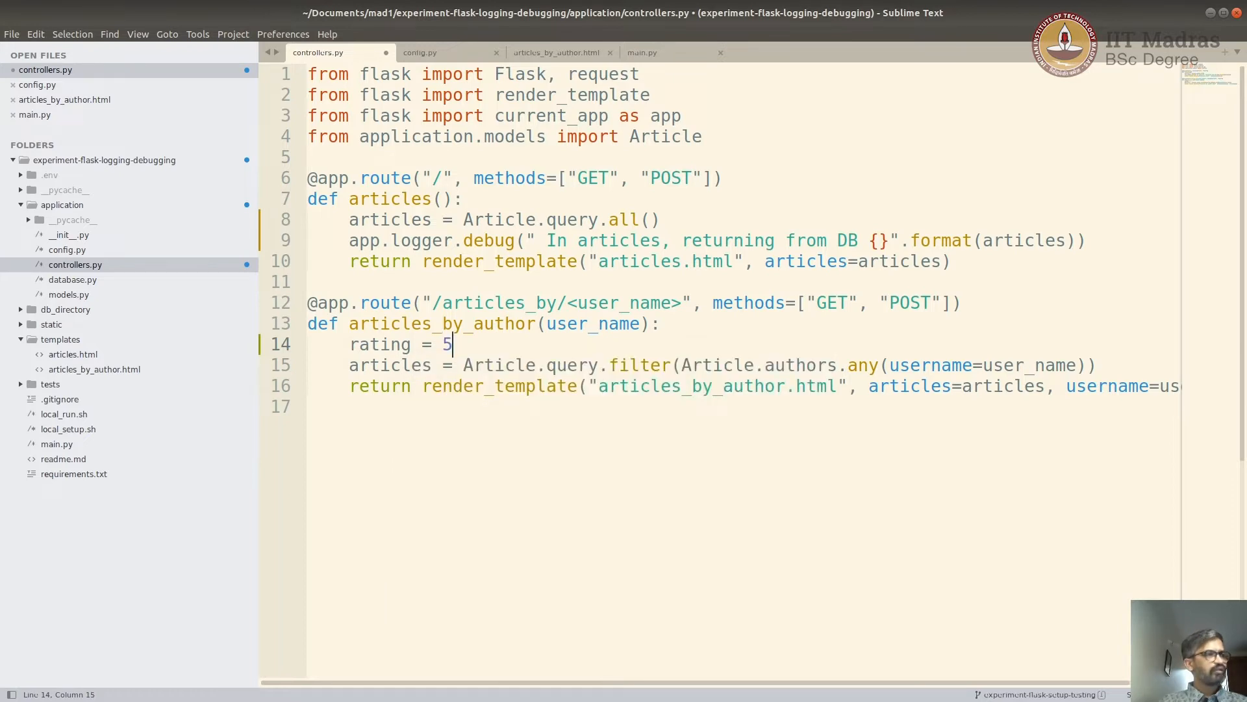
type("/some")
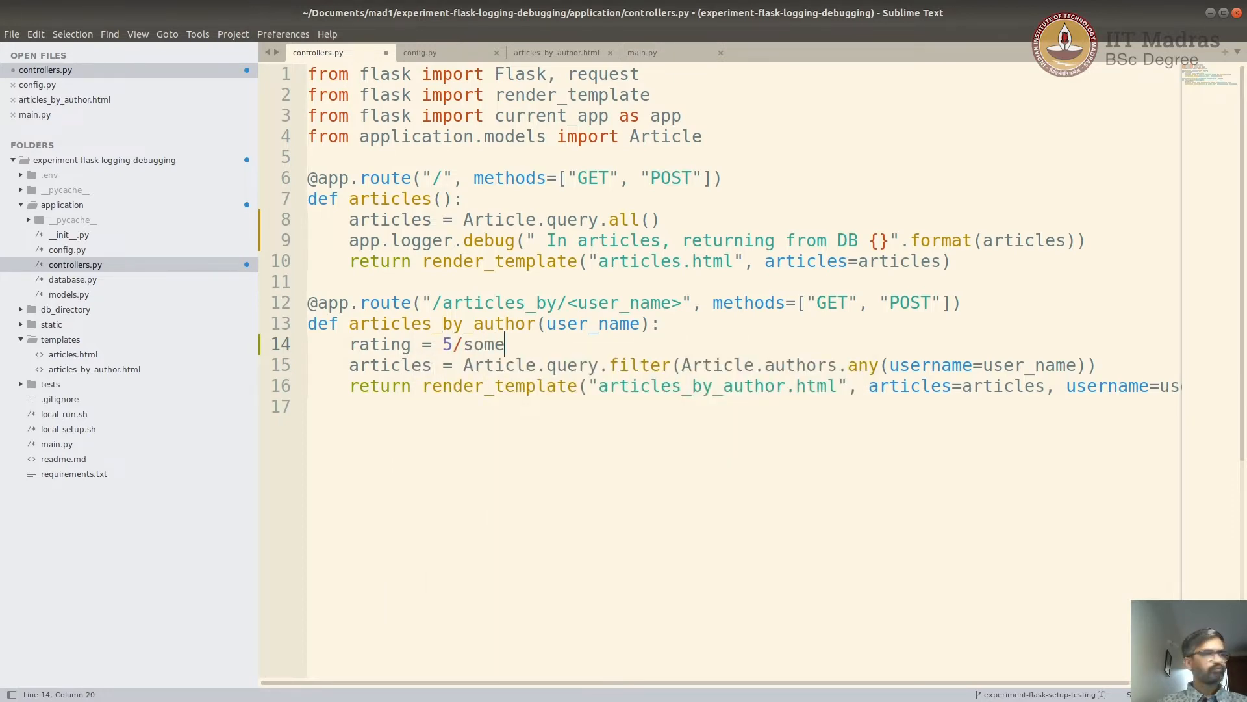
type("_")
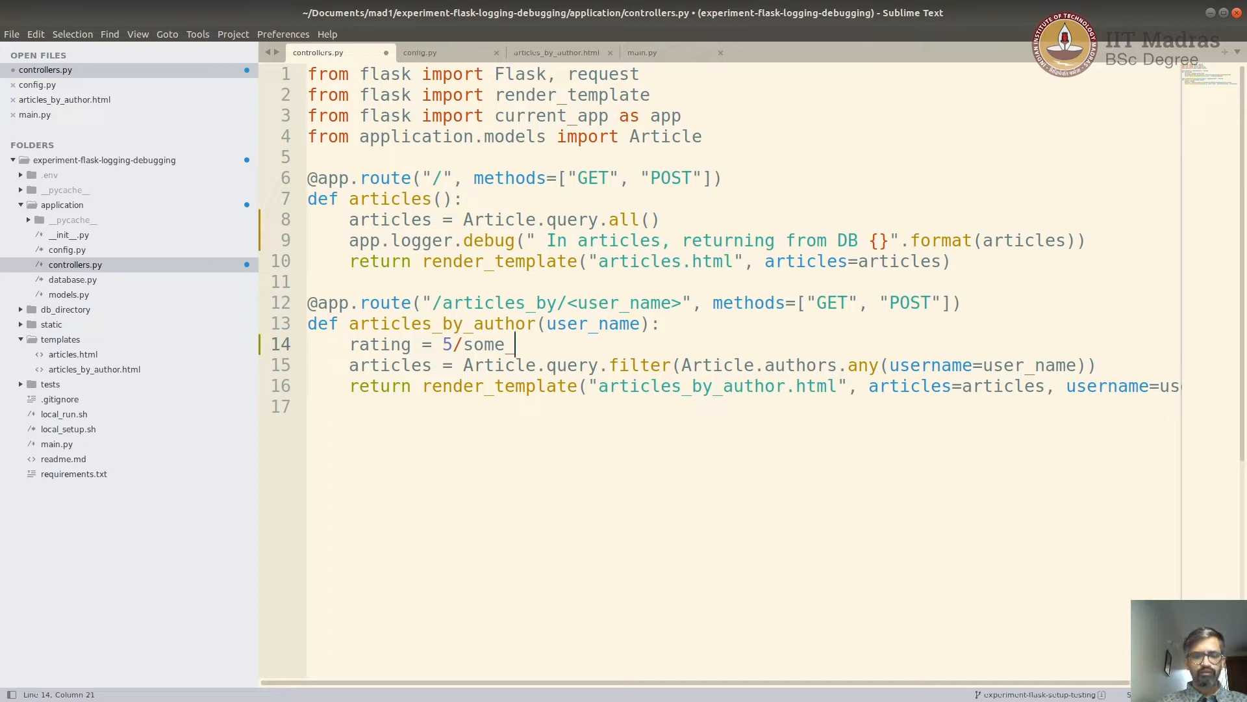
type("value")
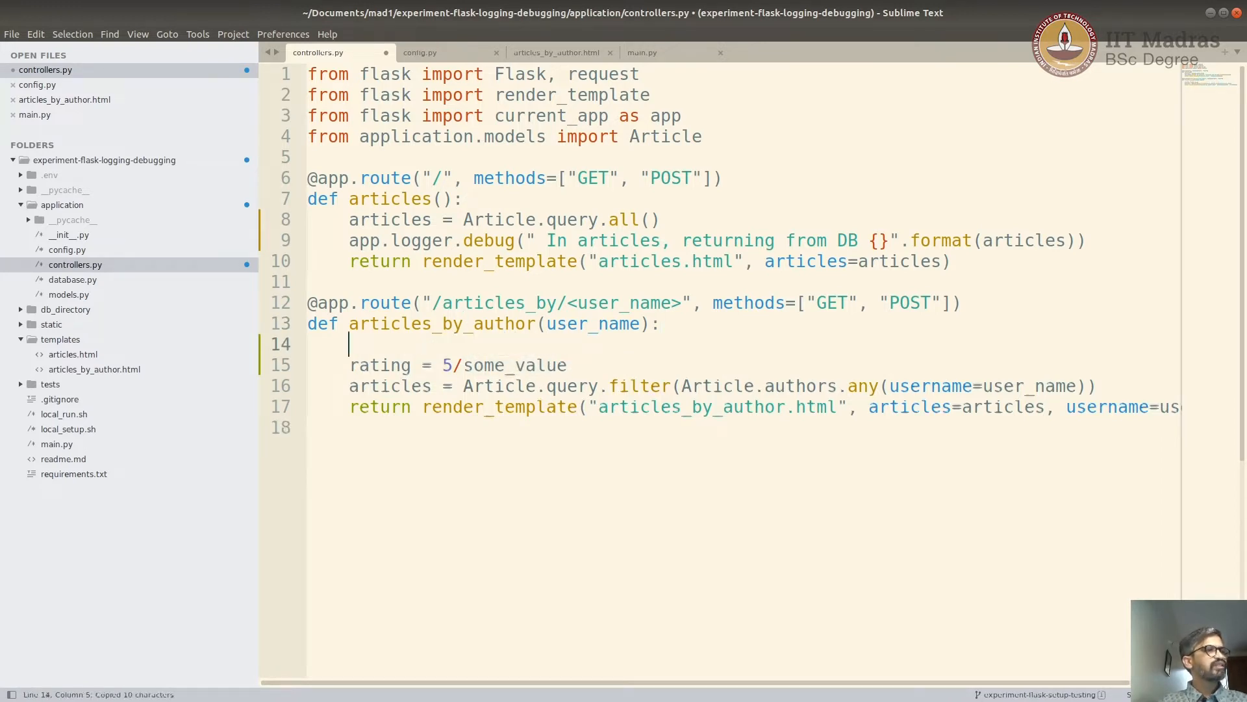
type("some_value = 0")
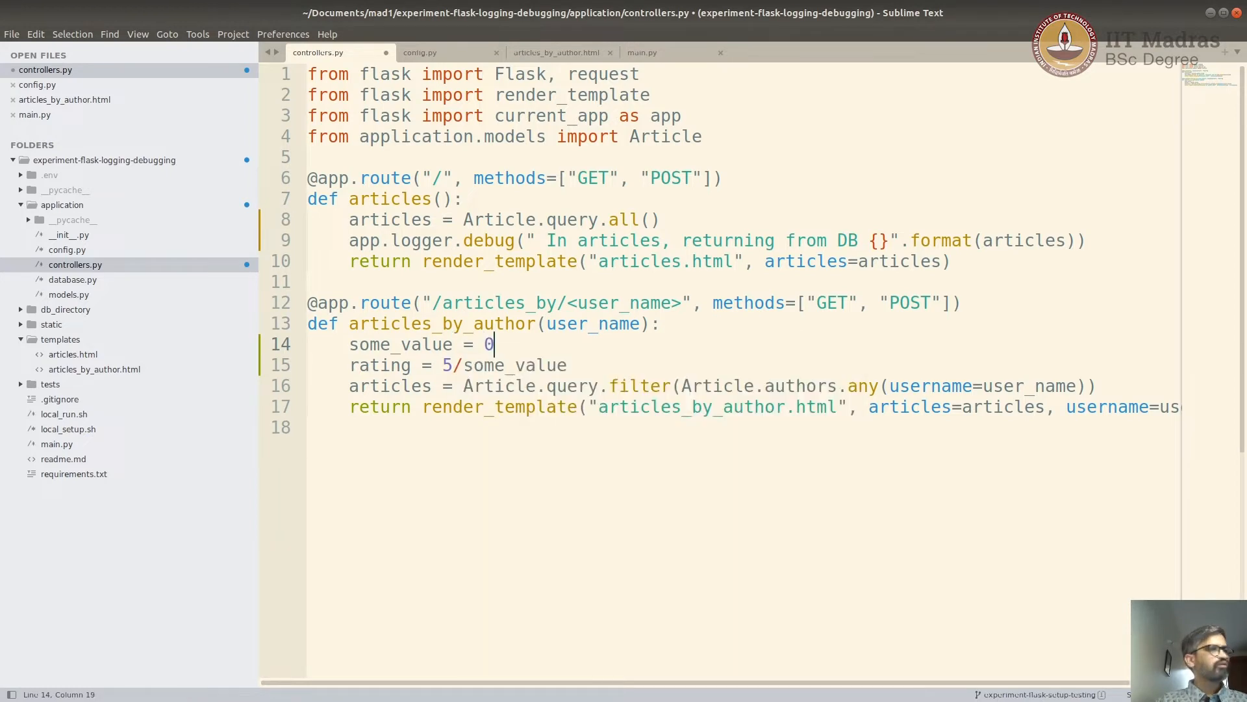
key("ctrl+s")
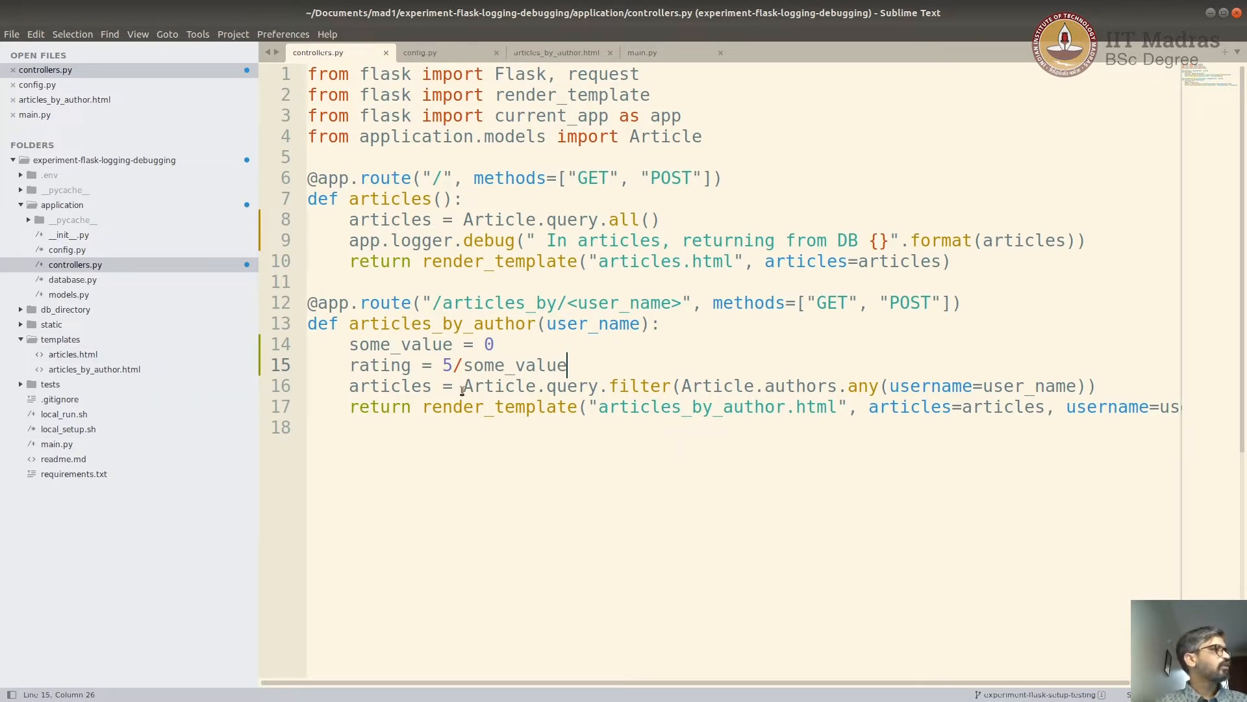
Try a ', debug=True' argument in main.py's app.run, undo it, and return to config.py.
left_click(419, 52)
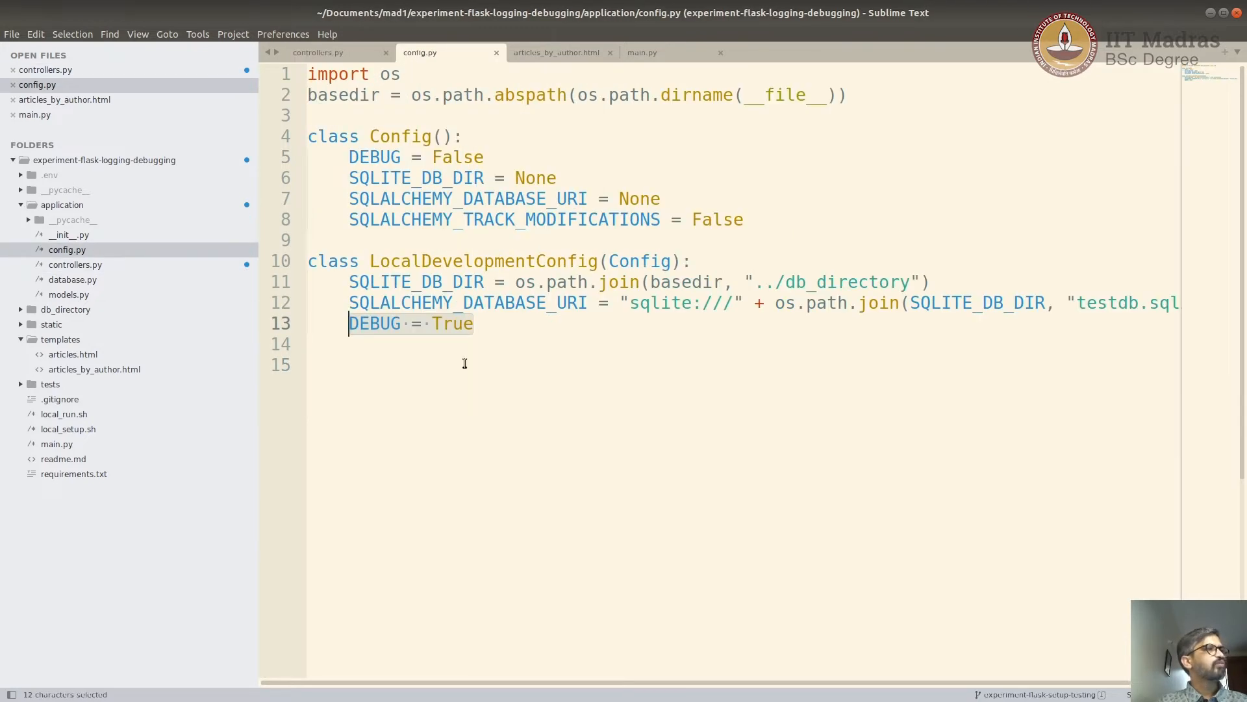
left_click(349, 323)
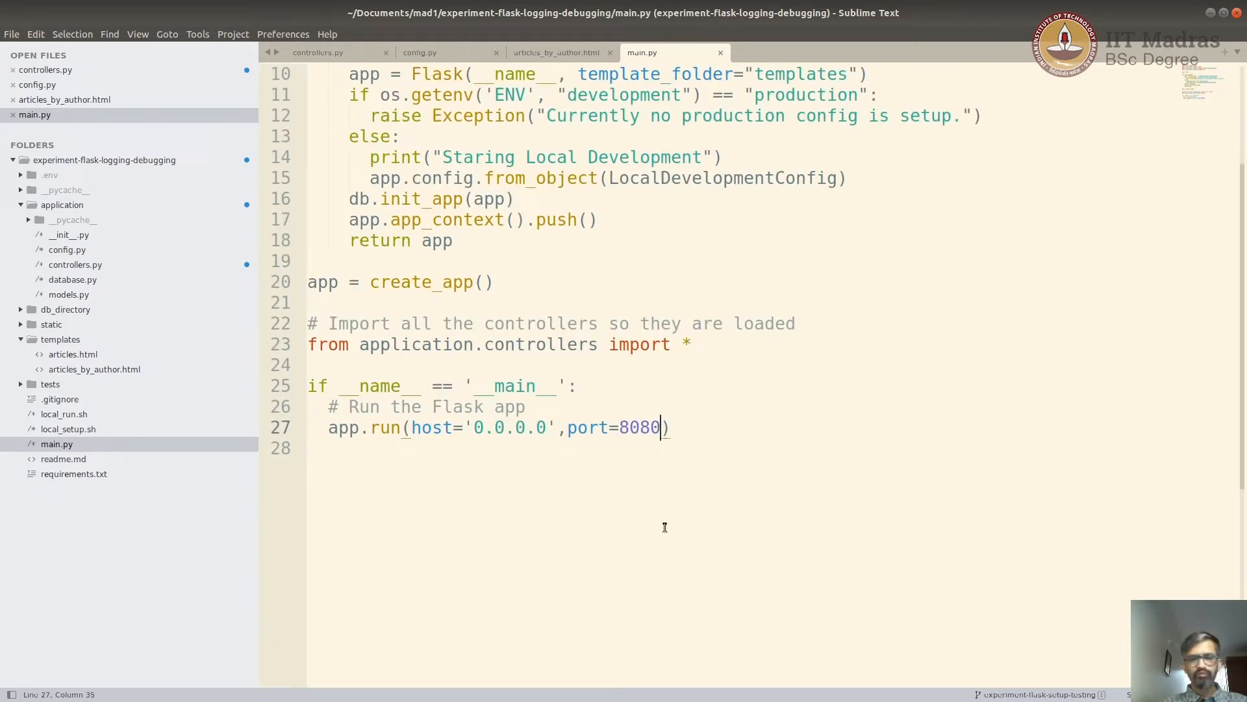
type(", deb")
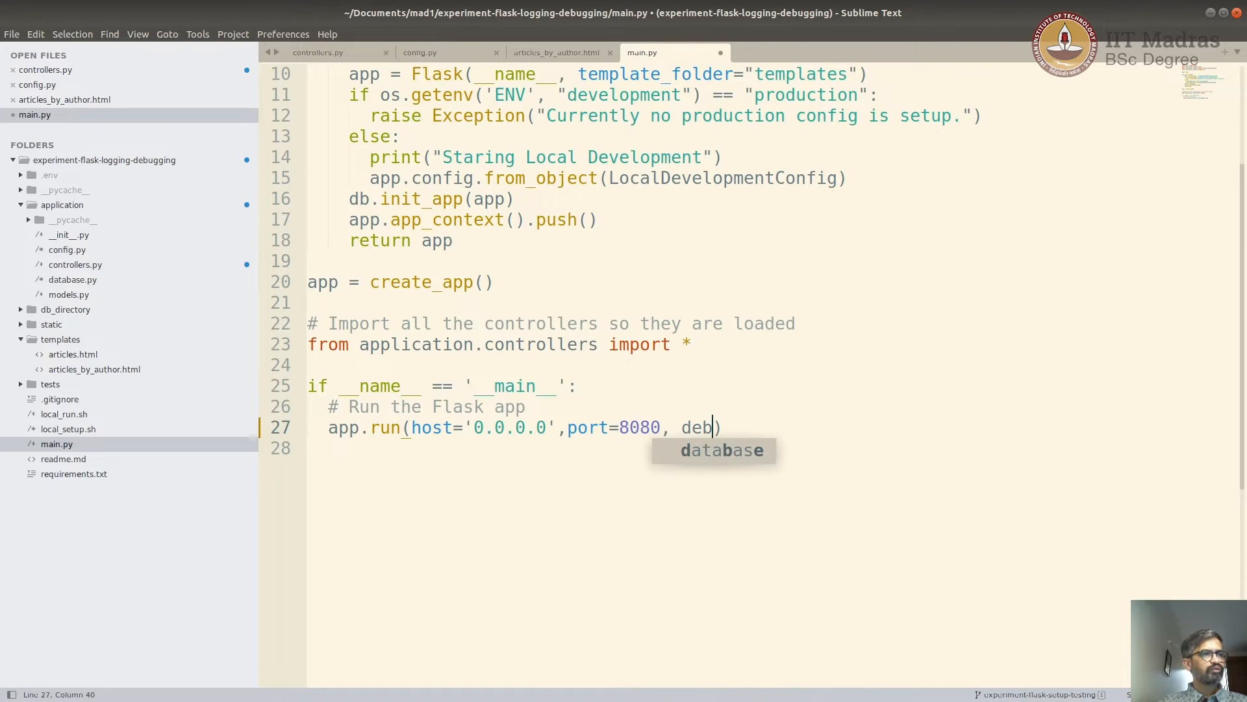
type("ug")
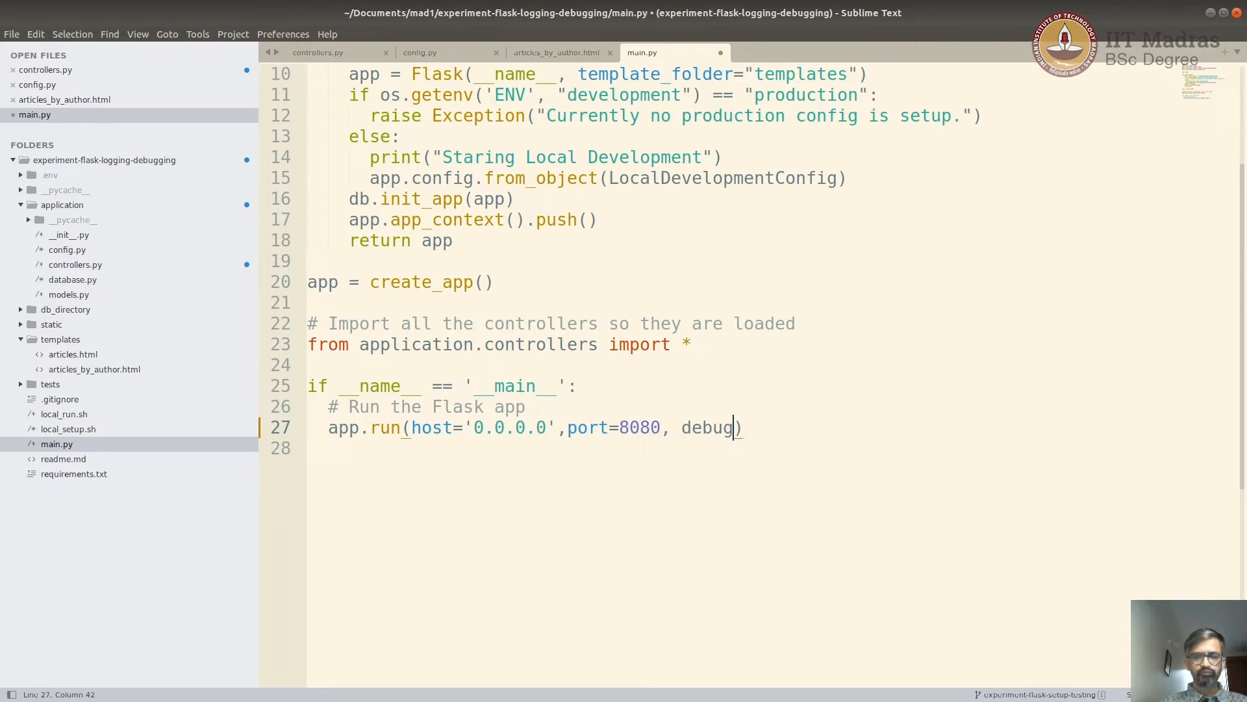
type("=True")
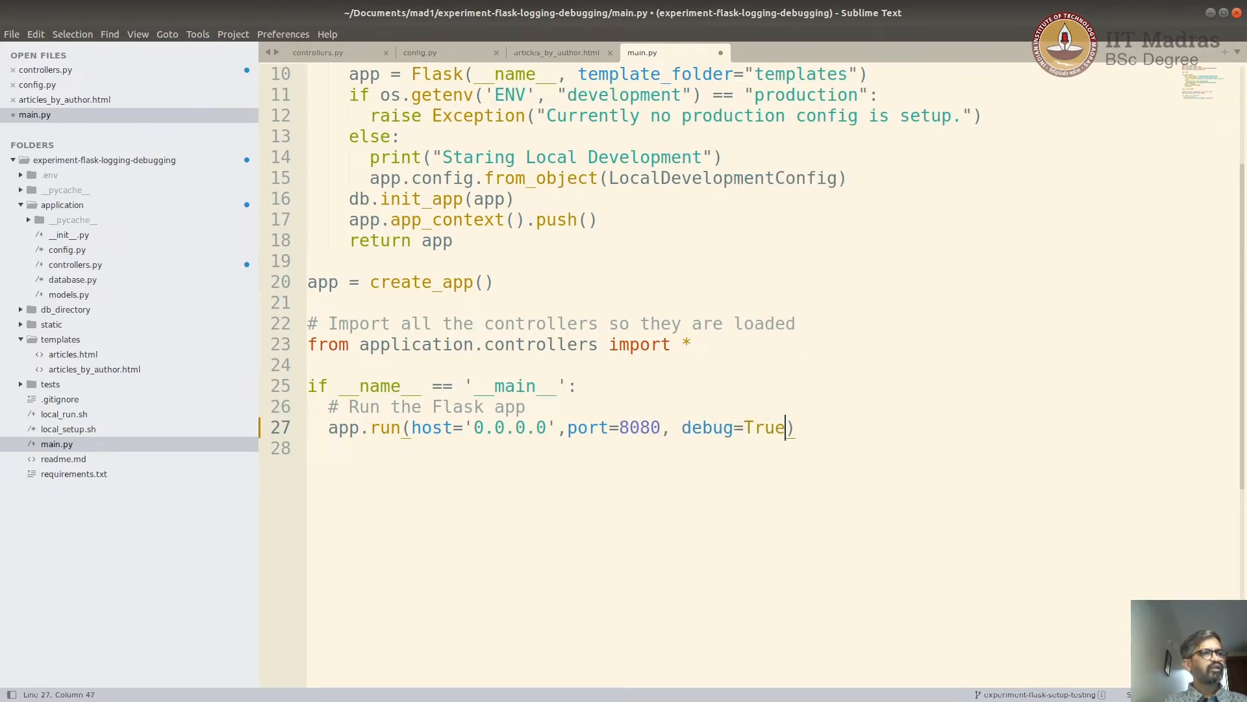
key("BackSpace")
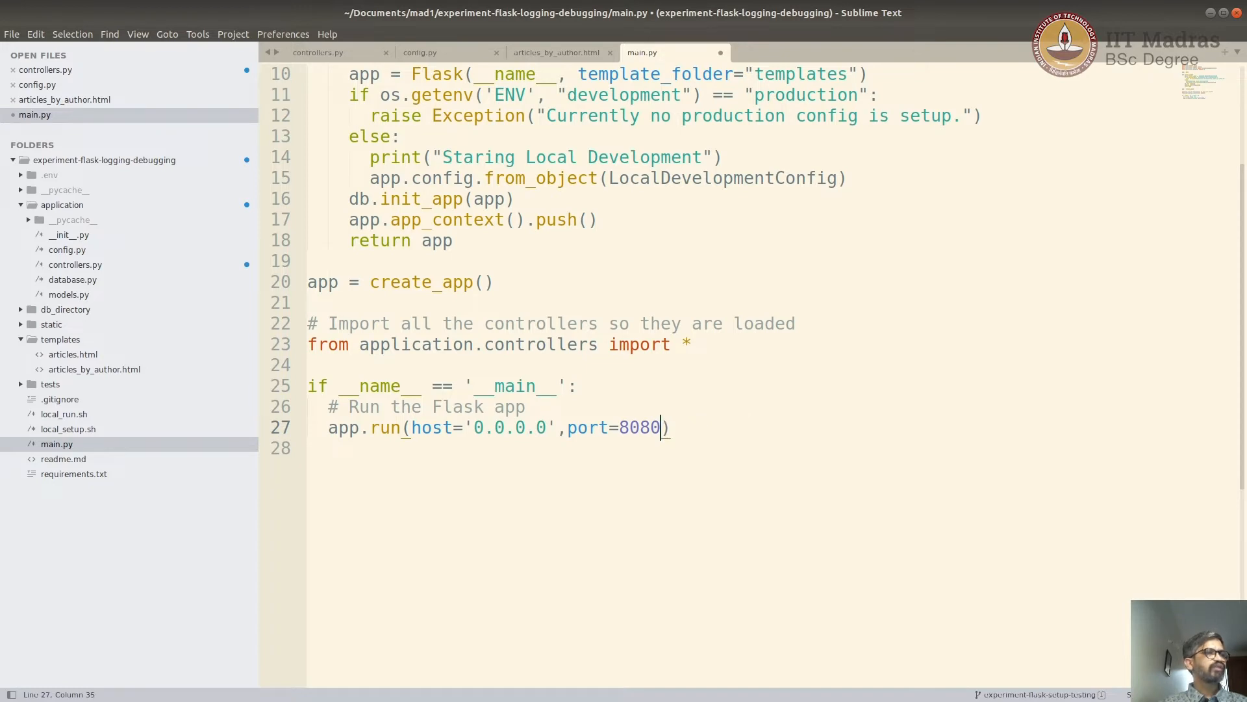
left_click(420, 52)
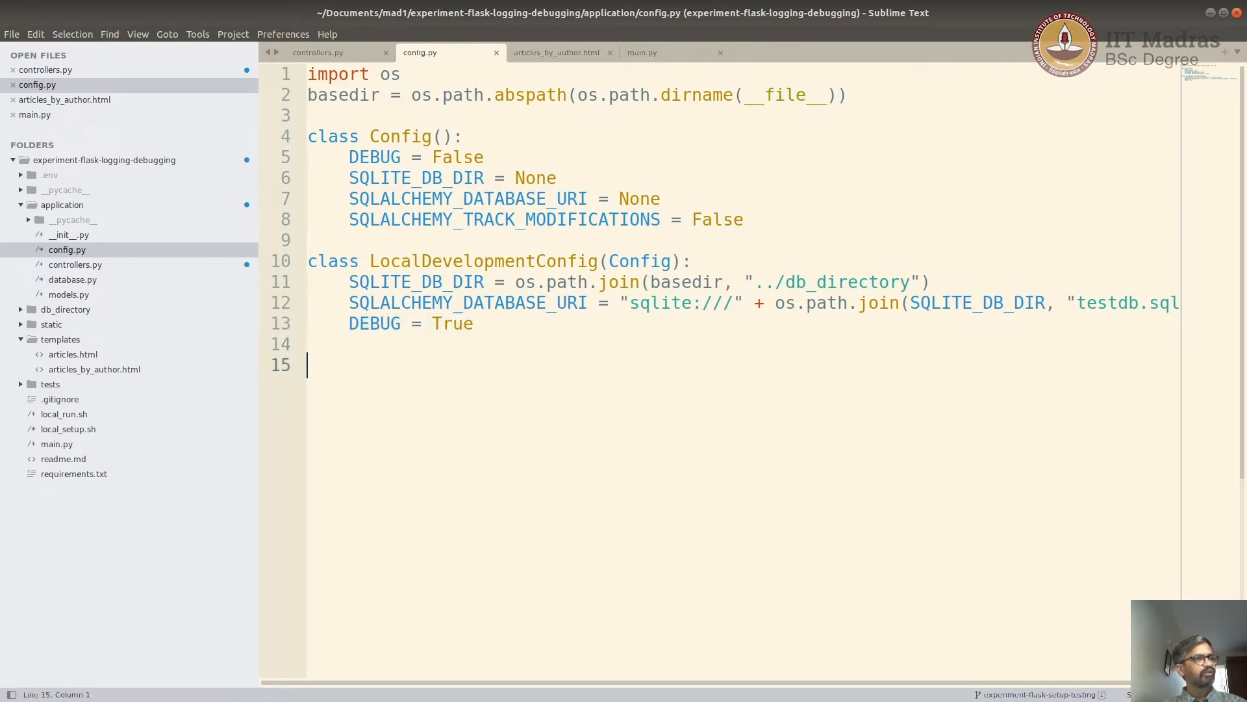
Run 'sh local_setup.sh' in the terminal and highlight the debug-mode-on output lines.
key("ctrl+s")
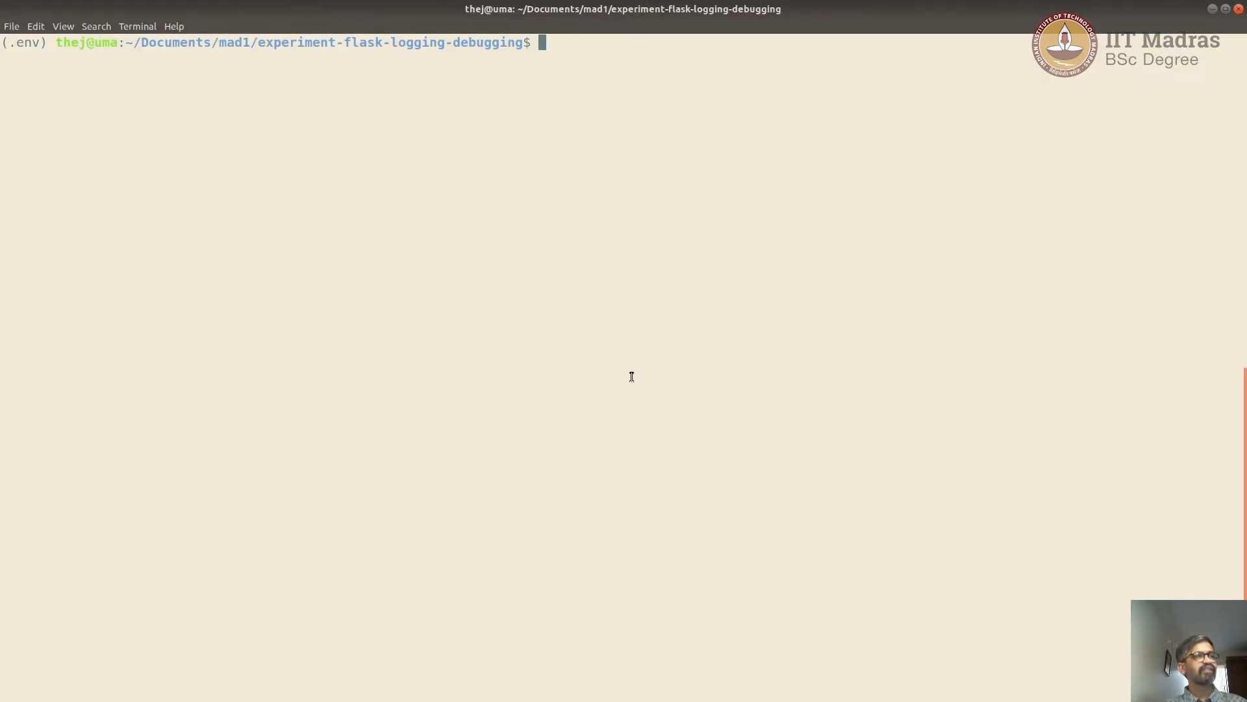
type("sh local_setup.sh")
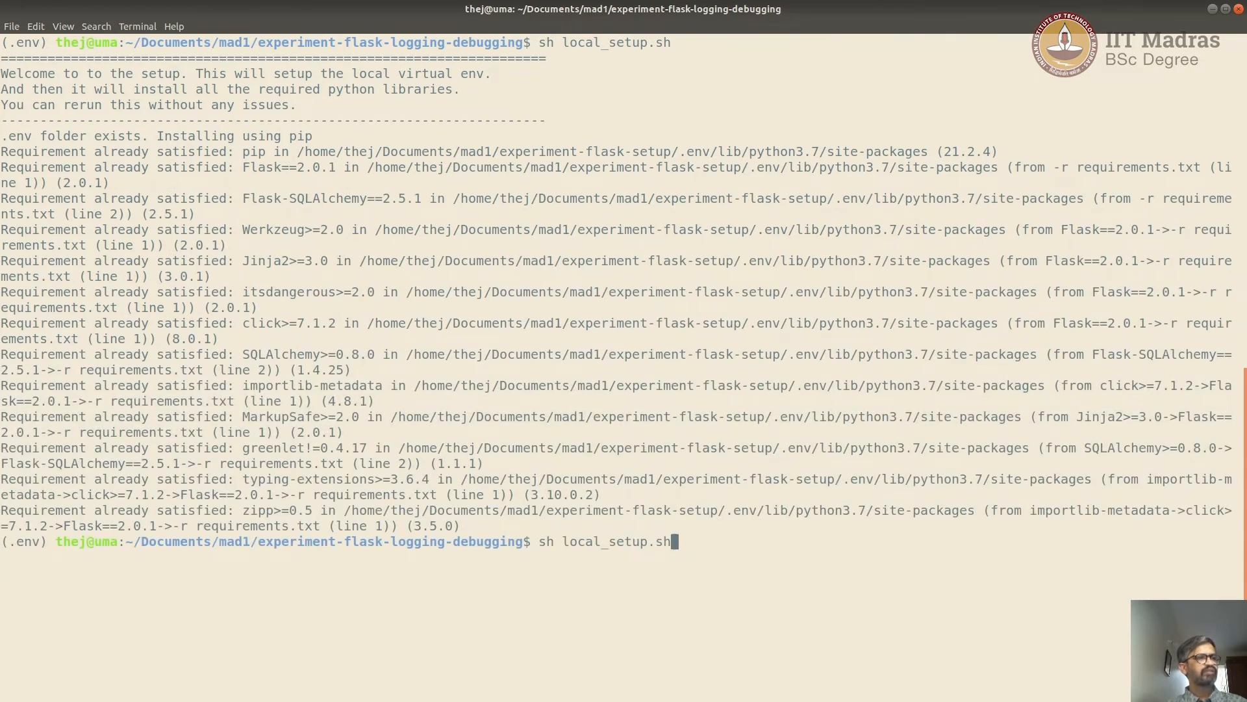
key("BackSpace")
type("run")
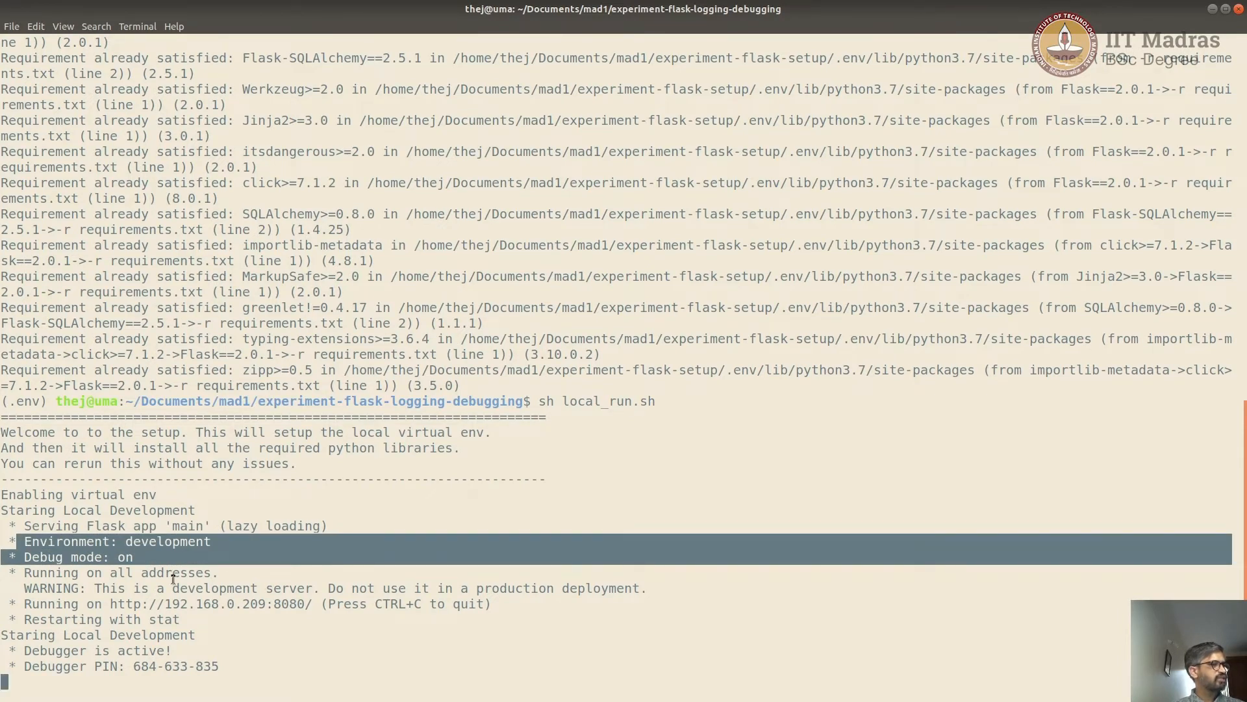
double_click(180, 541)
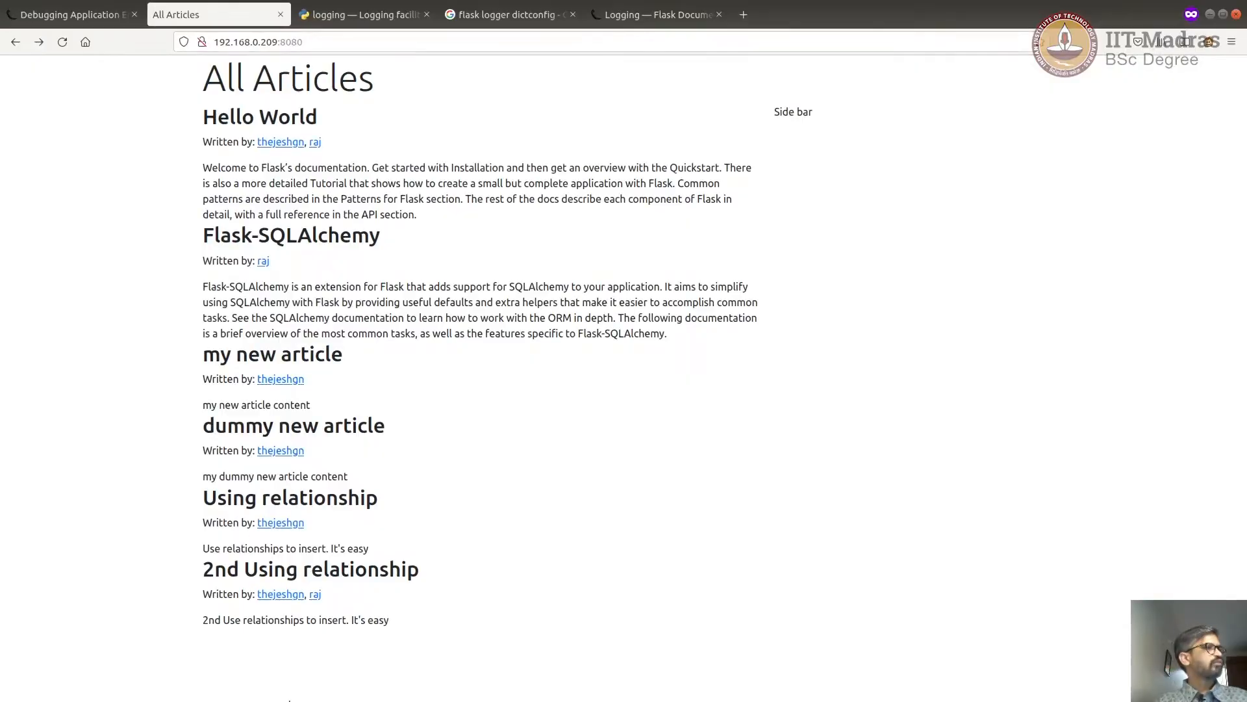
mouse_move(700, 419)
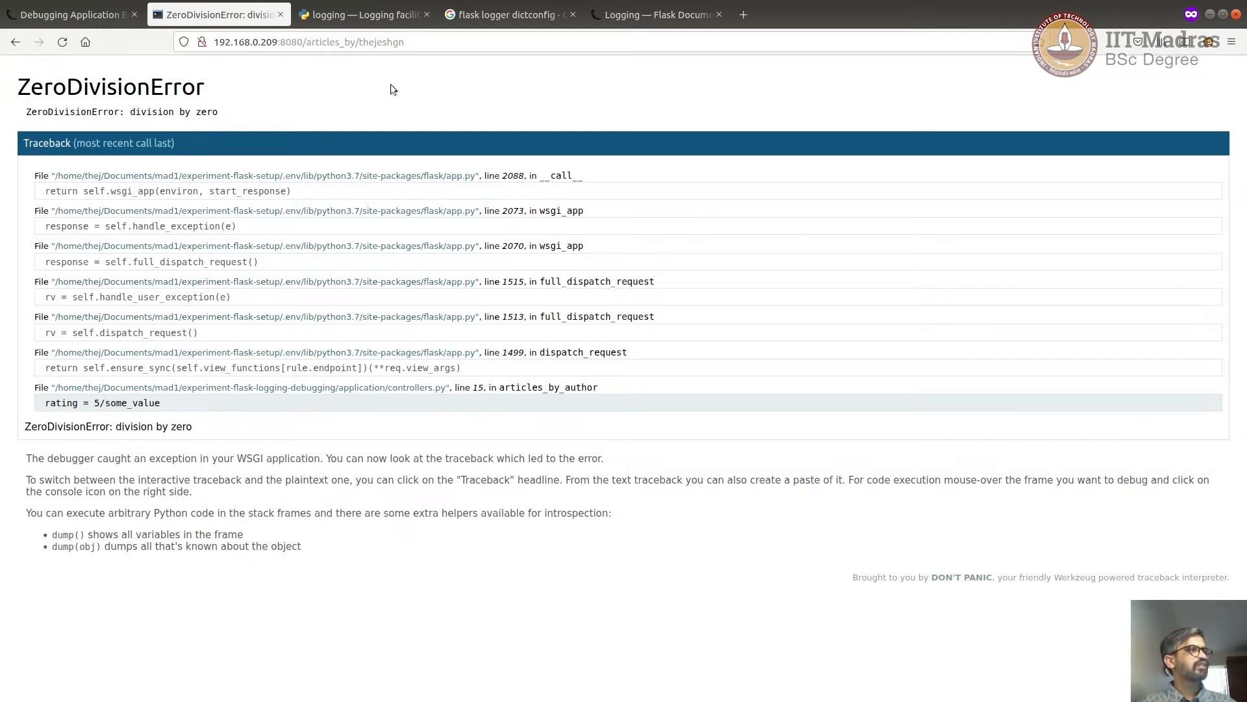
mouse_move(455, 514)
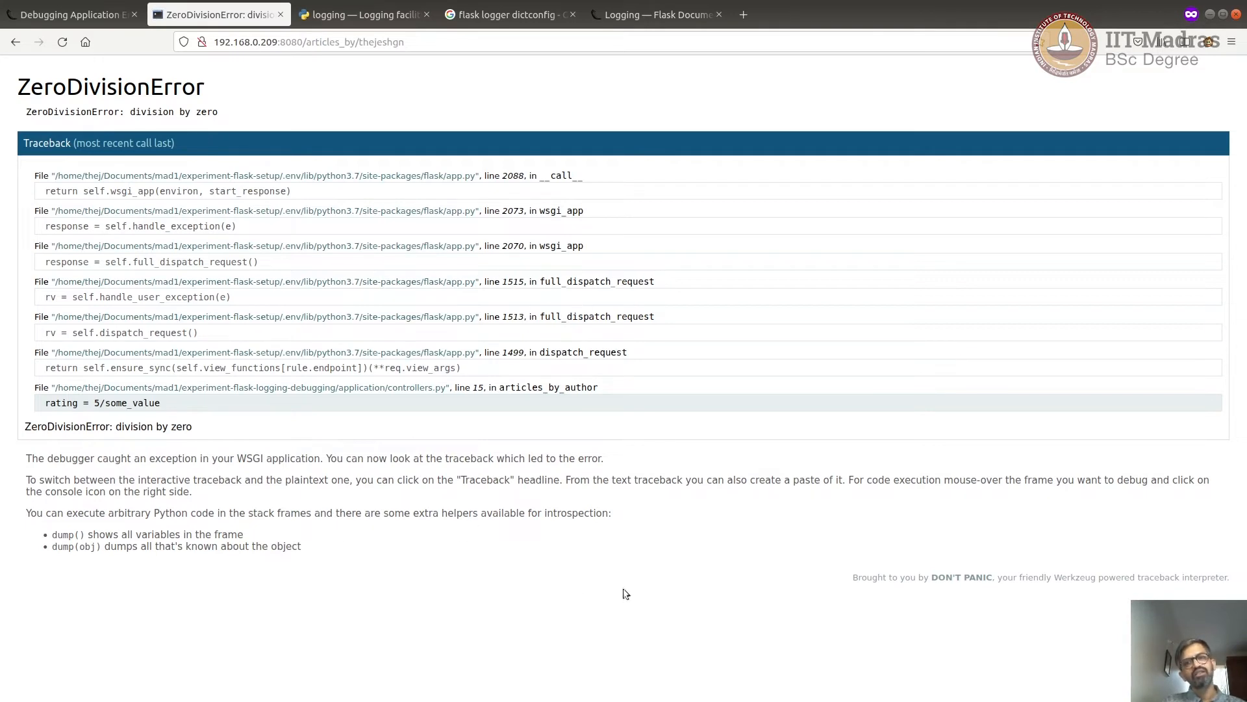
mouse_move(158, 445)
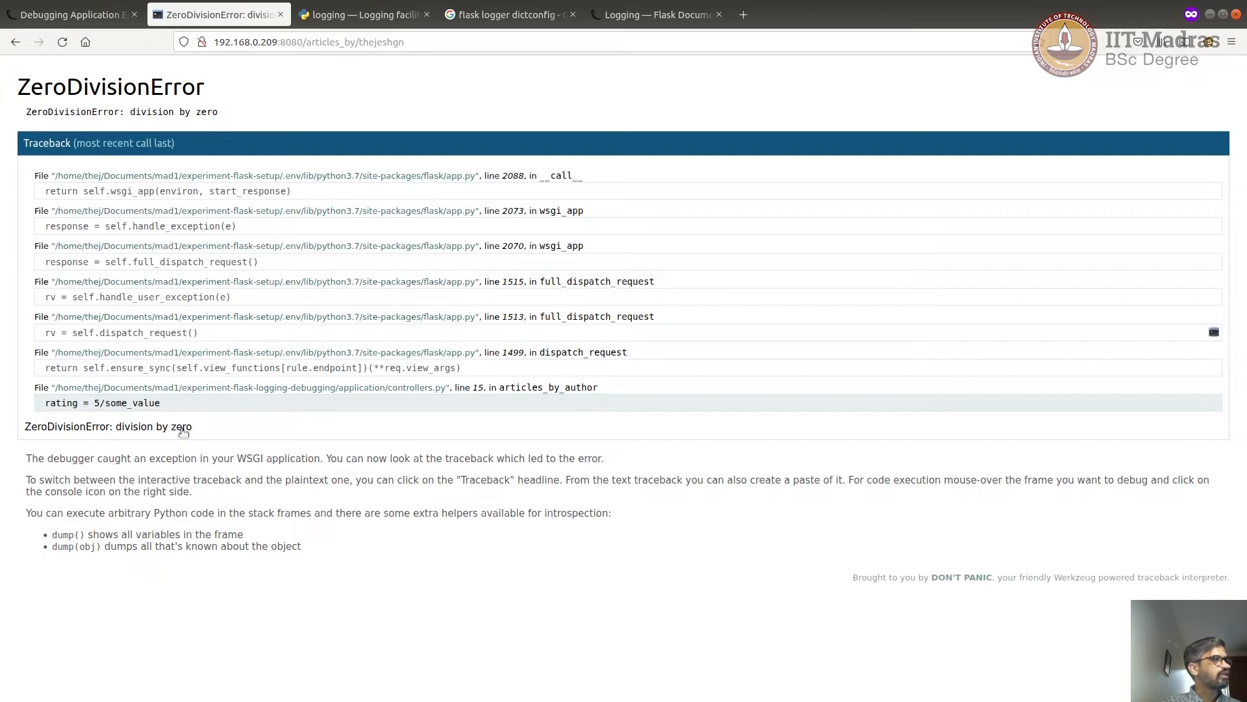
Expand the controllers.py articles_by_author frame to show the failing rating = 5/some_value line.
left_click(158, 403)
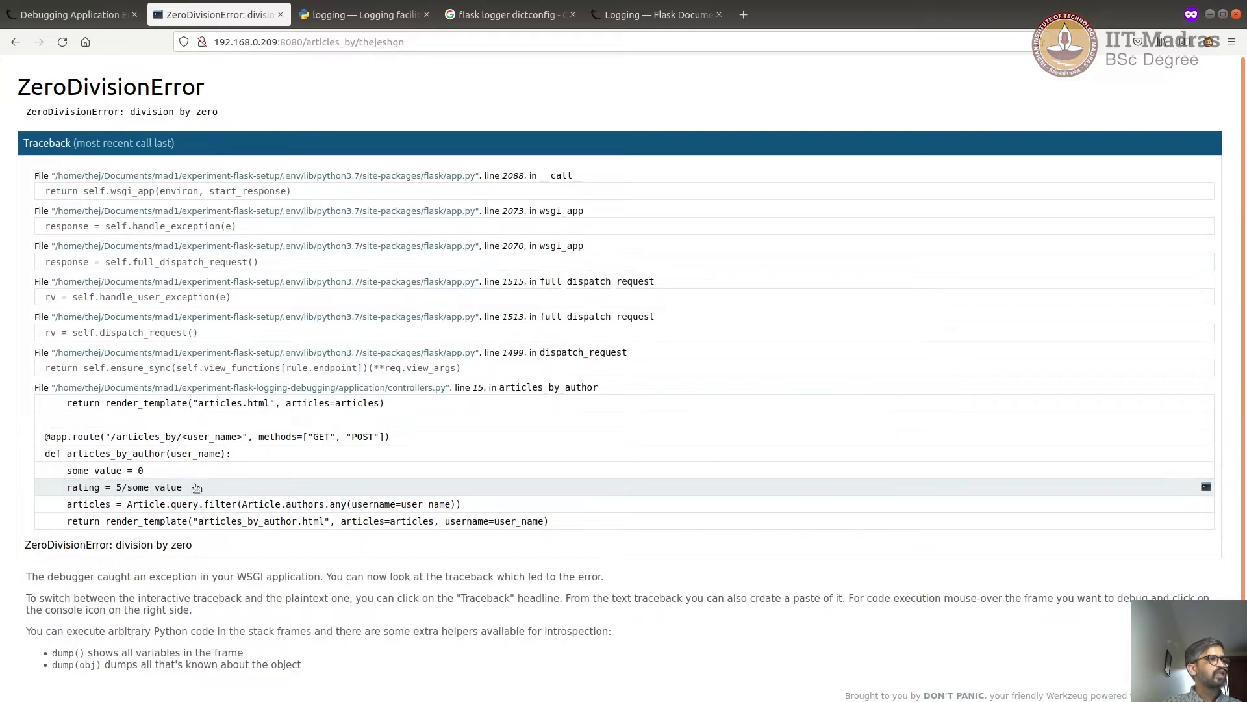
scroll("down", 3)
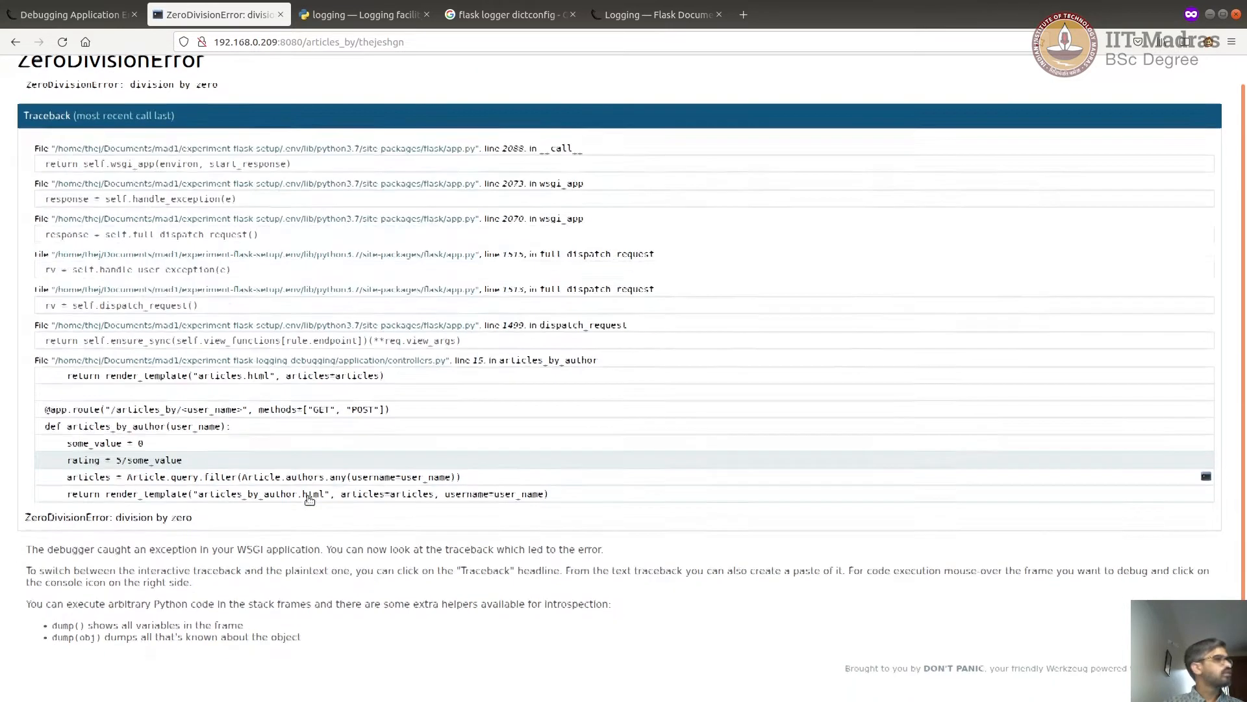
scroll("down", 3)
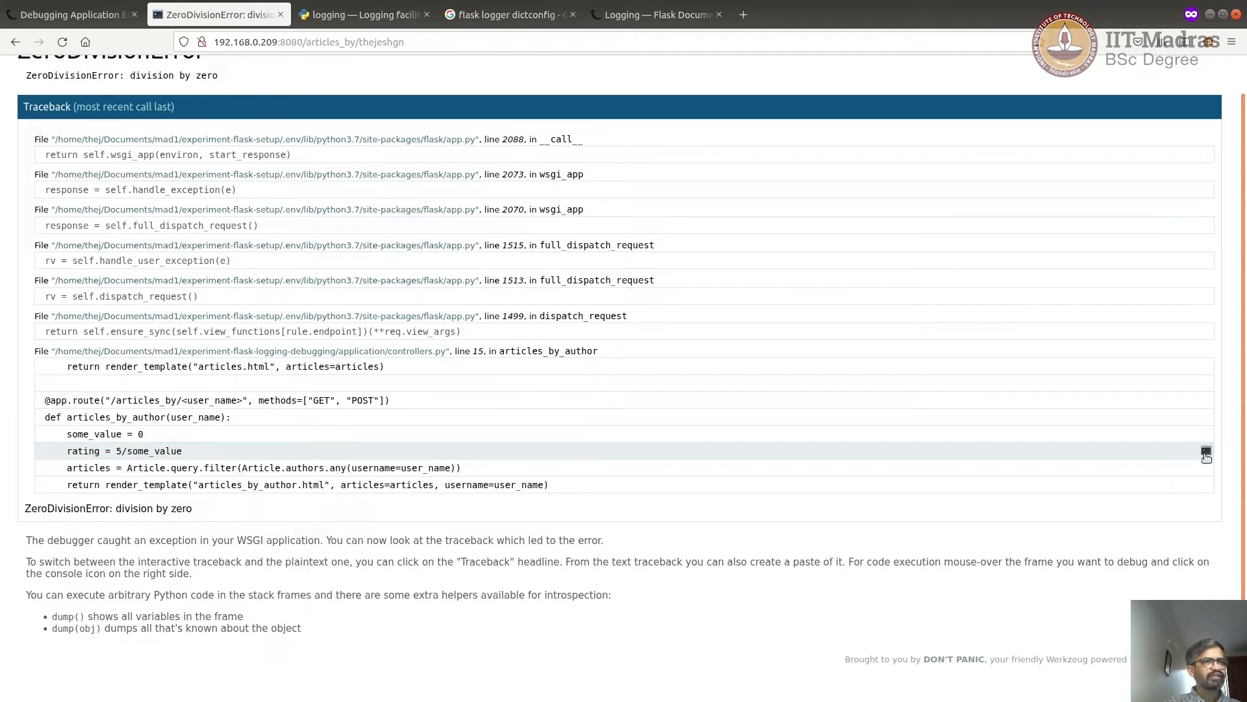
Start the interactive console for the failing frame and focus the Console Locked PIN field.
left_click(1206, 453)
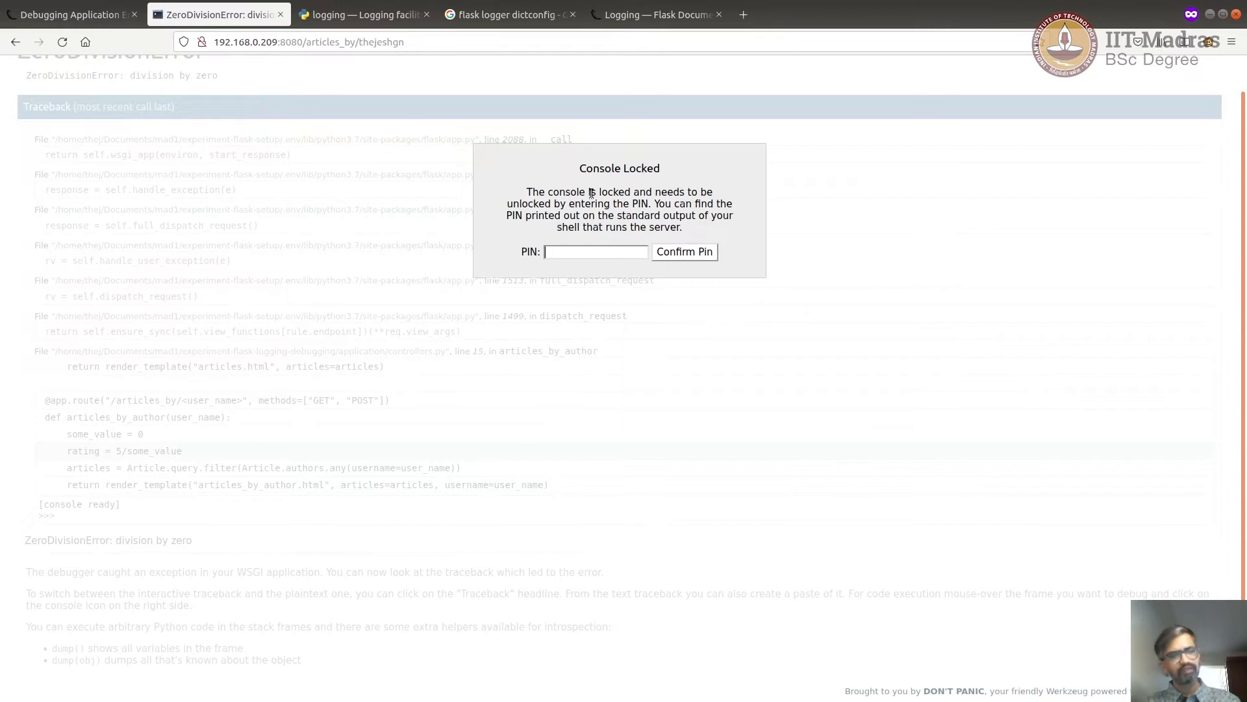
mouse_move(287, 594)
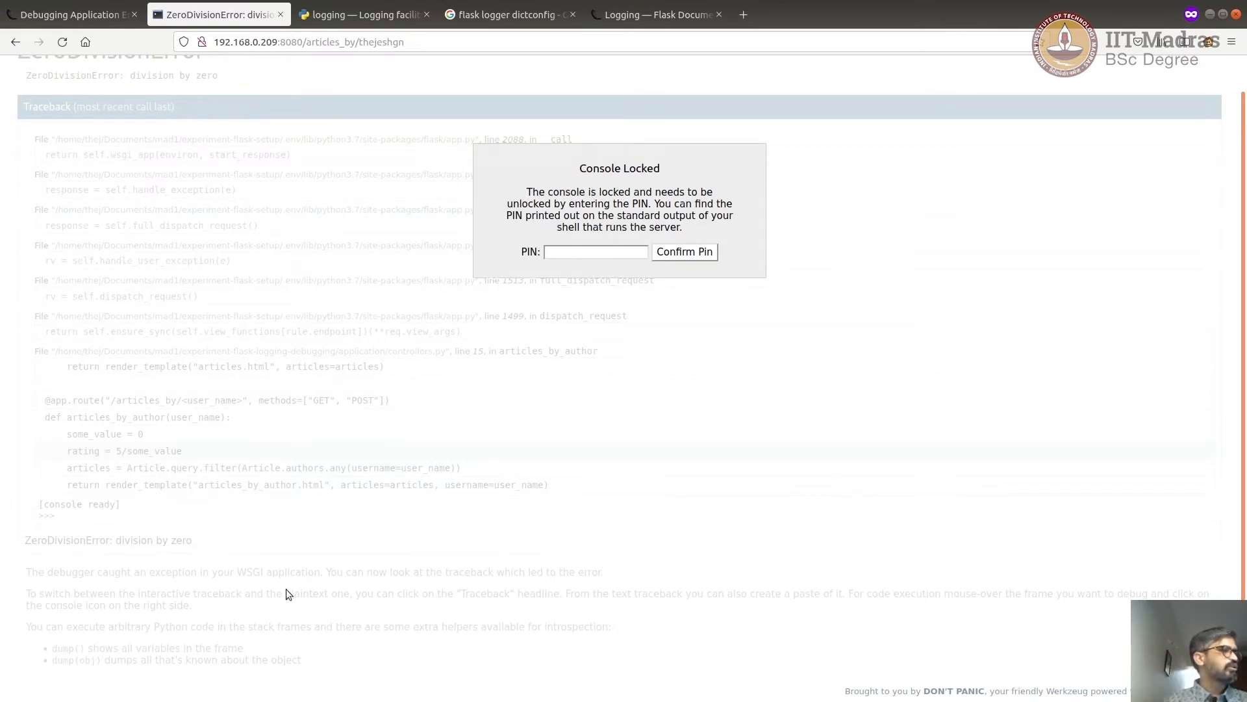
mouse_move(294, 597)
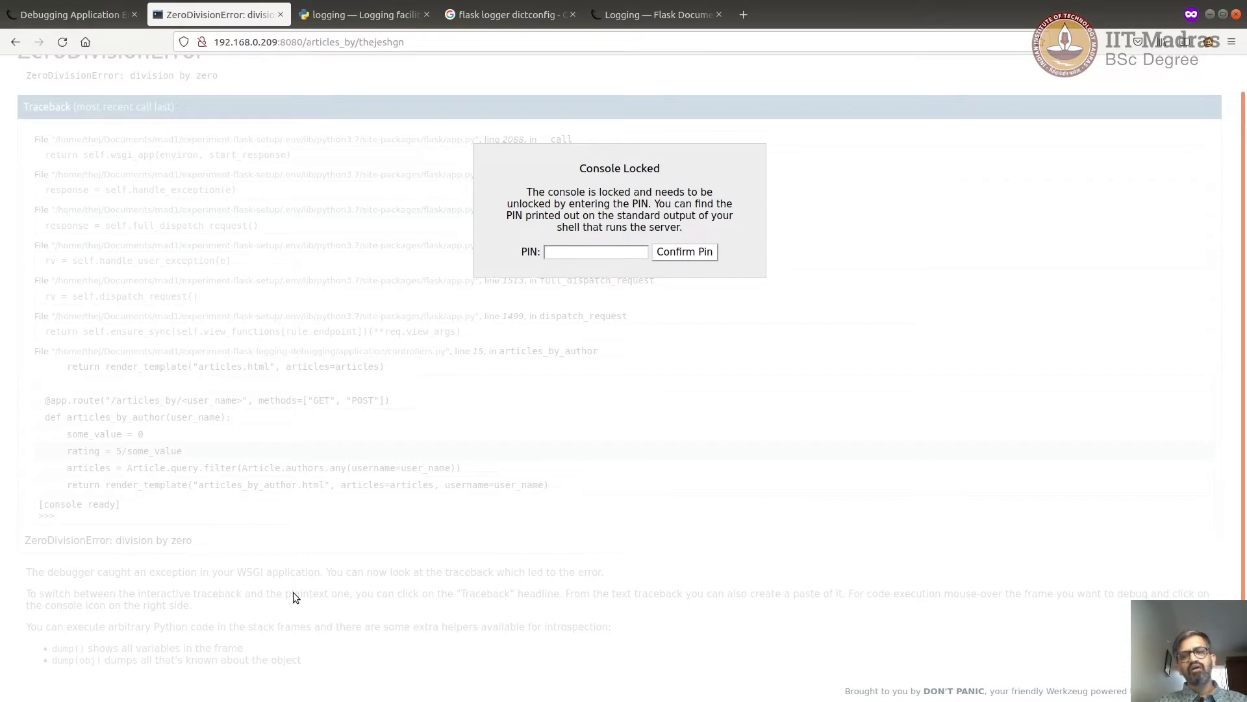
left_click(594, 251)
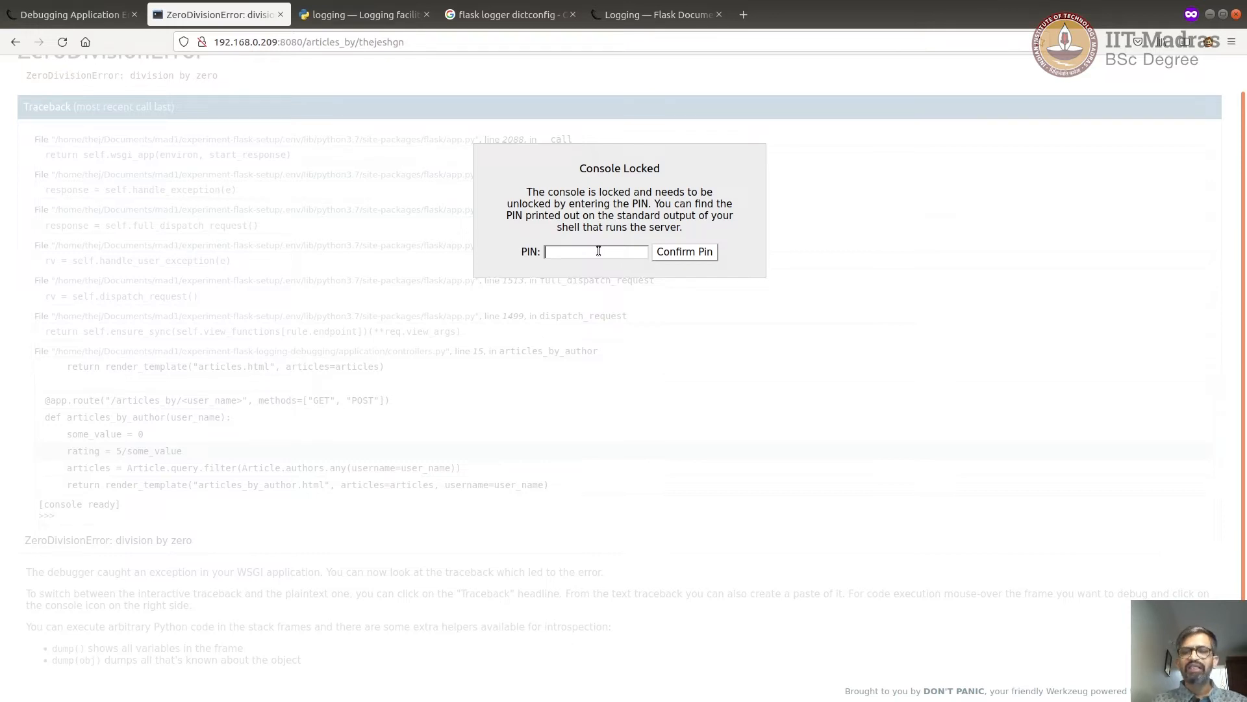
mouse_move(598, 256)
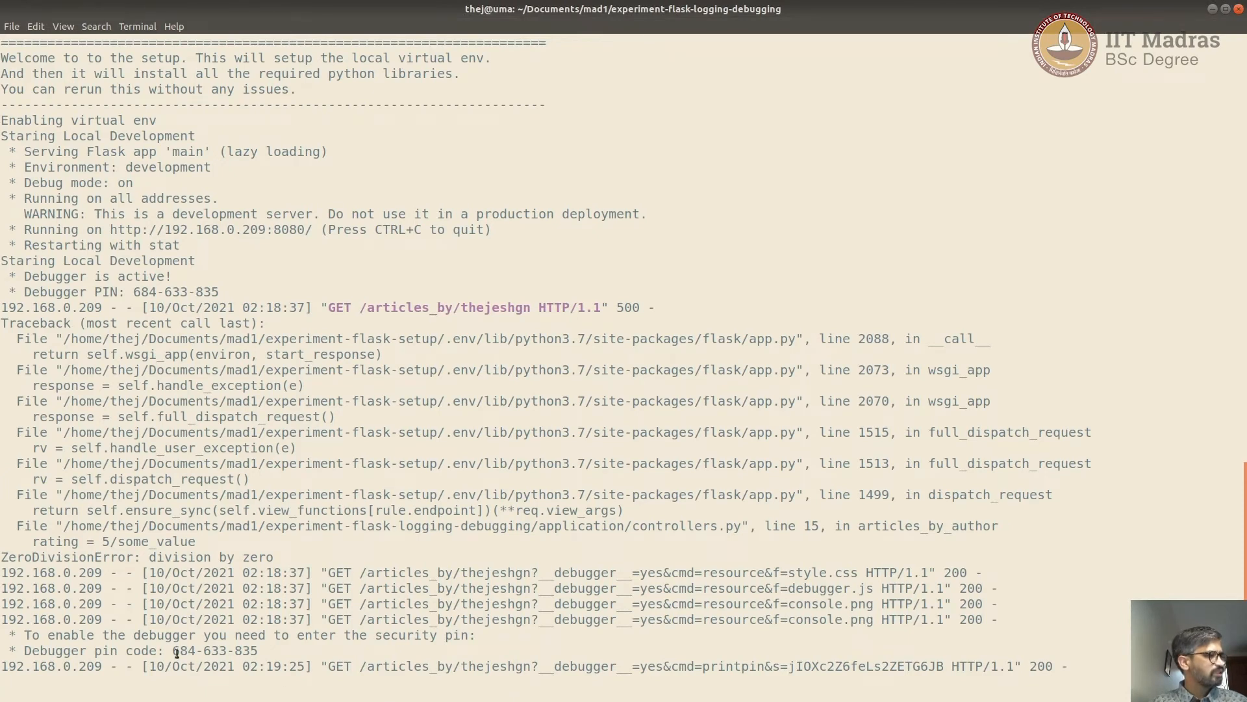
Copy the Debugger PIN from the server output in the terminal.
right_click(213, 650)
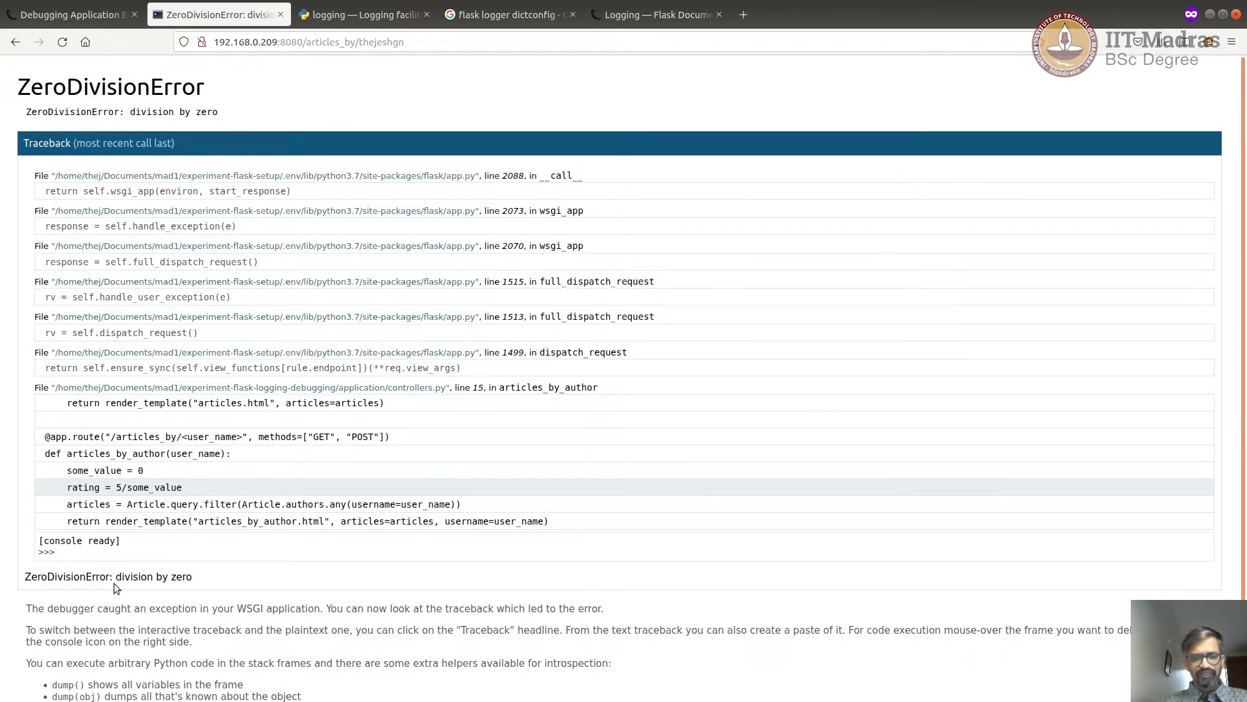
Evaluate some_value (0) and 10/2 (5.0) in the frame console, then begin typing dump.
type("some_value")
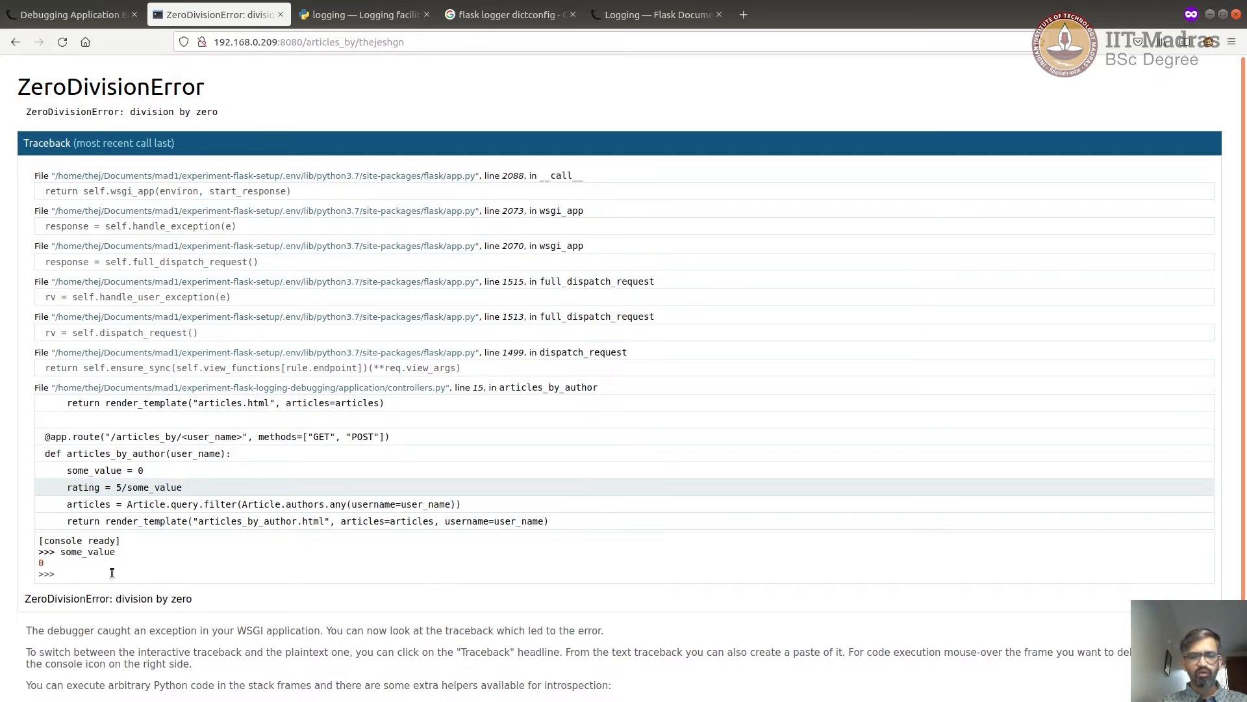
type("10/2")
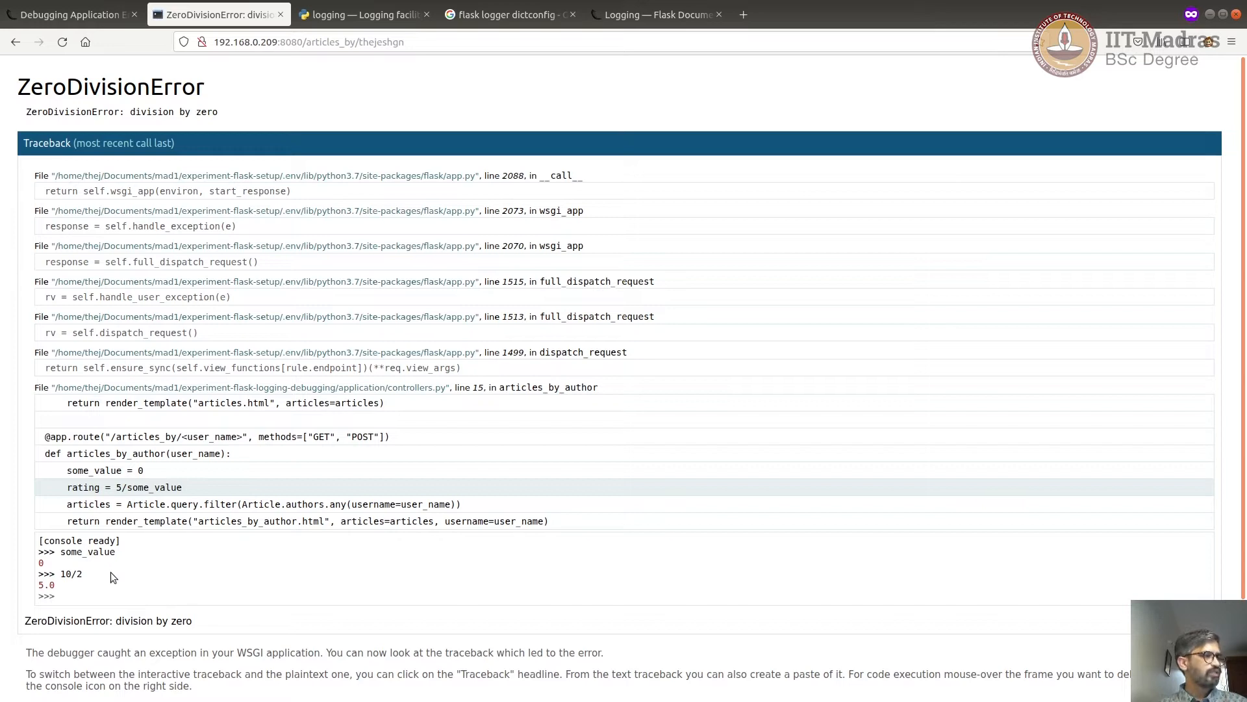
mouse_move(793, 116)
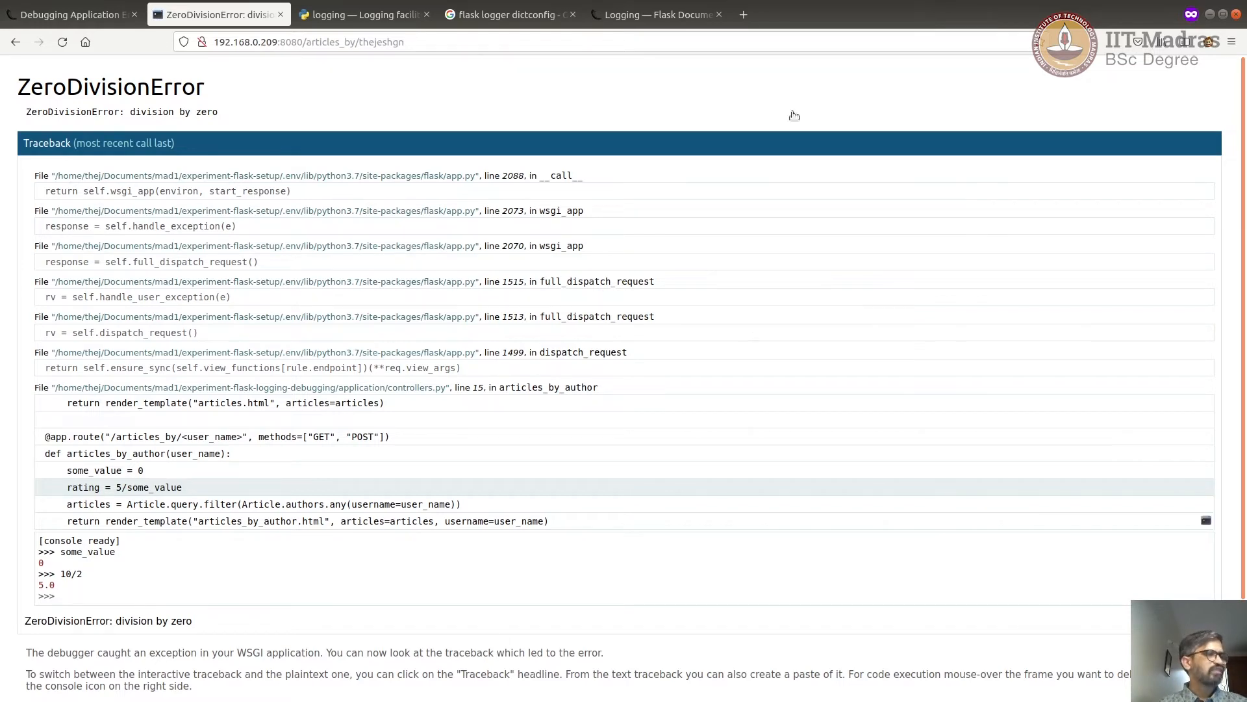
scroll("down", 3)
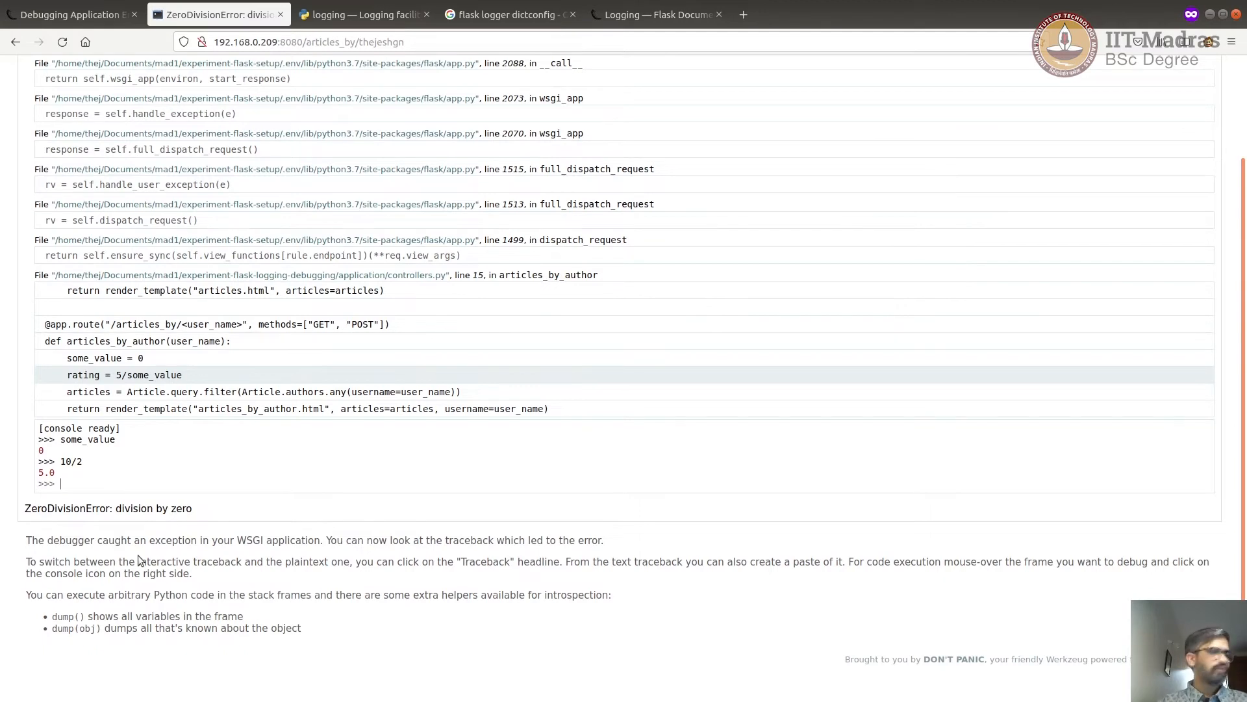
type("du")
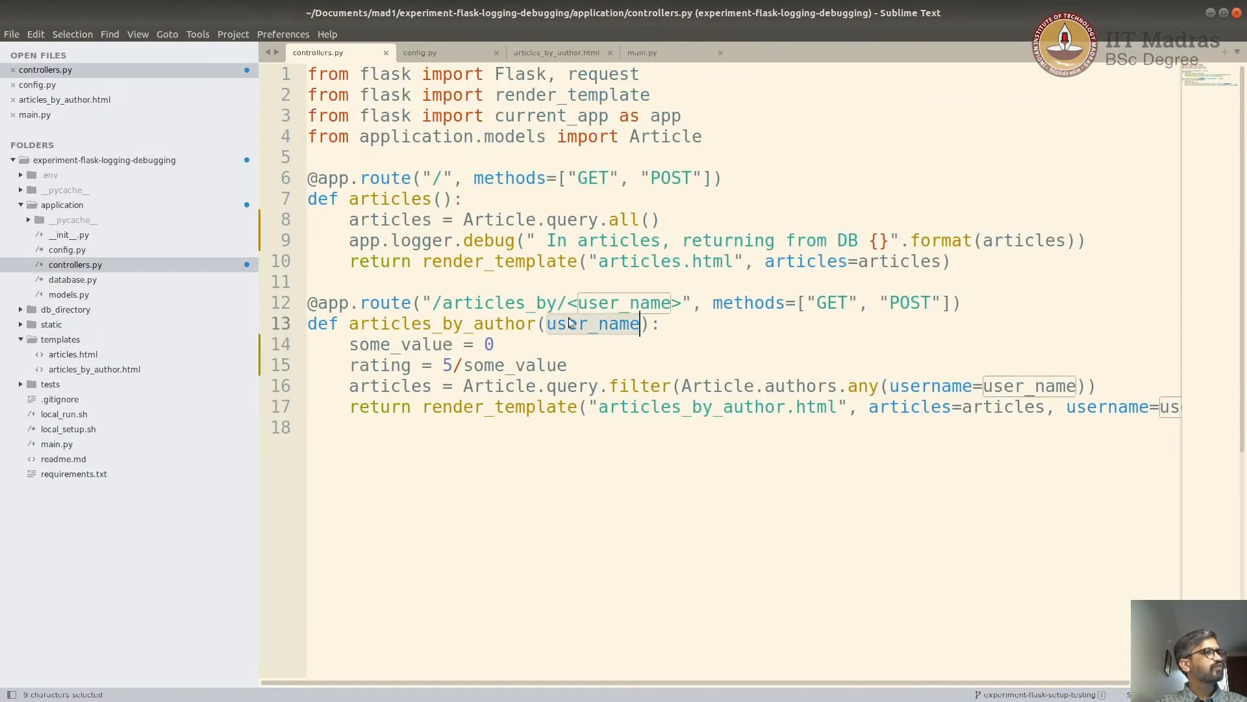
Run dump() to list the frame's locals and evaluate user_name ('thejeshgn').
key("ctrl+c")
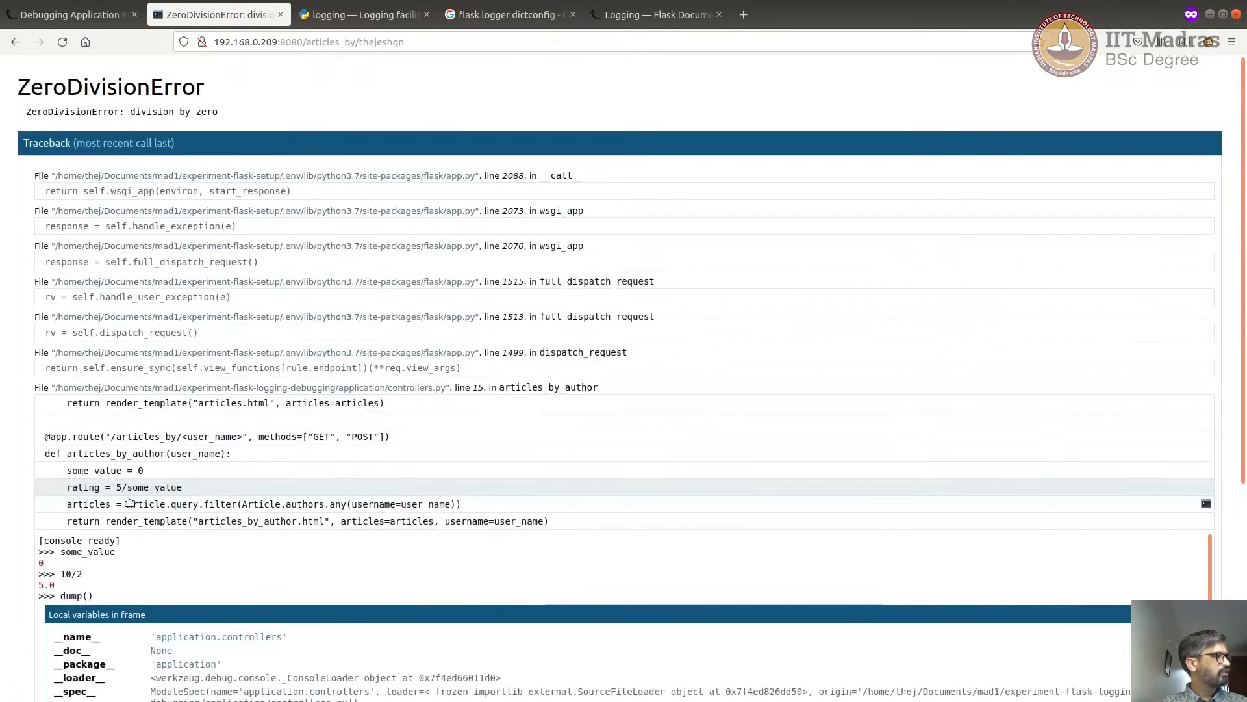
scroll("down", 3)
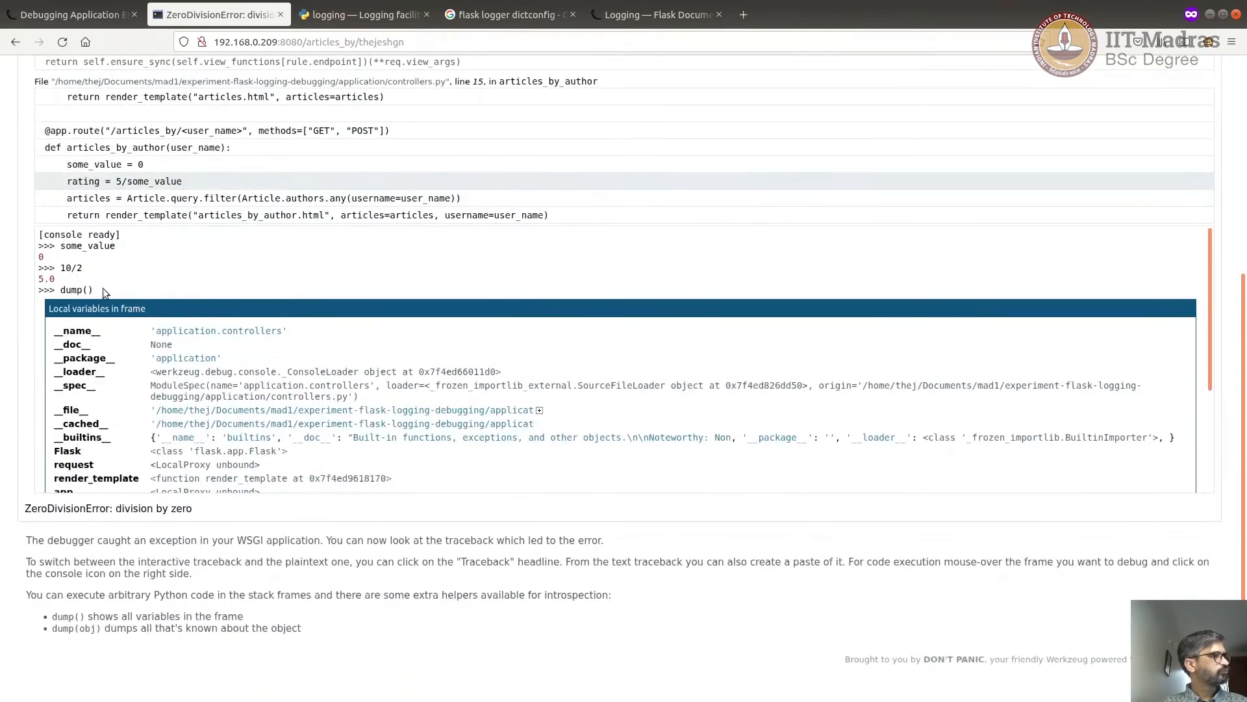
scroll("down", 3)
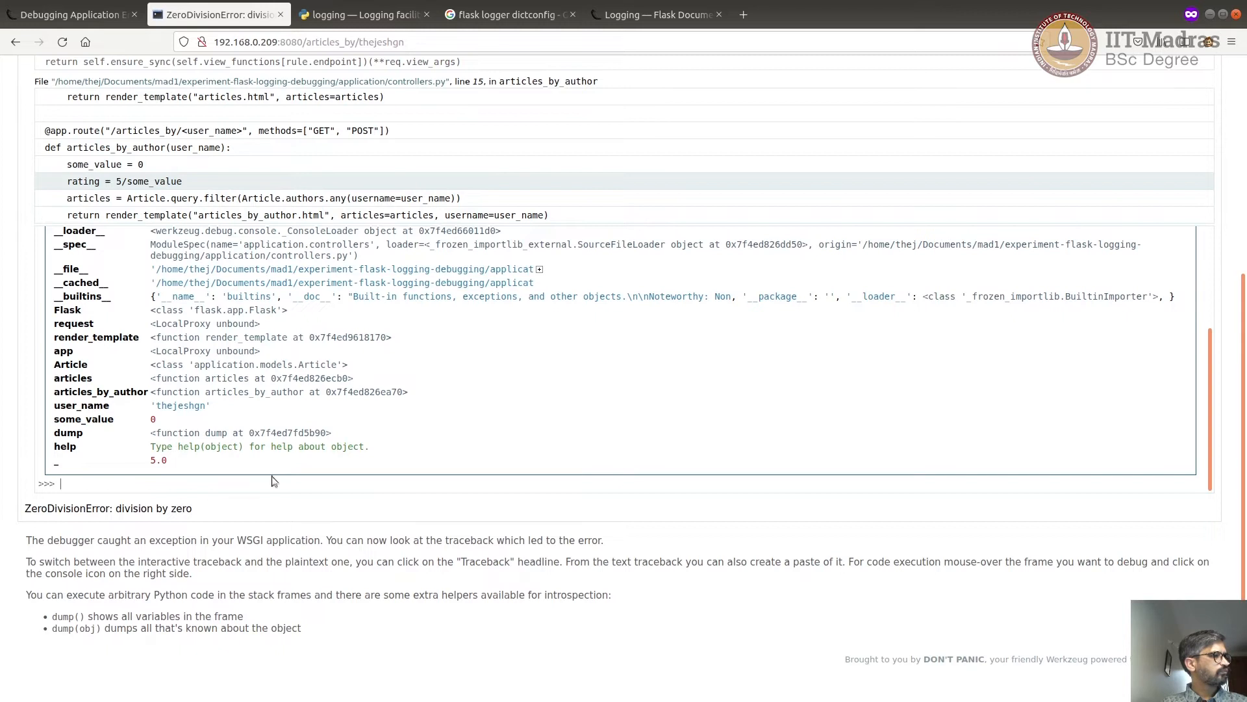
type("user_name):")
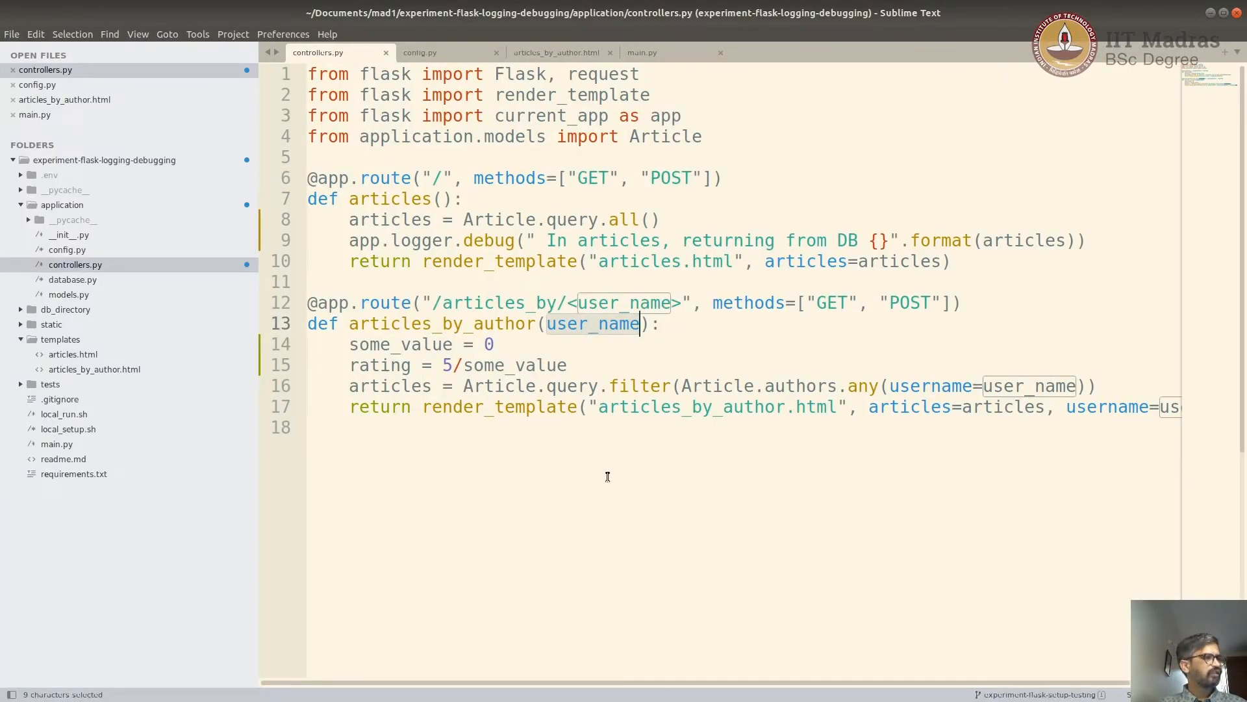
Leave the controllers code and bring up the pdb documentation page in Firefox.
left_click(598, 476)
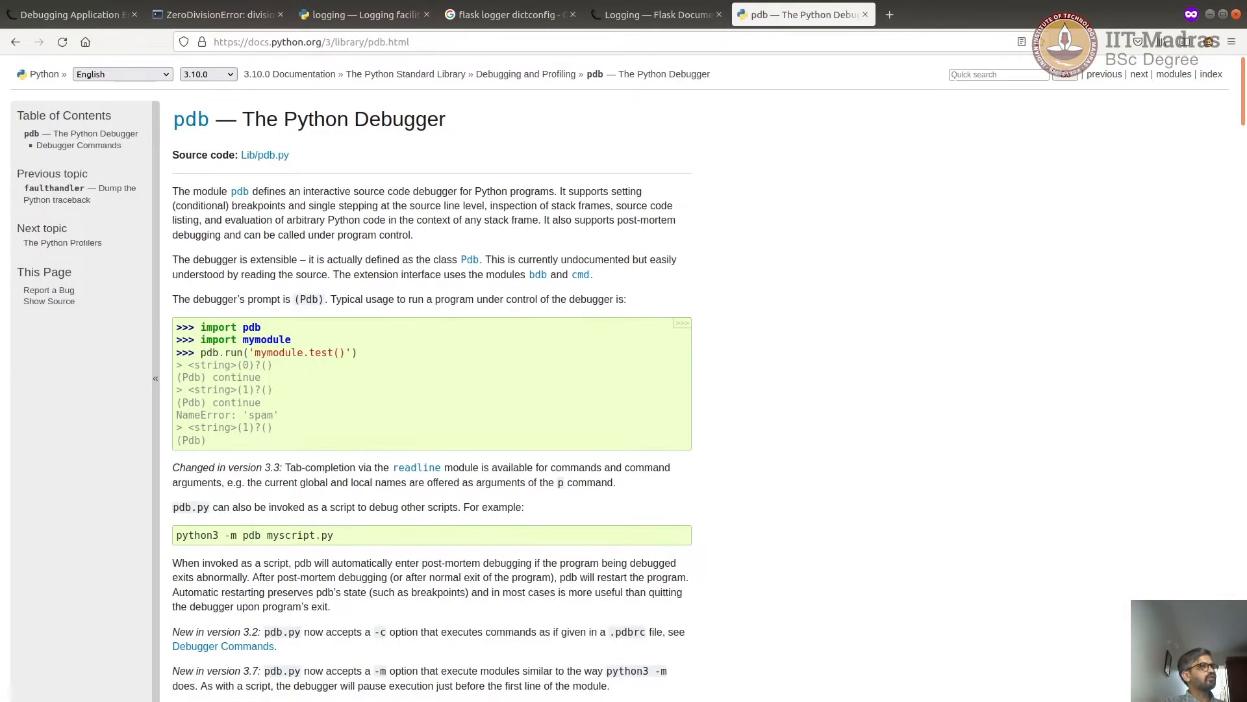
Scroll the pdb documentation down to the set_trace usage example.
scroll("down", 3)
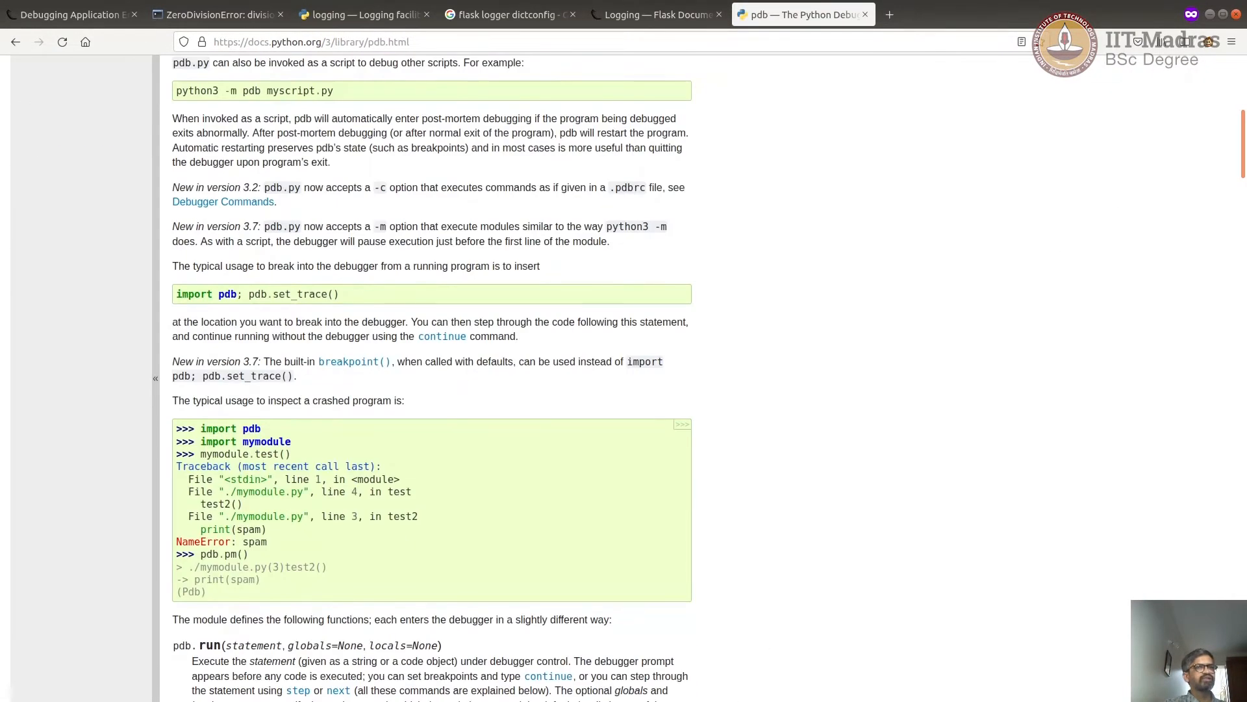
scroll("down", 3)
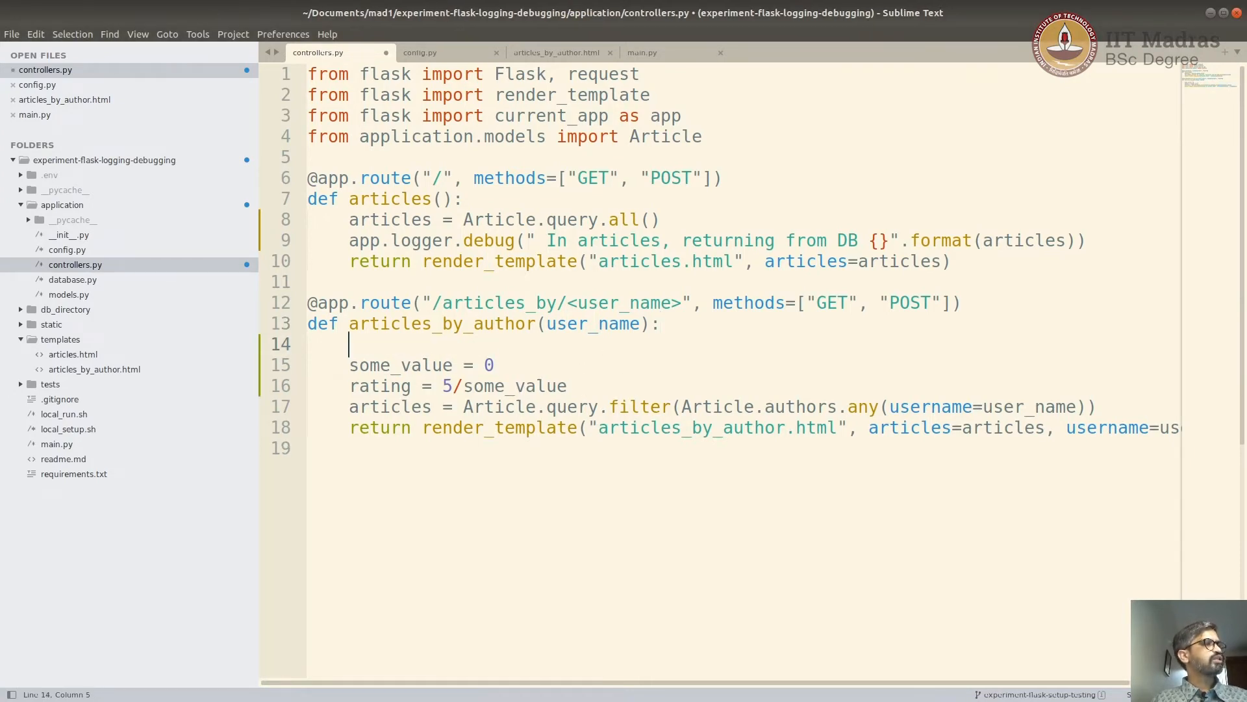
Add 'import pdb; pdb.set_trace()' to articles_by_author, save, and rerun sh local_run.sh.
type("import pdb; pdb.set_trace()")
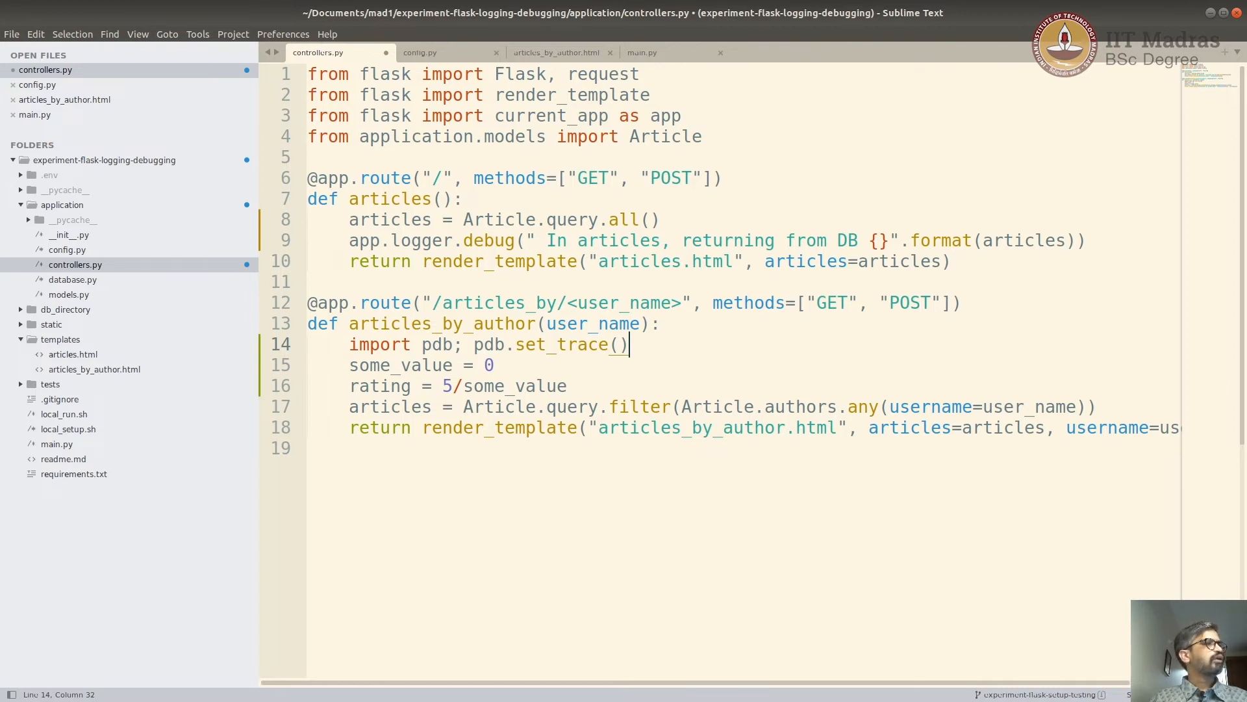
key("ctrl+s")
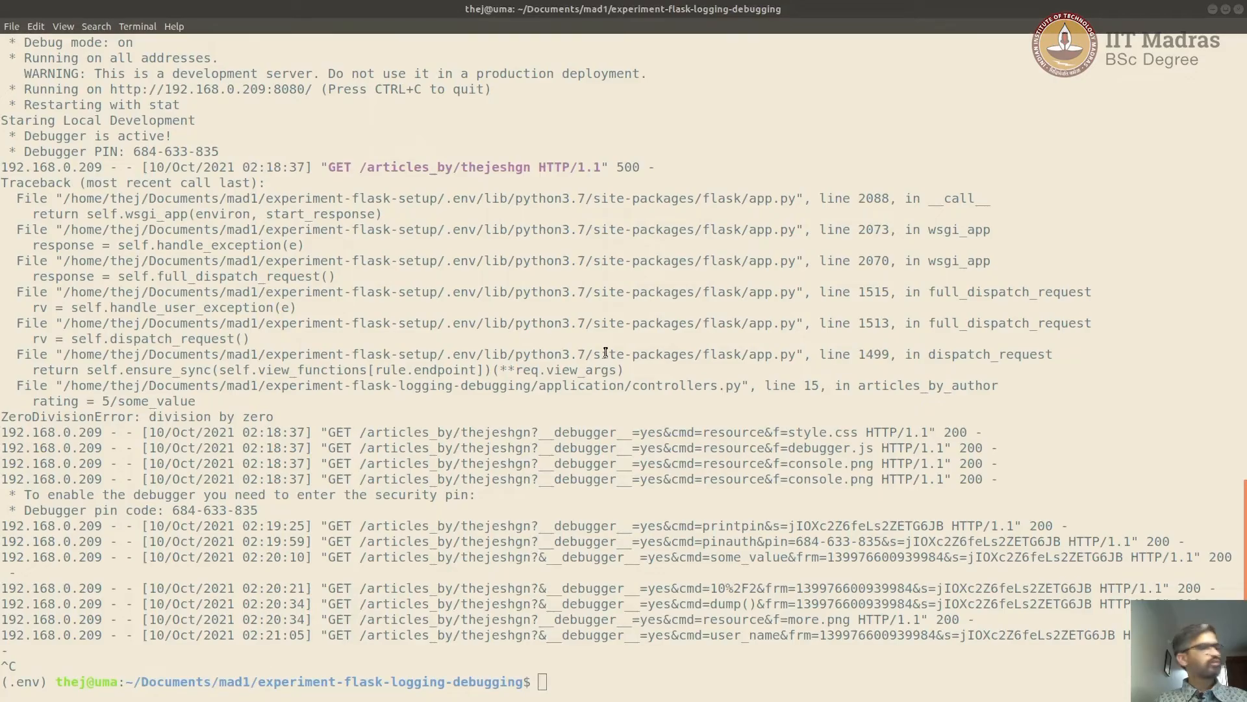
type("sh local_run.sh")
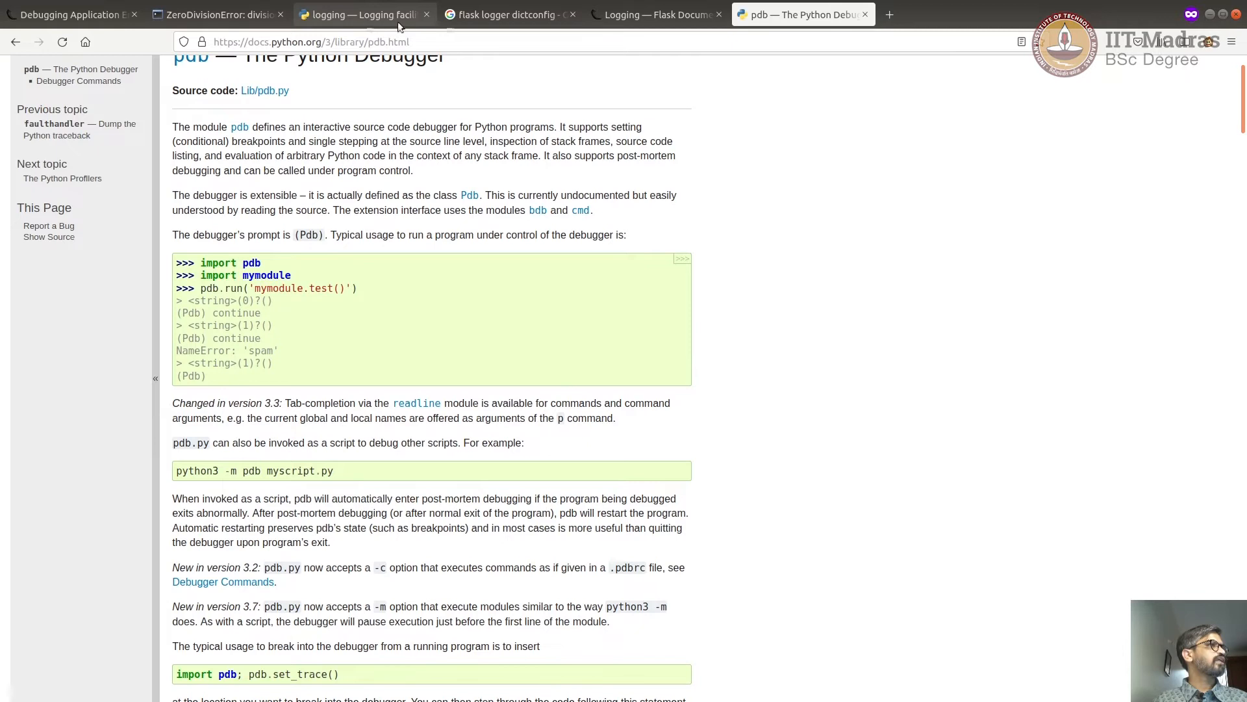
Reload the articles_by page so pdb halts at line 15, then list commands with h.
left_click(215, 14)
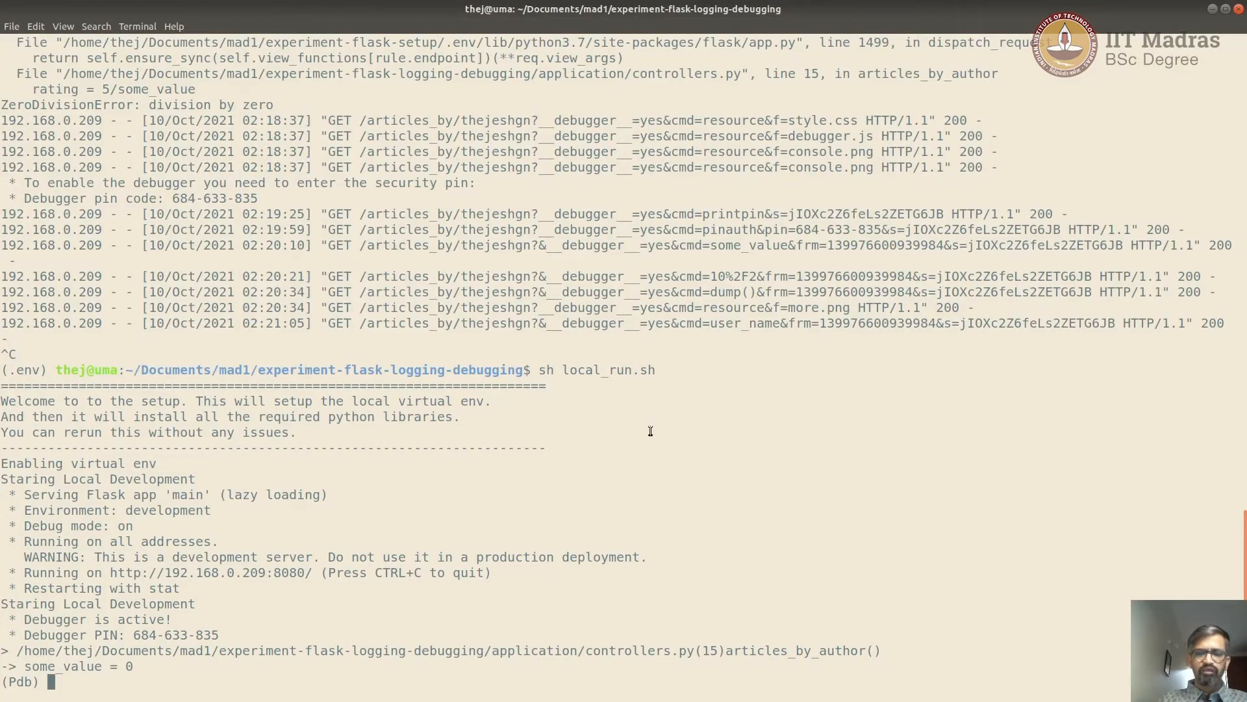
type("h")
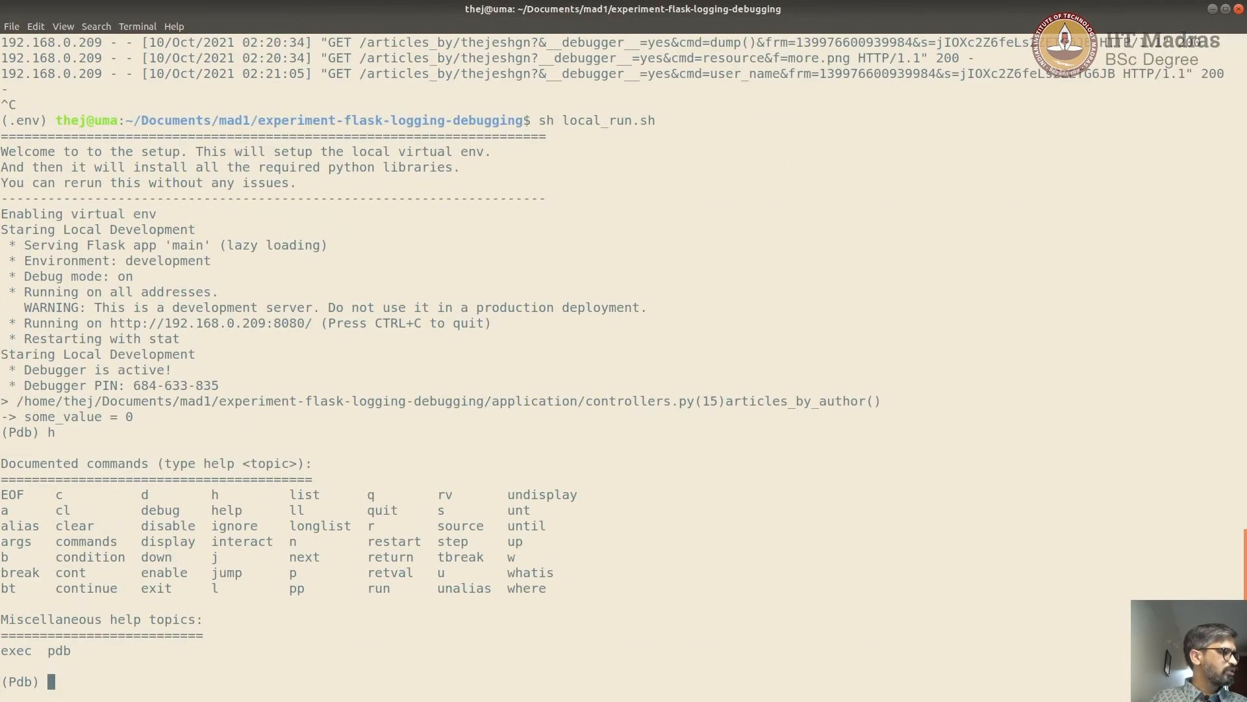
left_click_drag(4, 494, 553, 573)
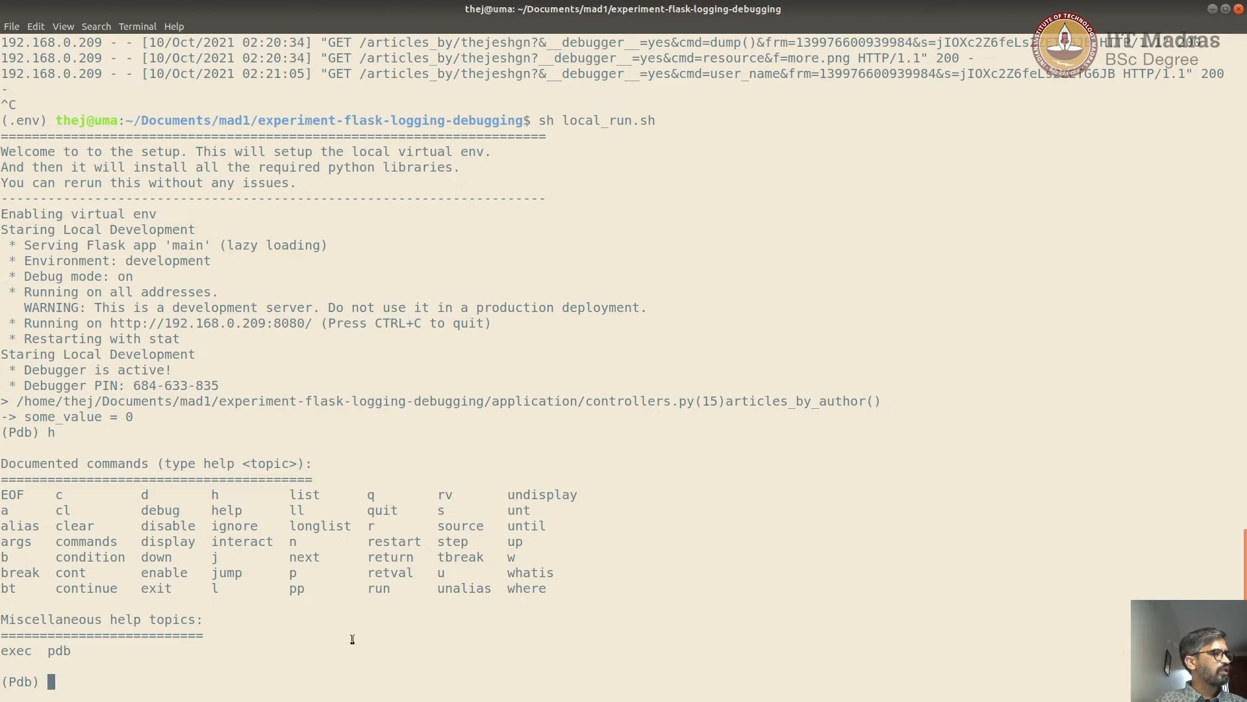
mouse_move(699, 305)
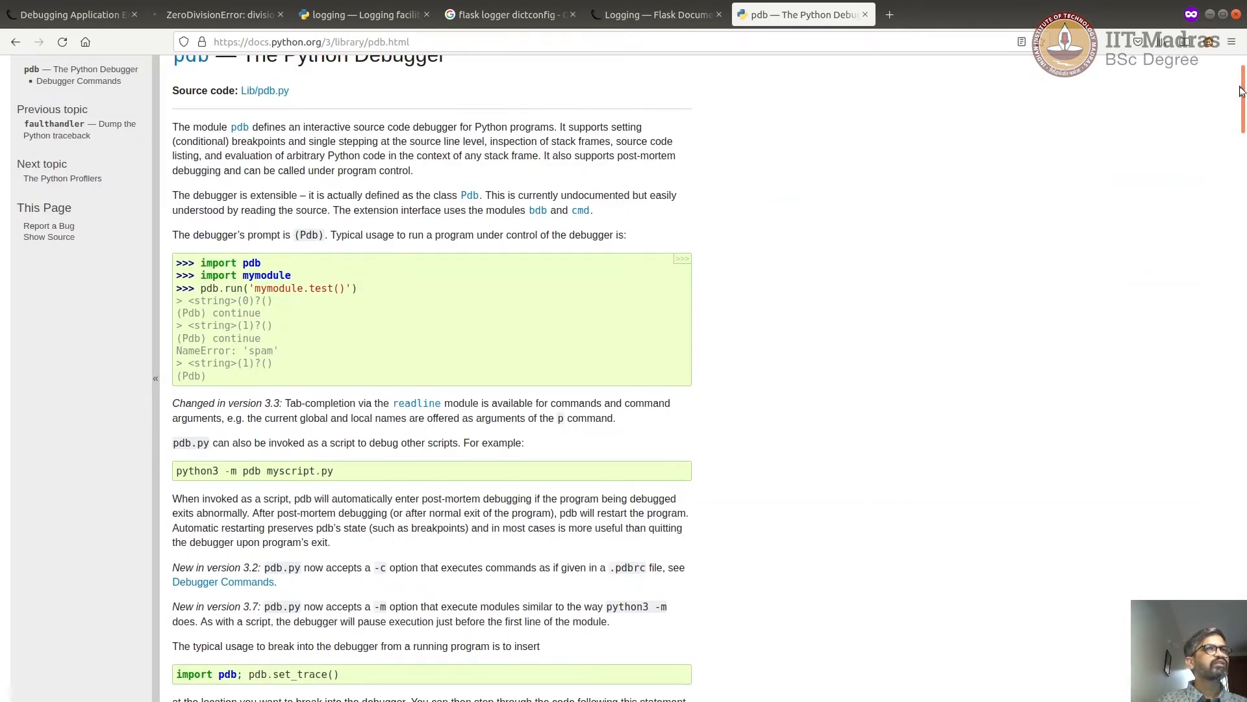
Scroll the pdb docs' Debugger Commands section to read about s(tep) and n(ext).
scroll("down", 3)
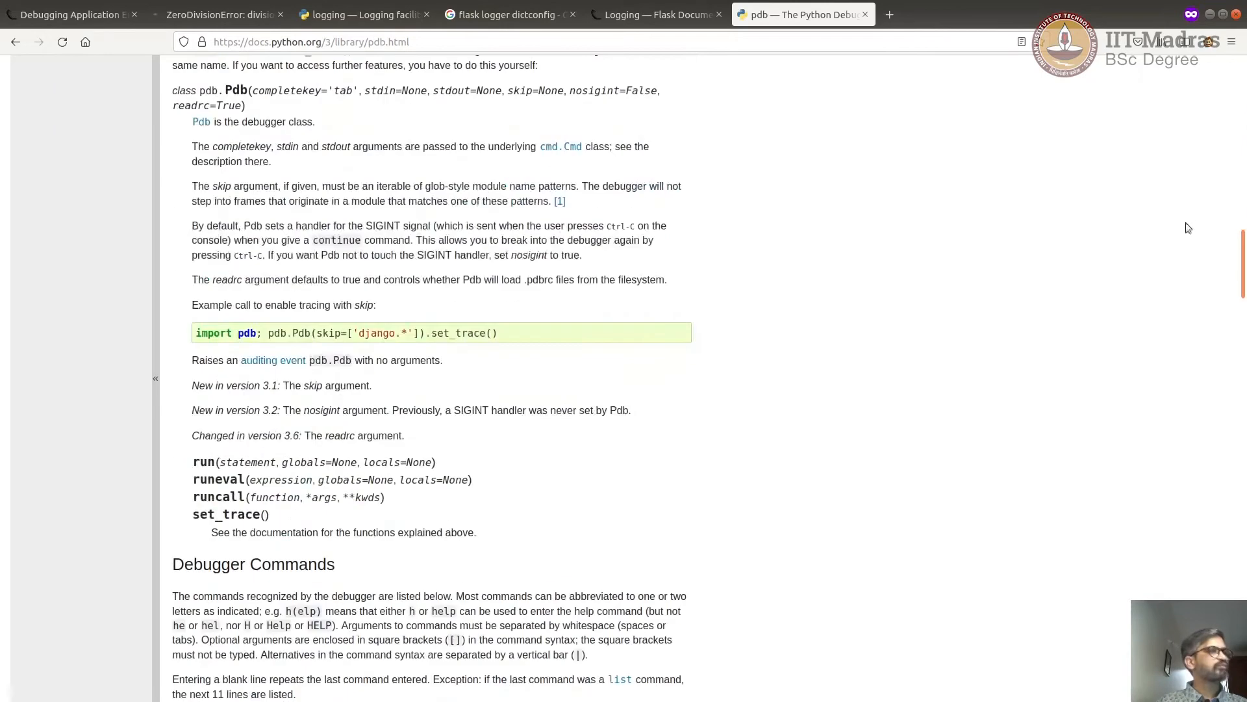
scroll("up", 3)
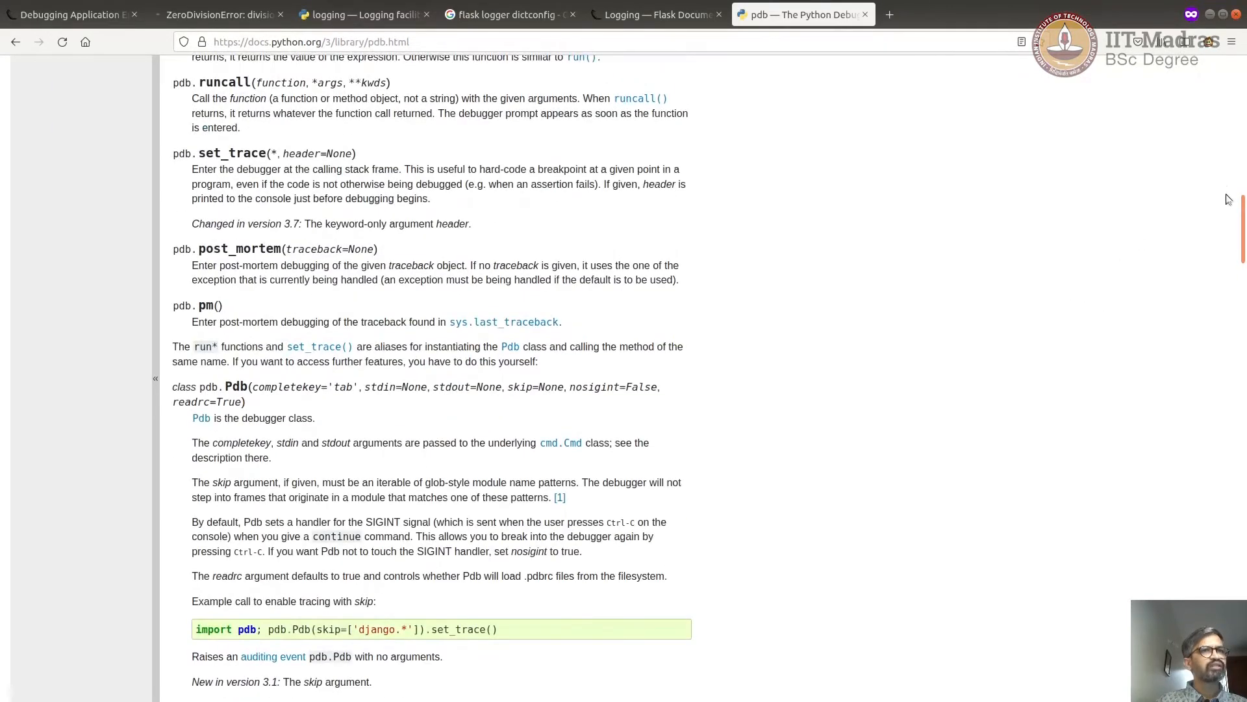
scroll("down", 3)
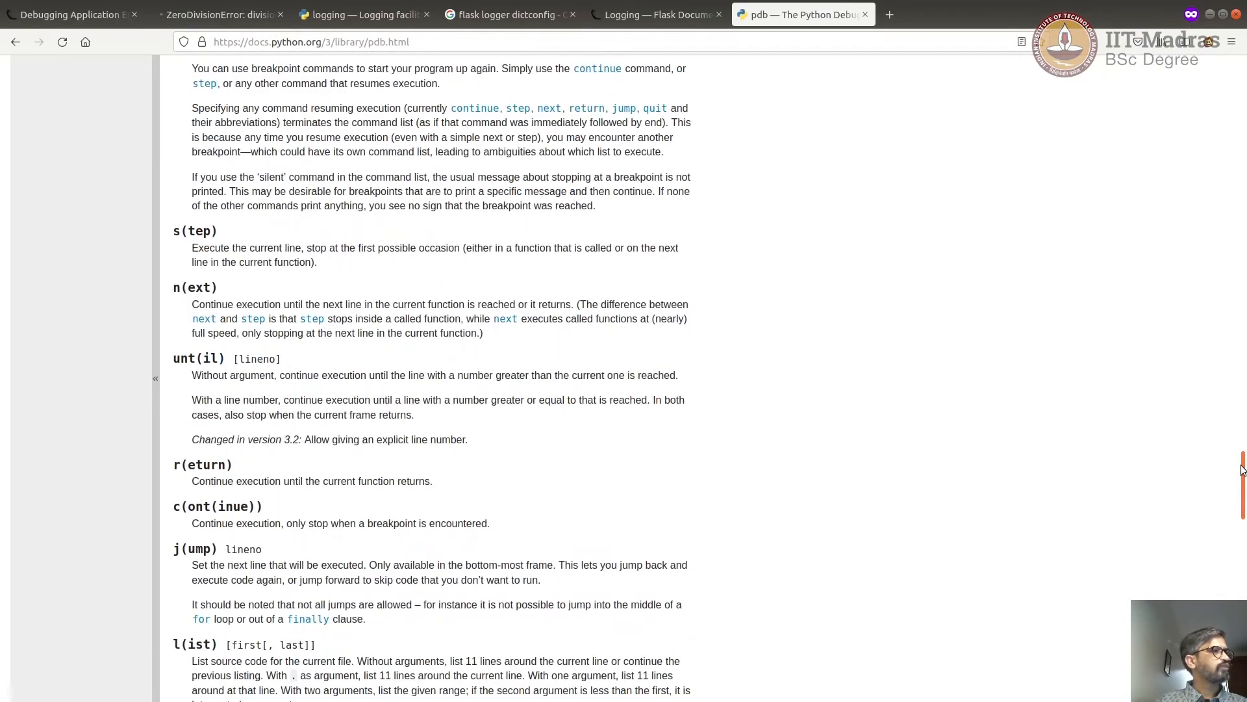
scroll("up", 3)
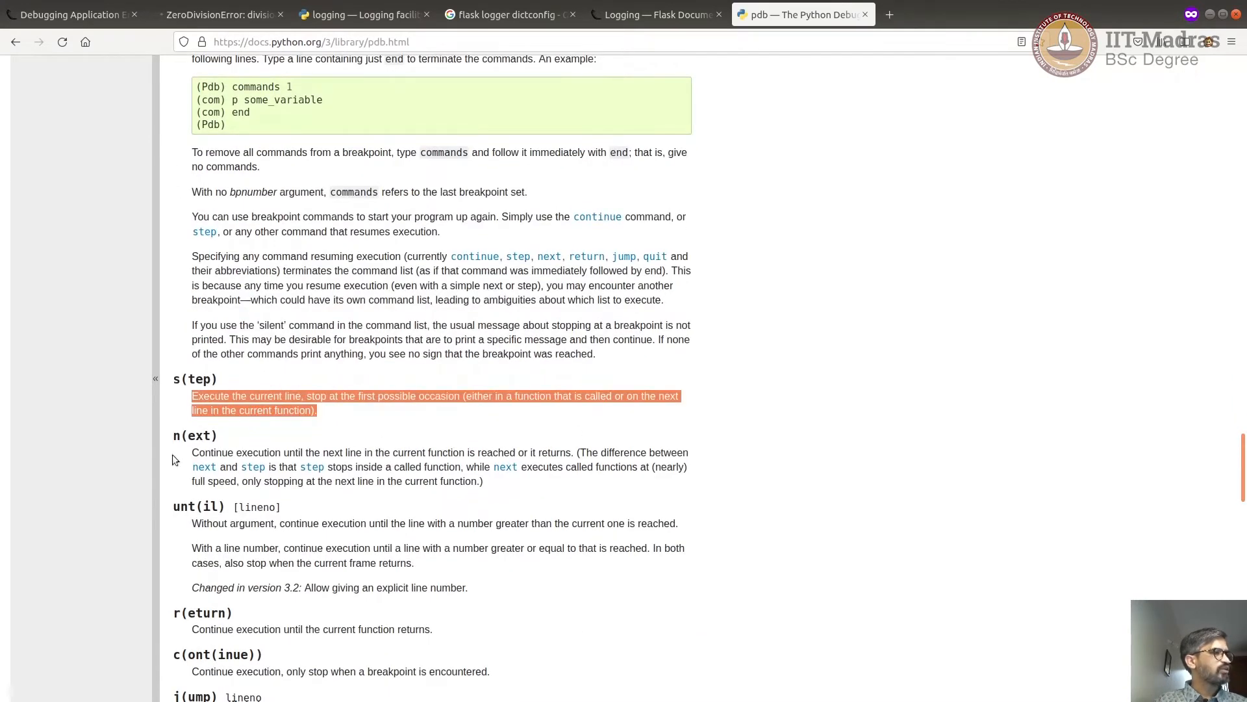
scroll("down", 3)
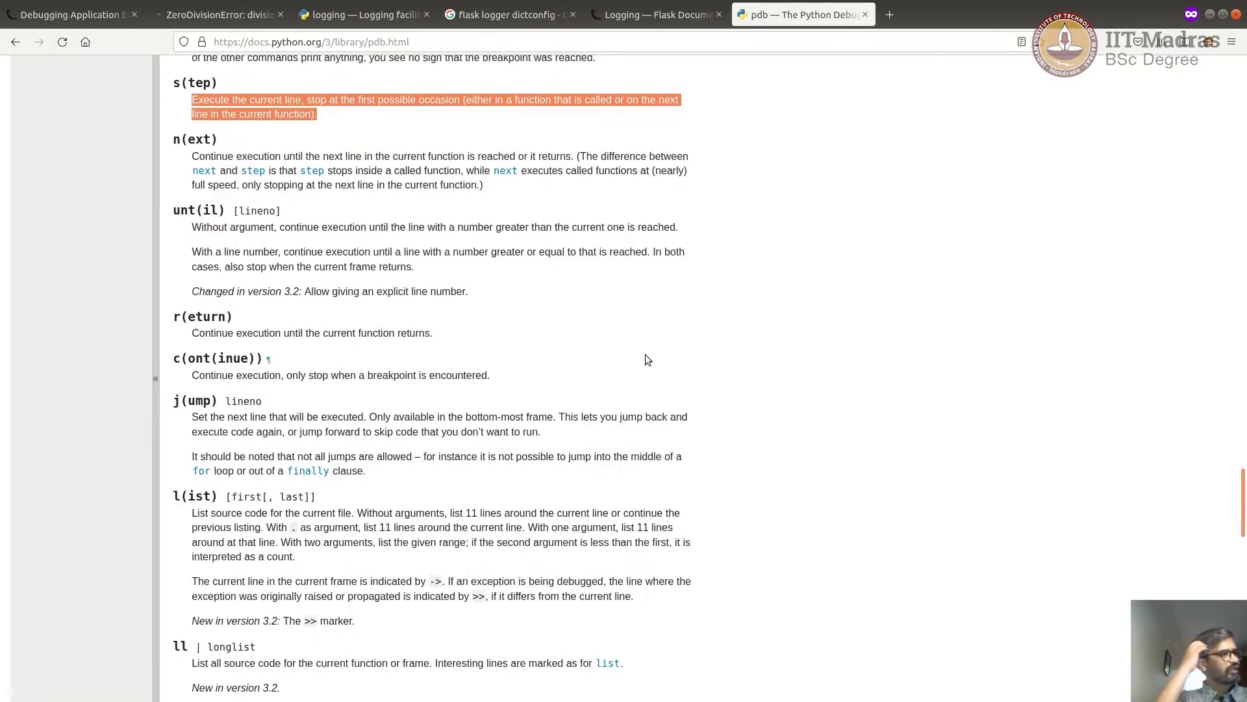
scroll("up", 3)
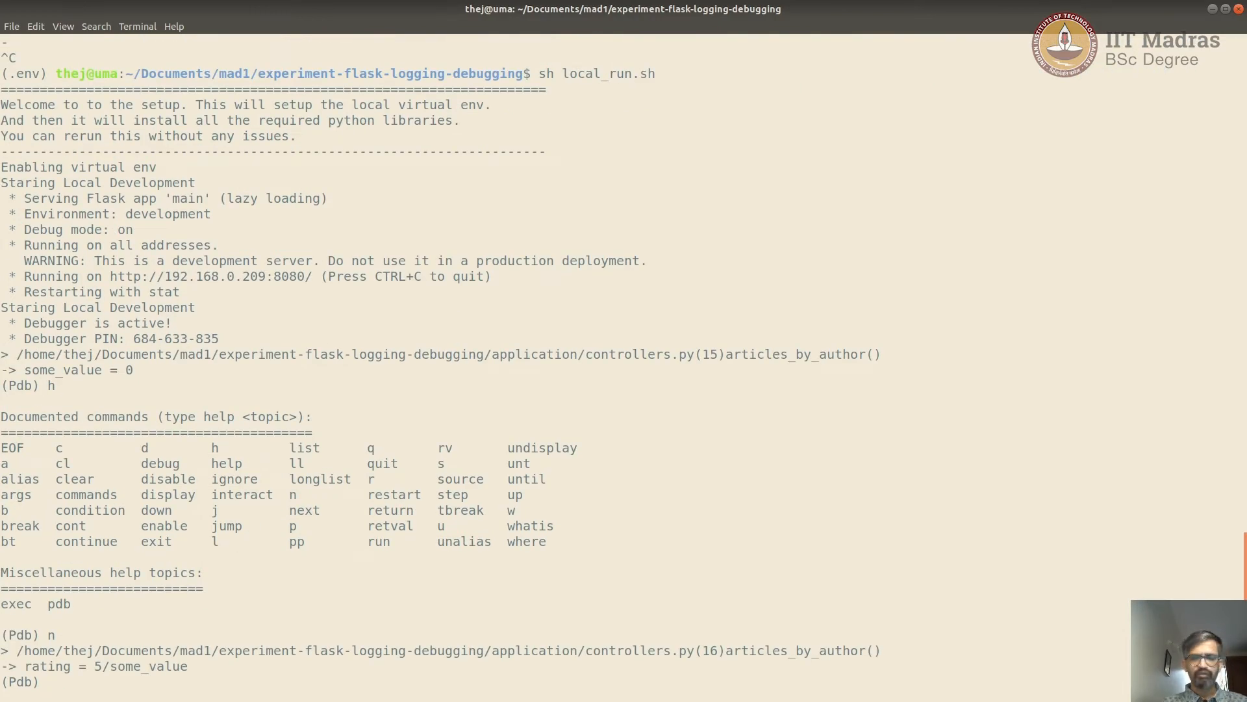
Run n in pdb and select the resulting ZeroDivisionError: division by zero line.
type("n")
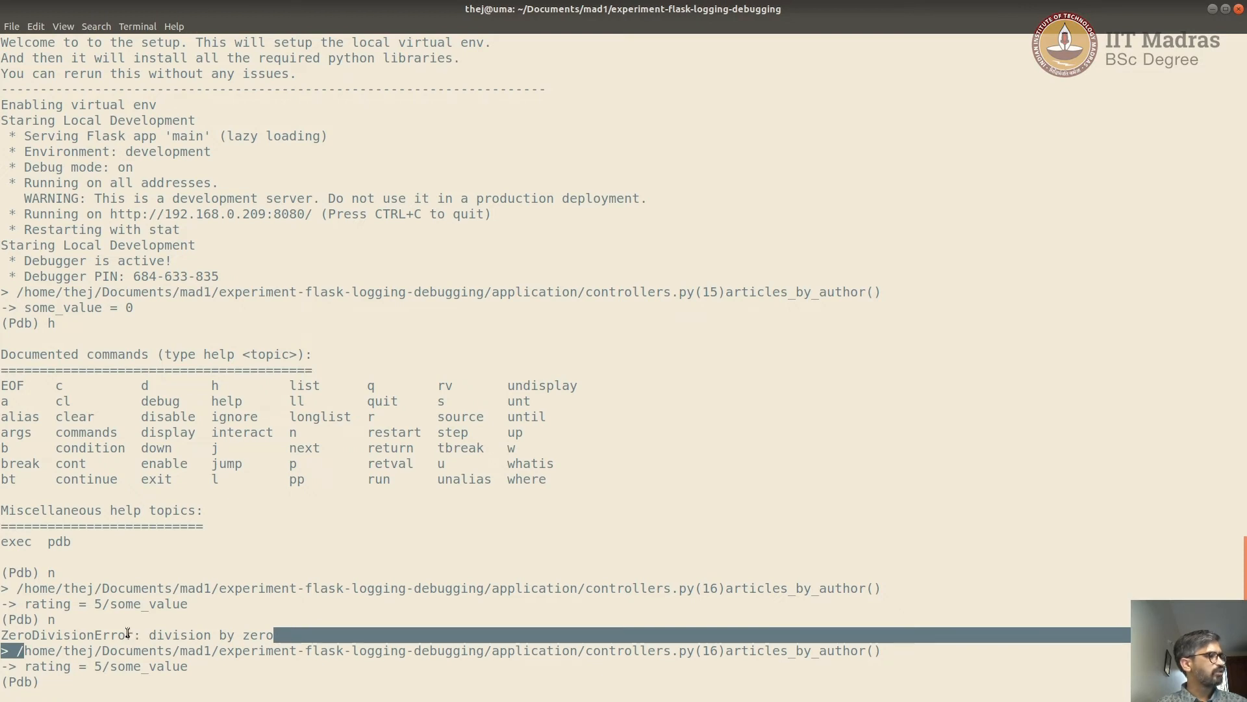
double_click(210, 634)
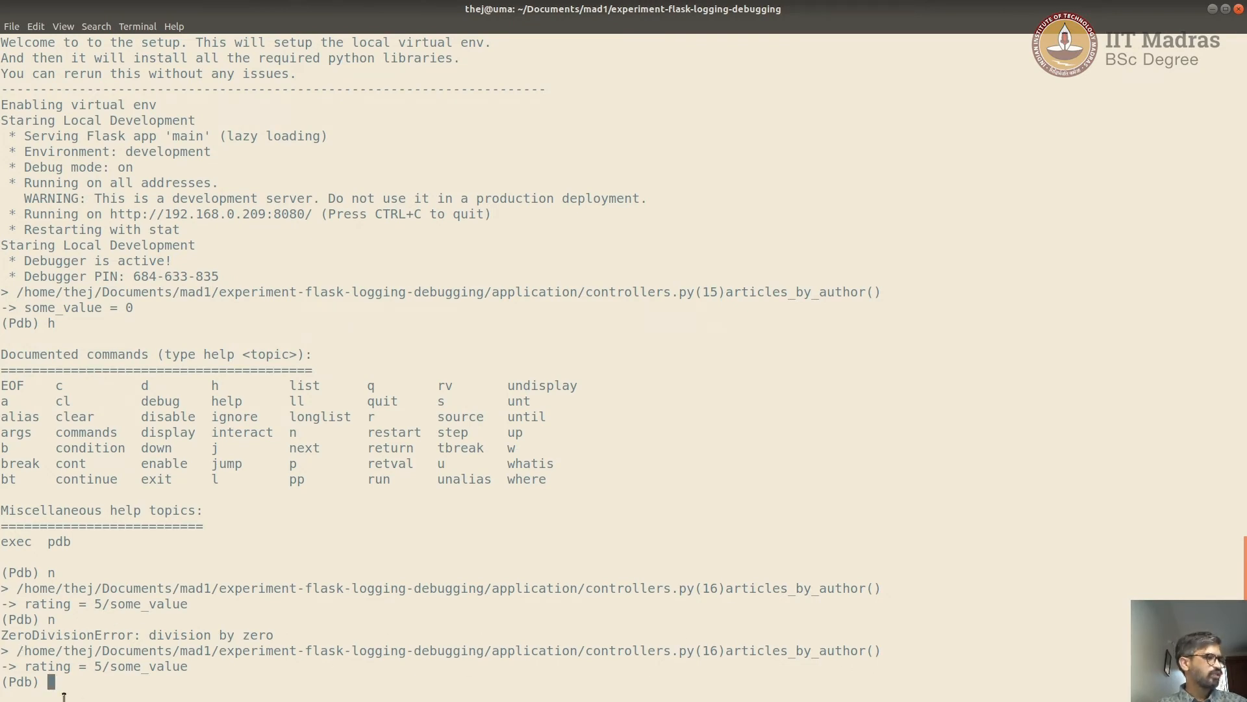
mouse_move(74, 697)
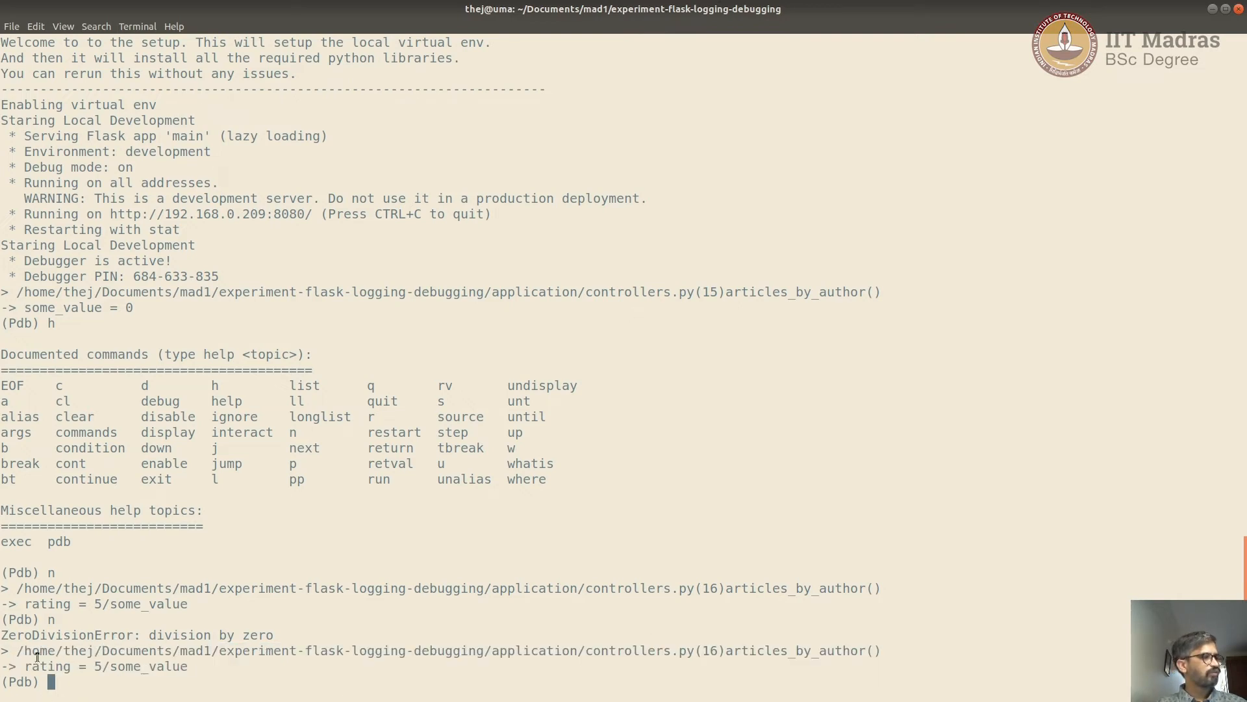
mouse_move(158, 573)
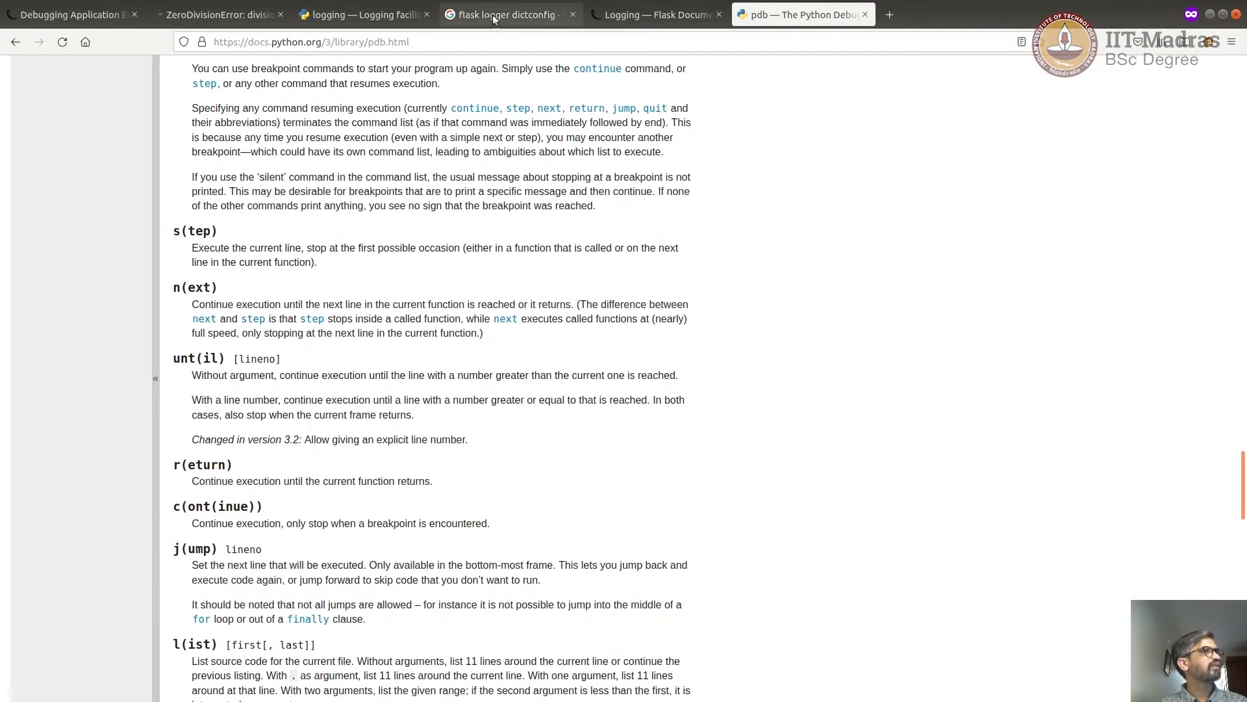
Return to the ZeroDivisionError debugger page in Firefox and reload it.
left_click(218, 15)
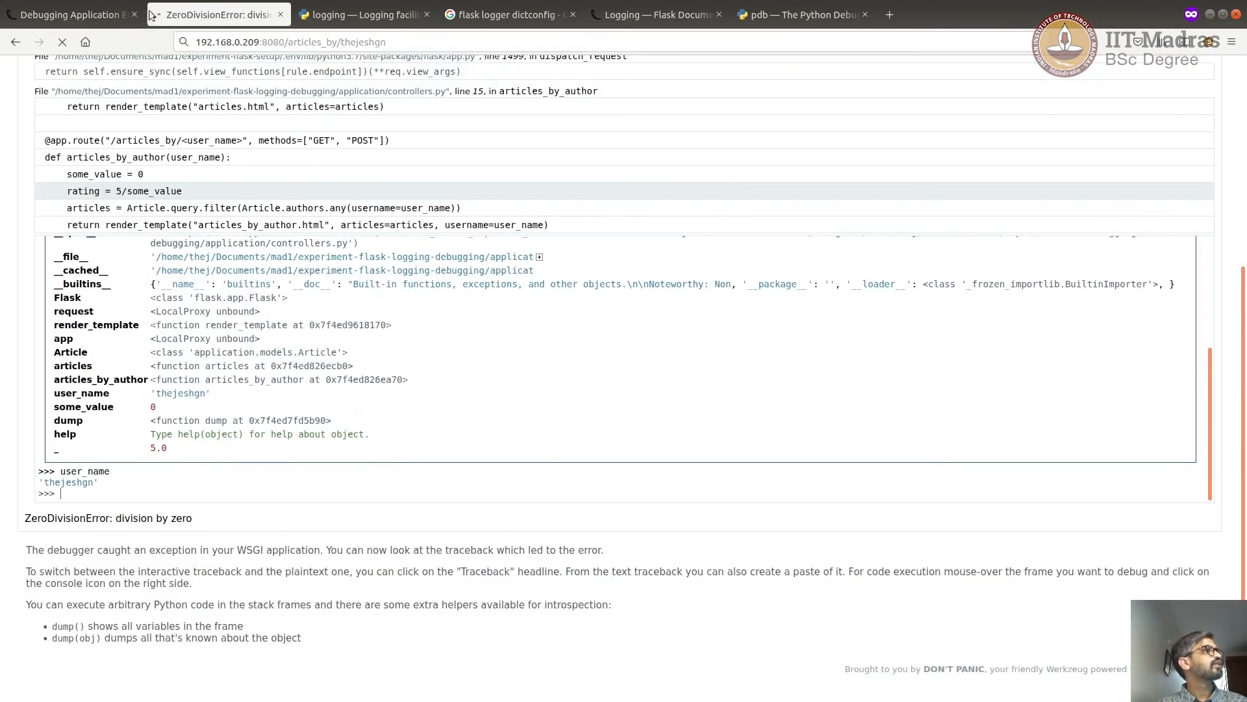
mouse_move(401, 347)
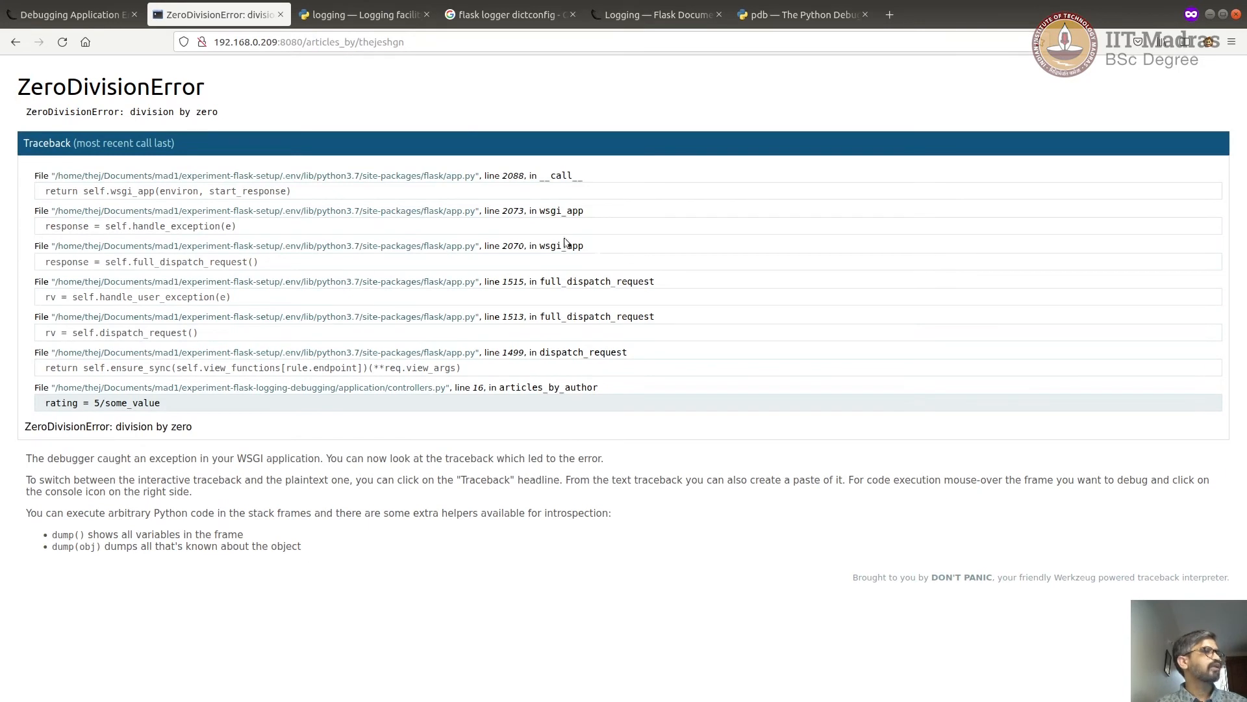
mouse_move(596, 256)
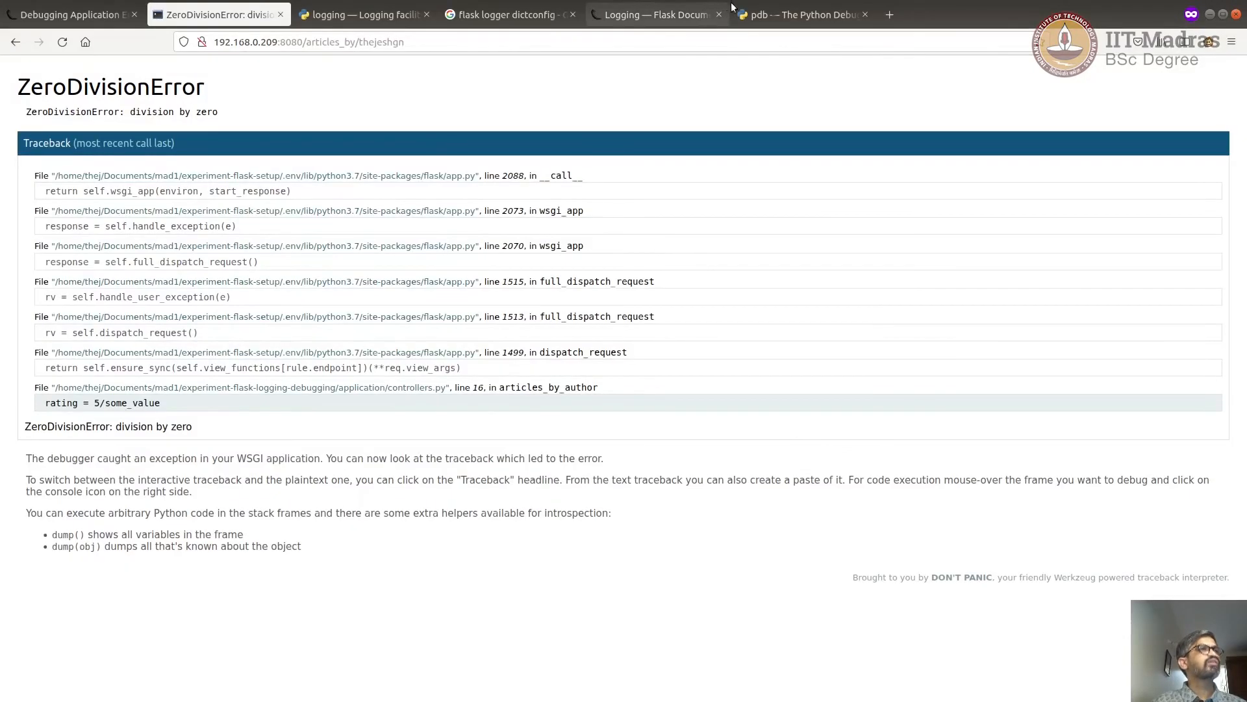
Open a new private browsing tab and begin entering a Flask search.
left_click(802, 14)
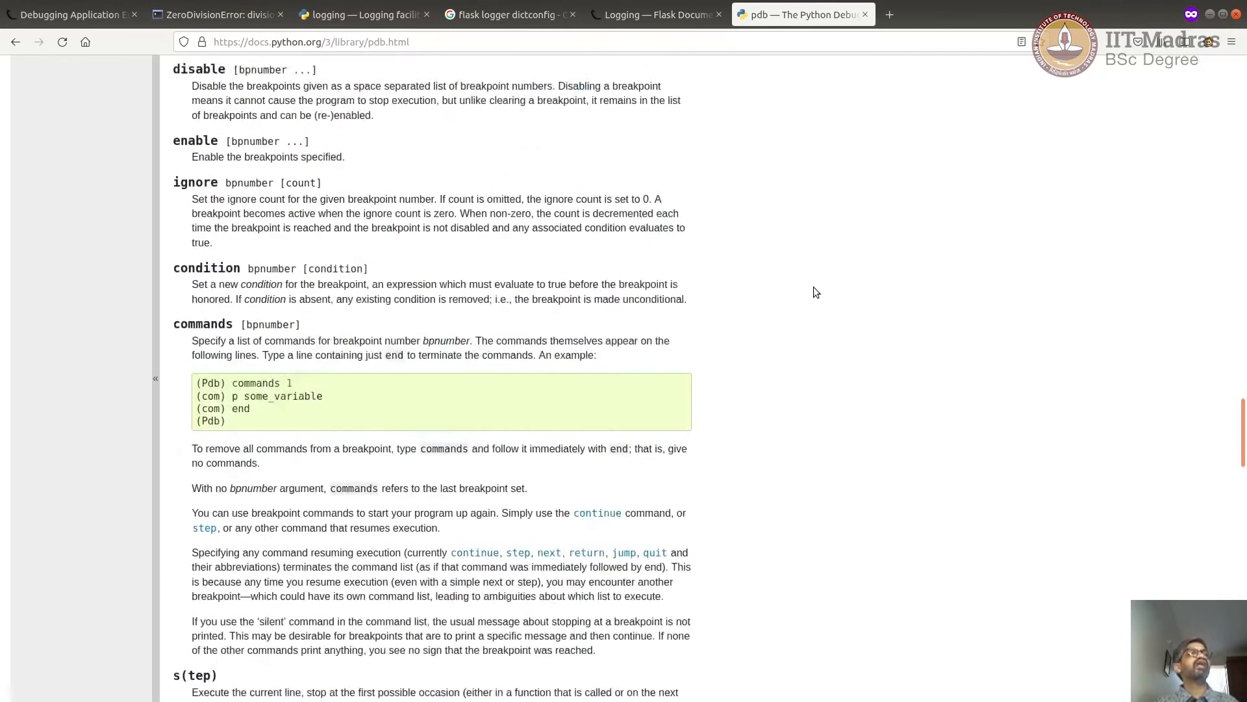
mouse_move(808, 294)
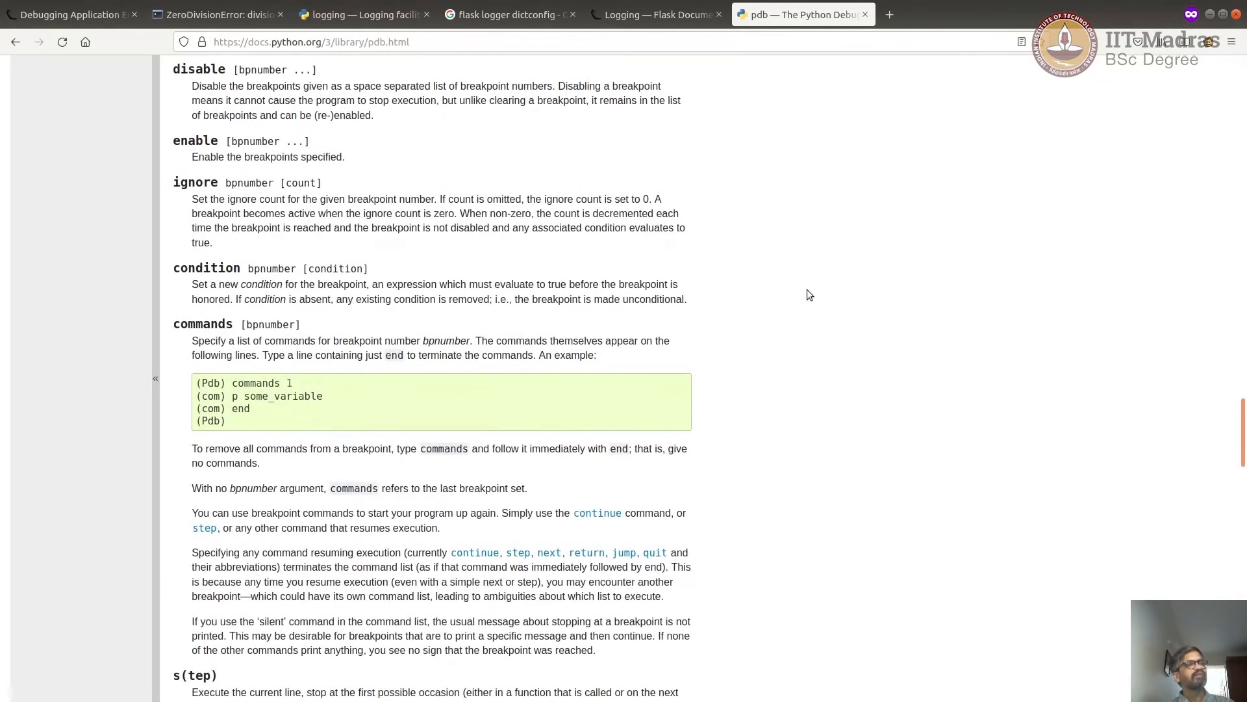
scroll("up", 3)
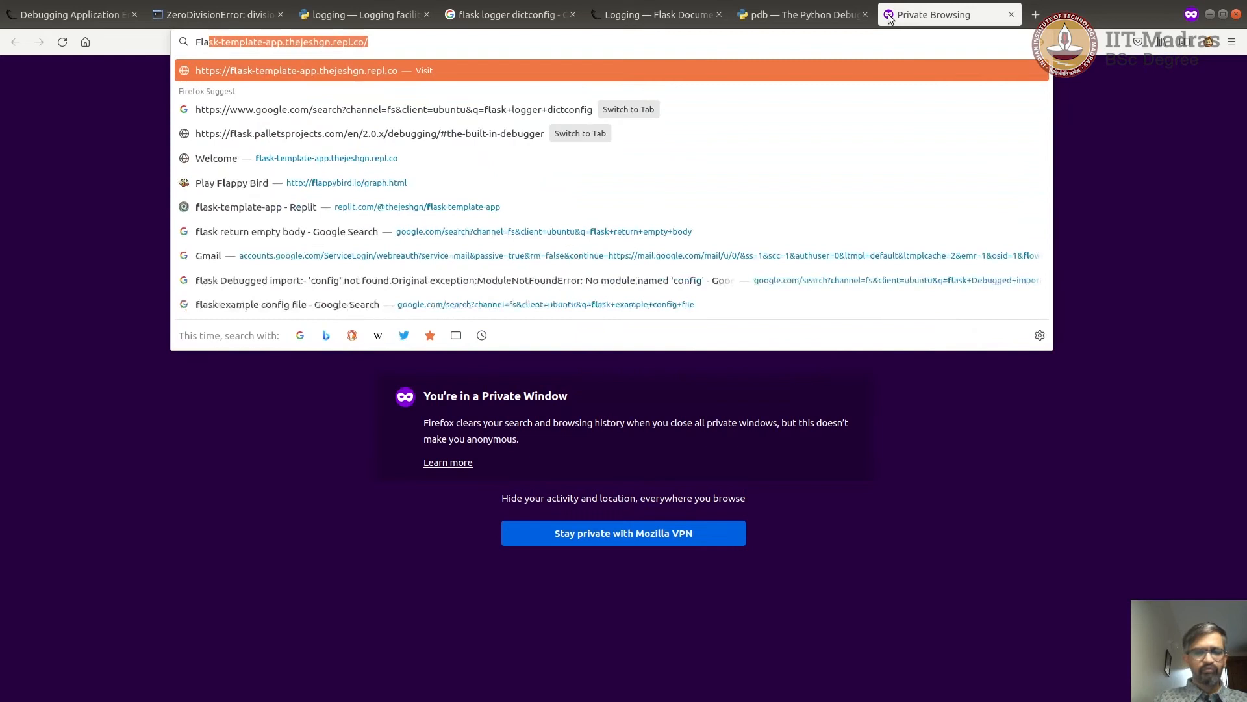
Search 'Flask shell' and open the 'Working with the Shell' Flask documentation page.
type("Flask shell")
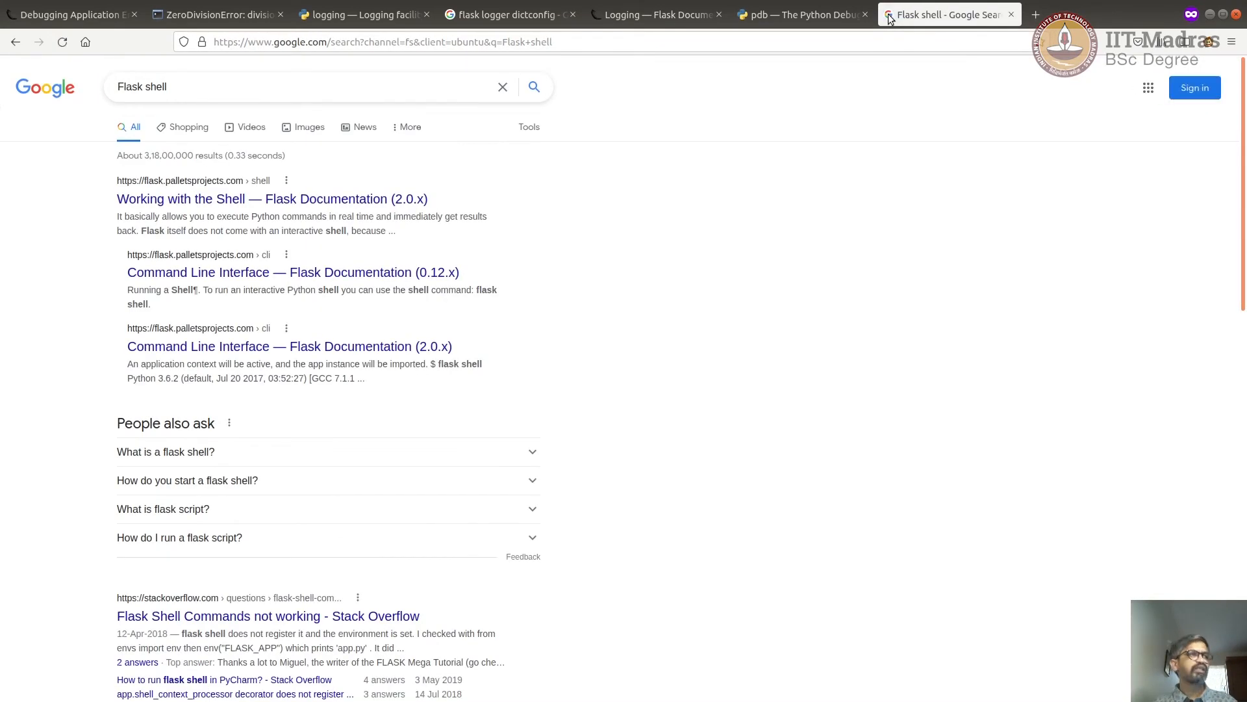
left_click(271, 199)
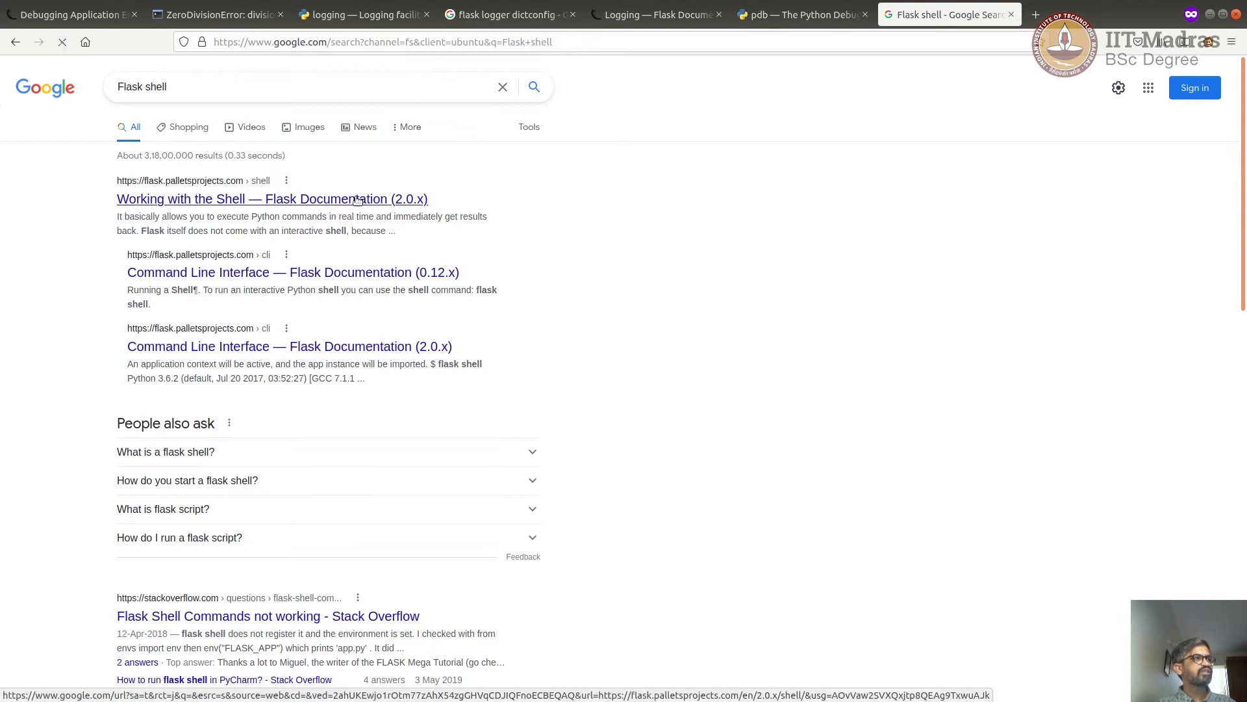
left_click(272, 198)
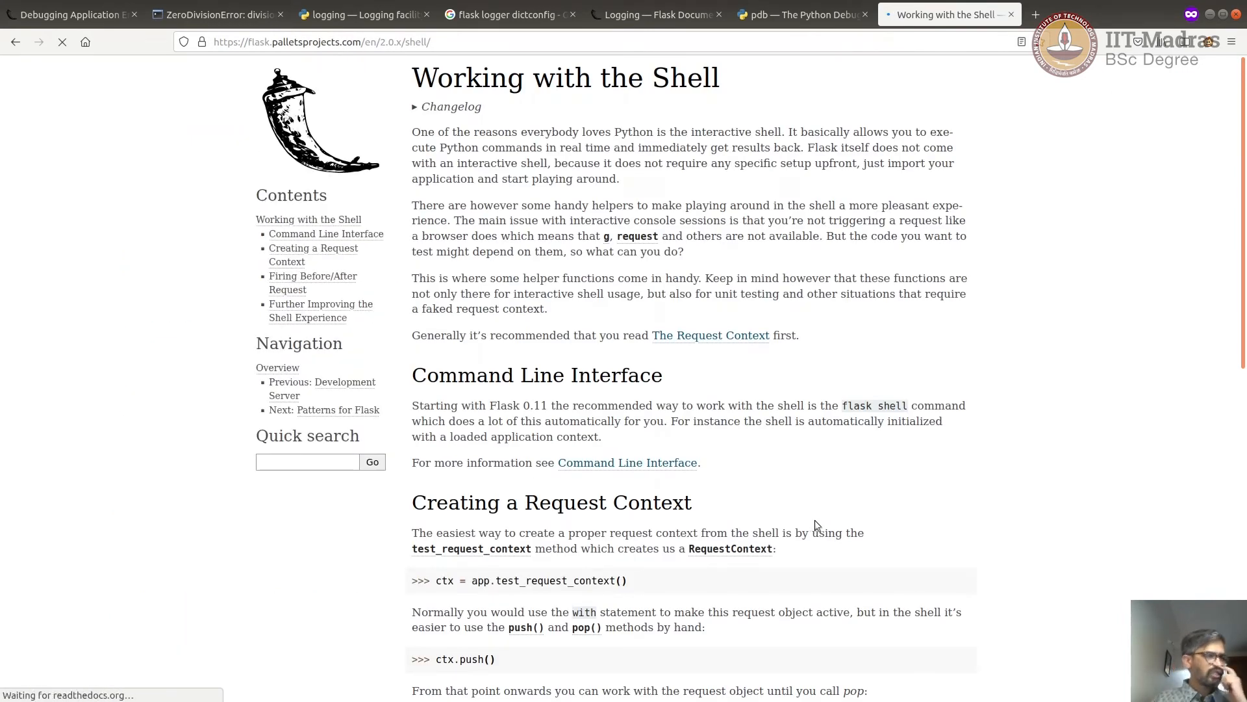
scroll("down", 3)
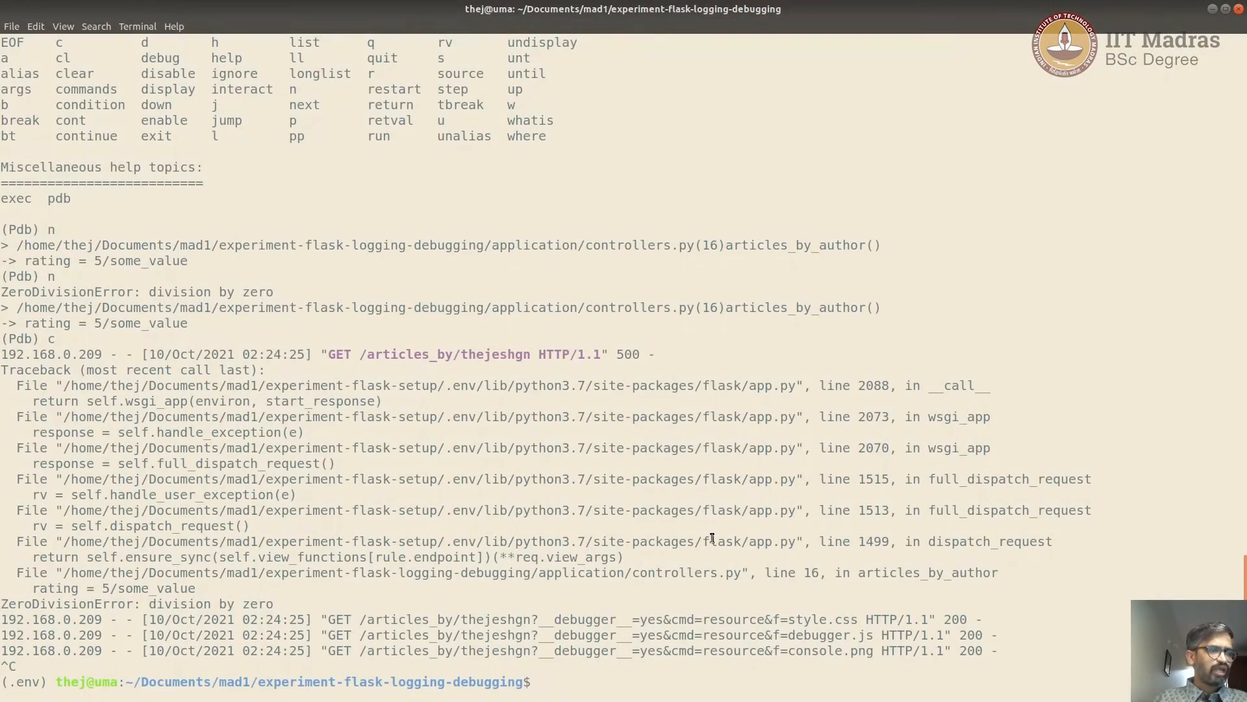
Discard the recalled run command and export FLASK_ENV=development.
type("sh local_run.sh")
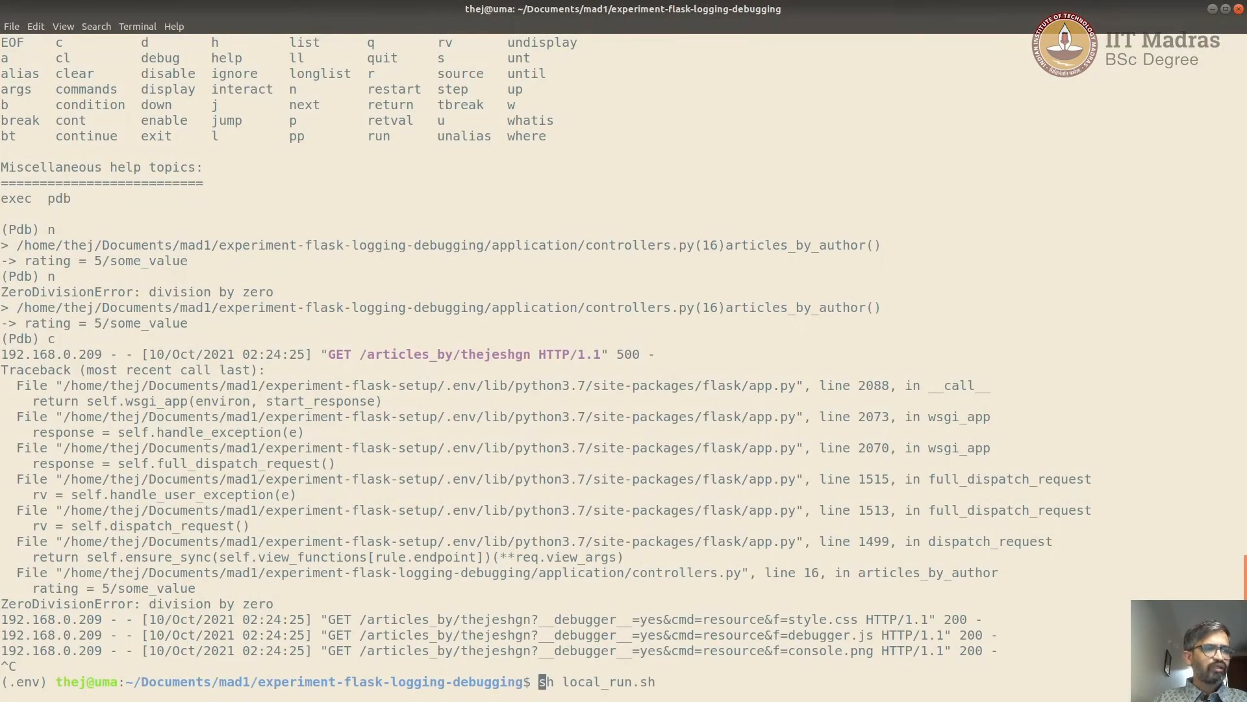
key("ctrl+c")
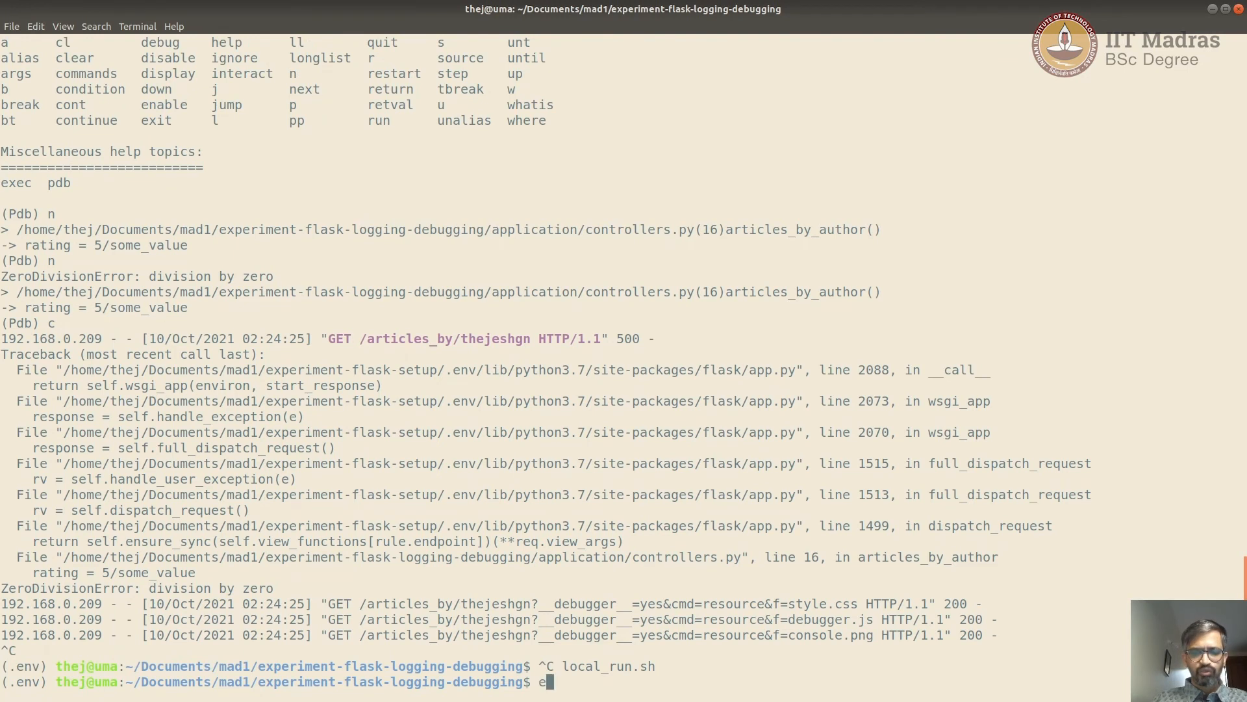
type("xport")
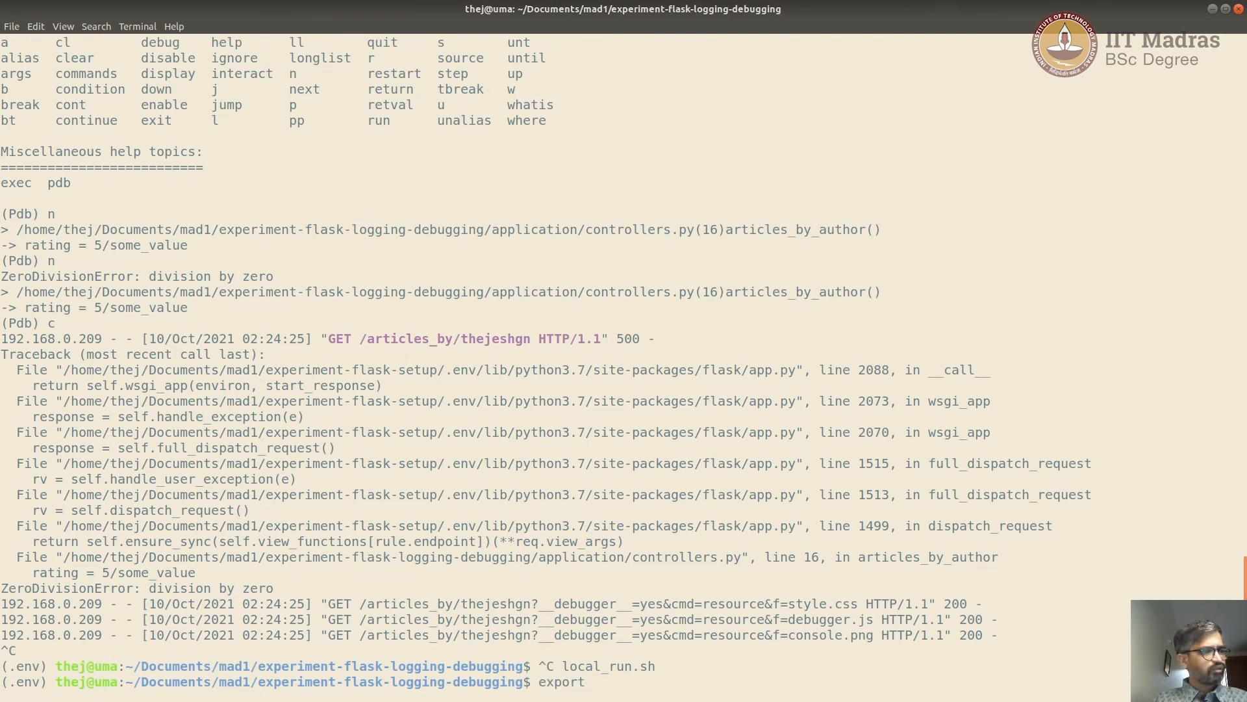
type("FLA")
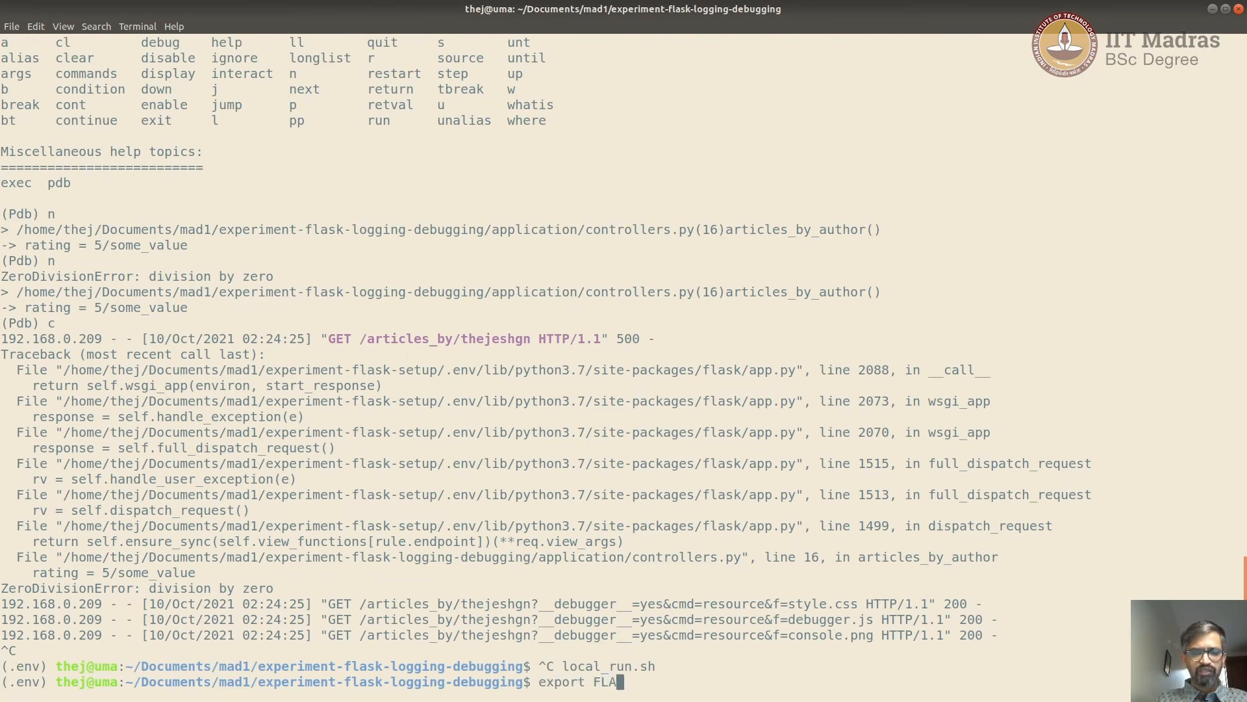
type("SK_EN")
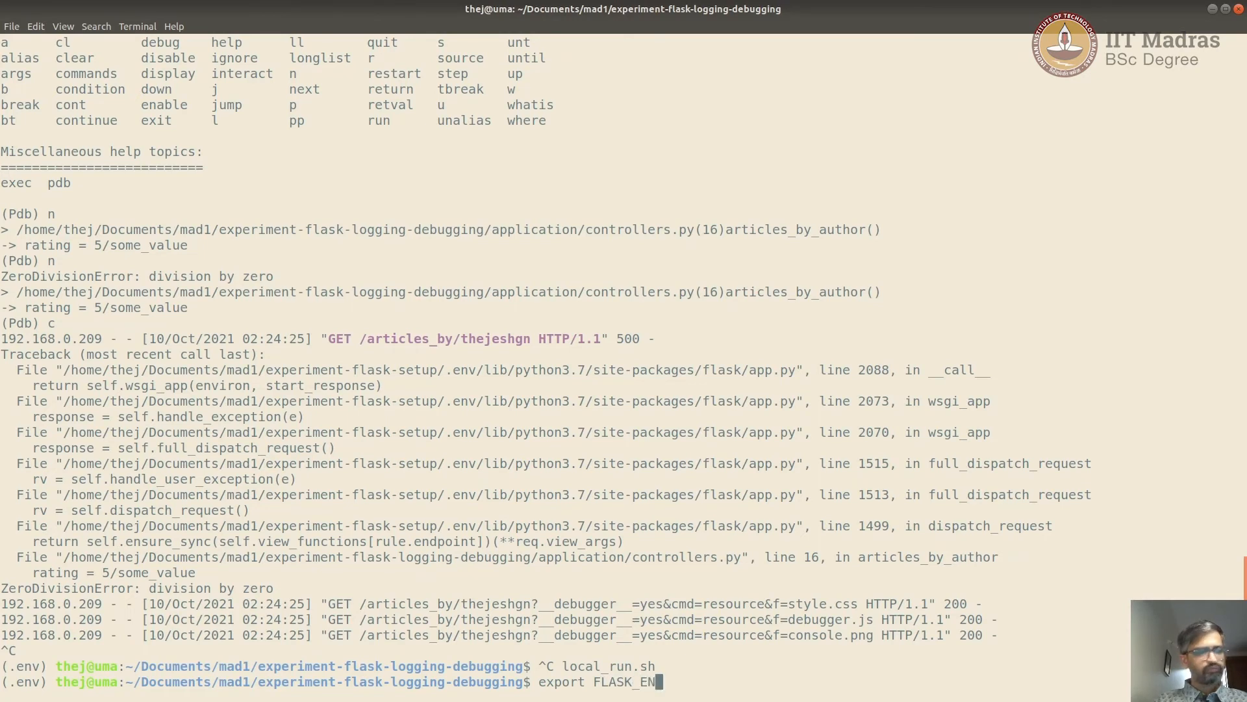
type("=d")
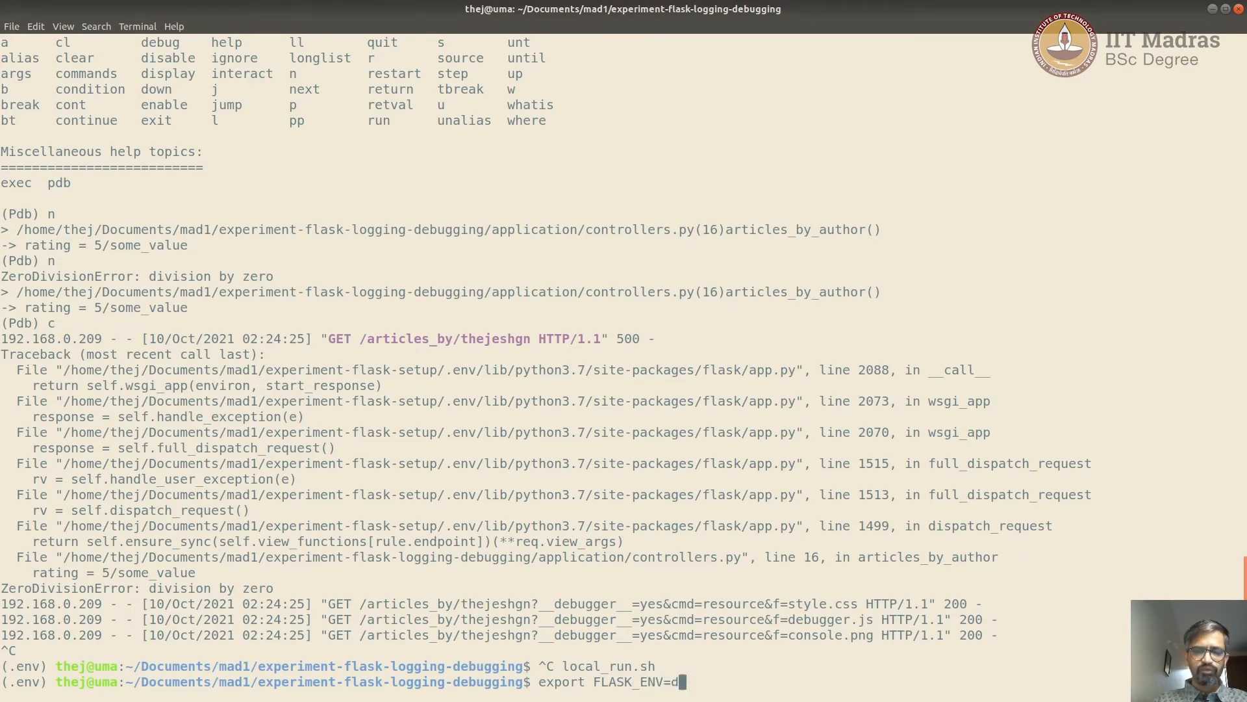
type("evelopment")
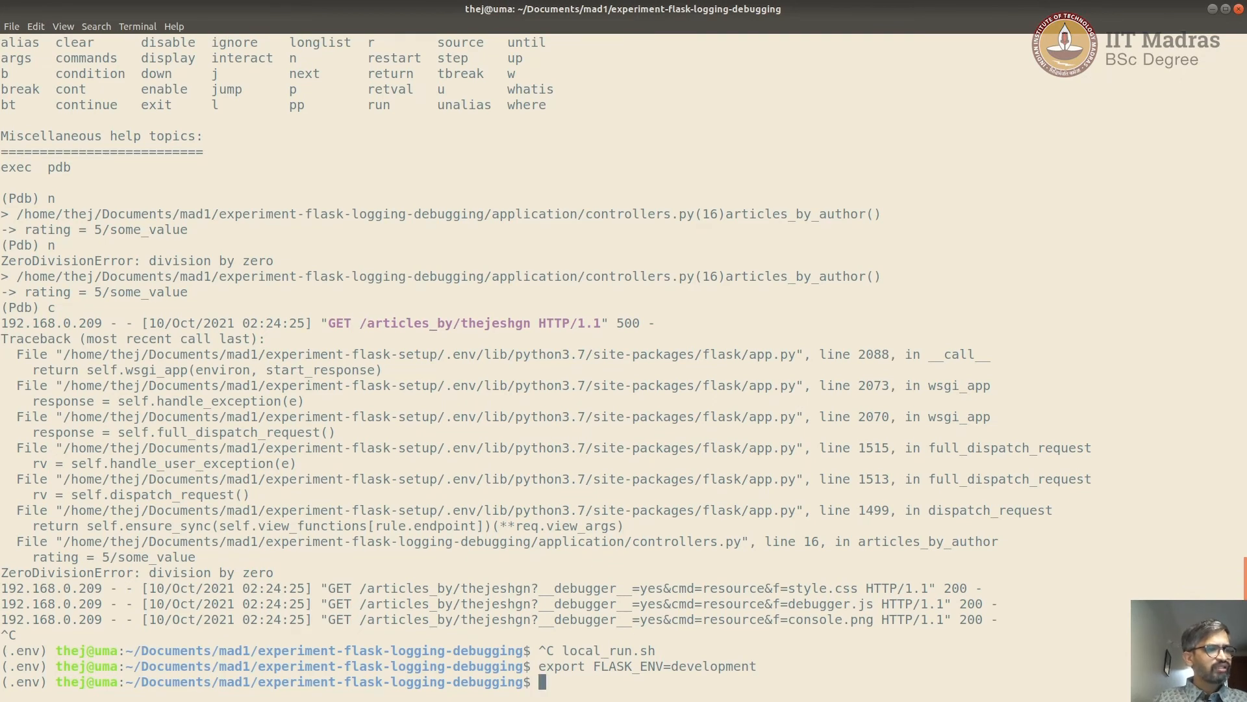
type("export FLASK_ENV=development")
type("export FLASK_APP=")
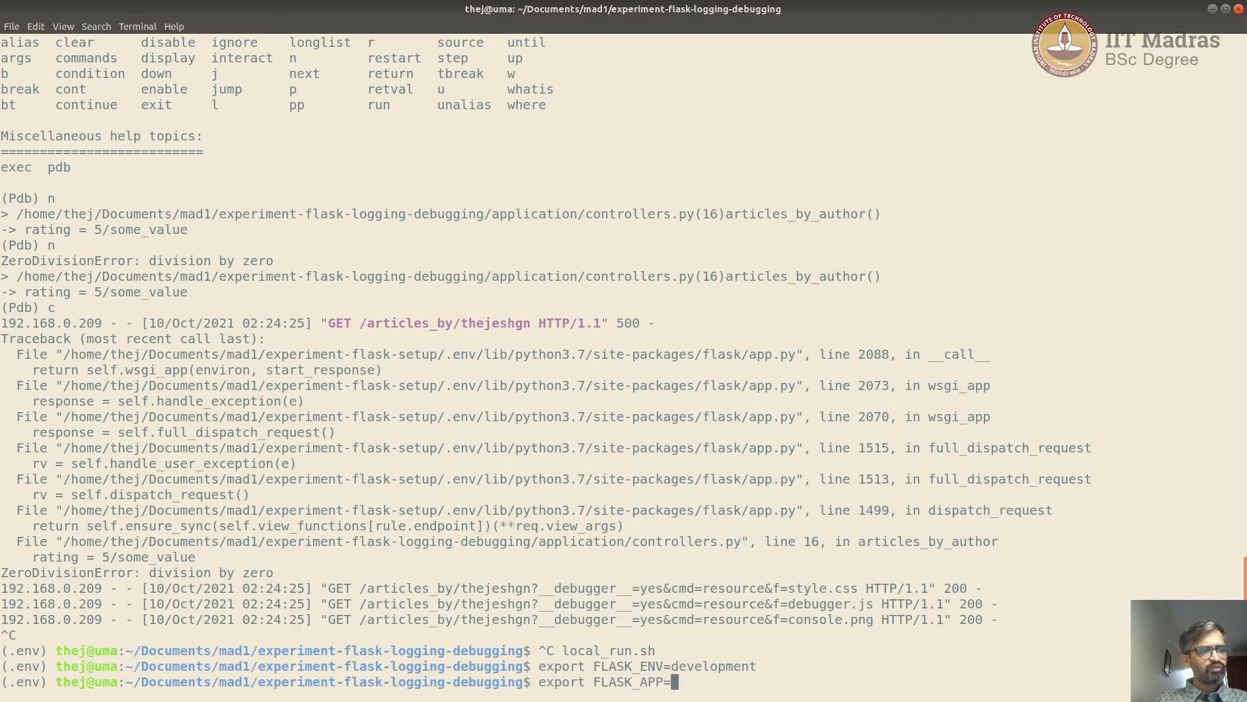
Export FLASK_APP='main.py' and begin the flask shell command.
type("'main.py")
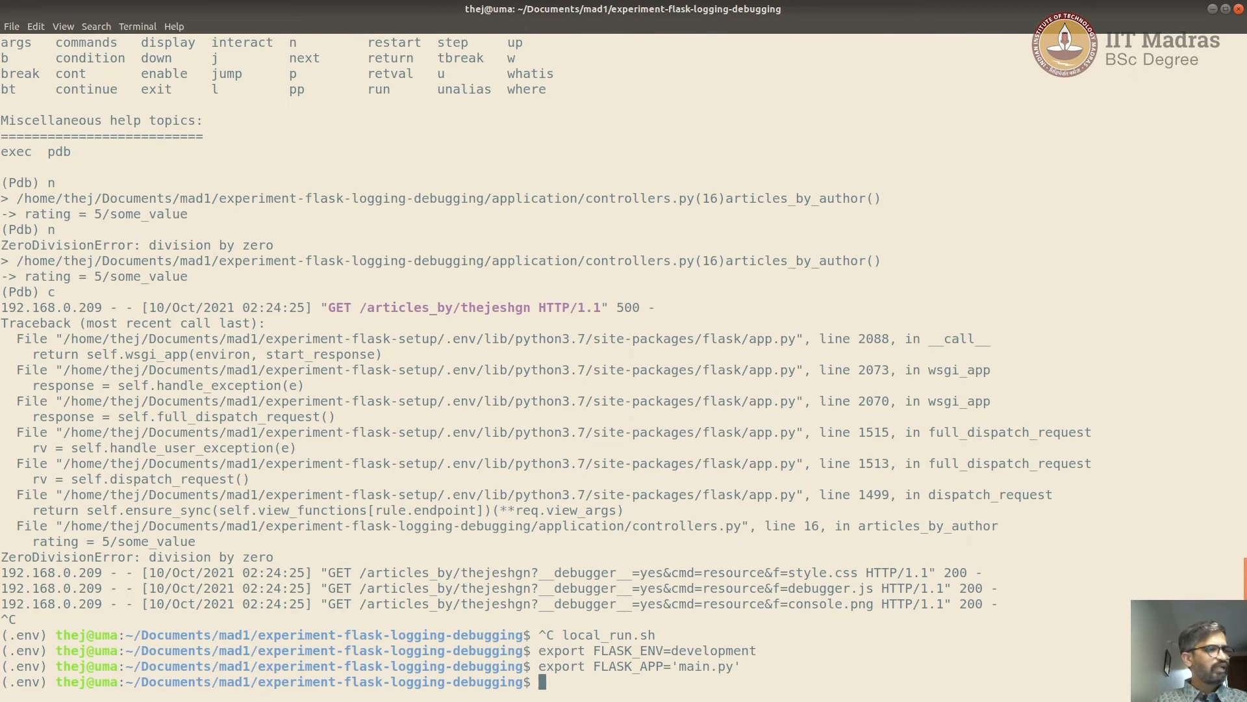
type("flask shell")
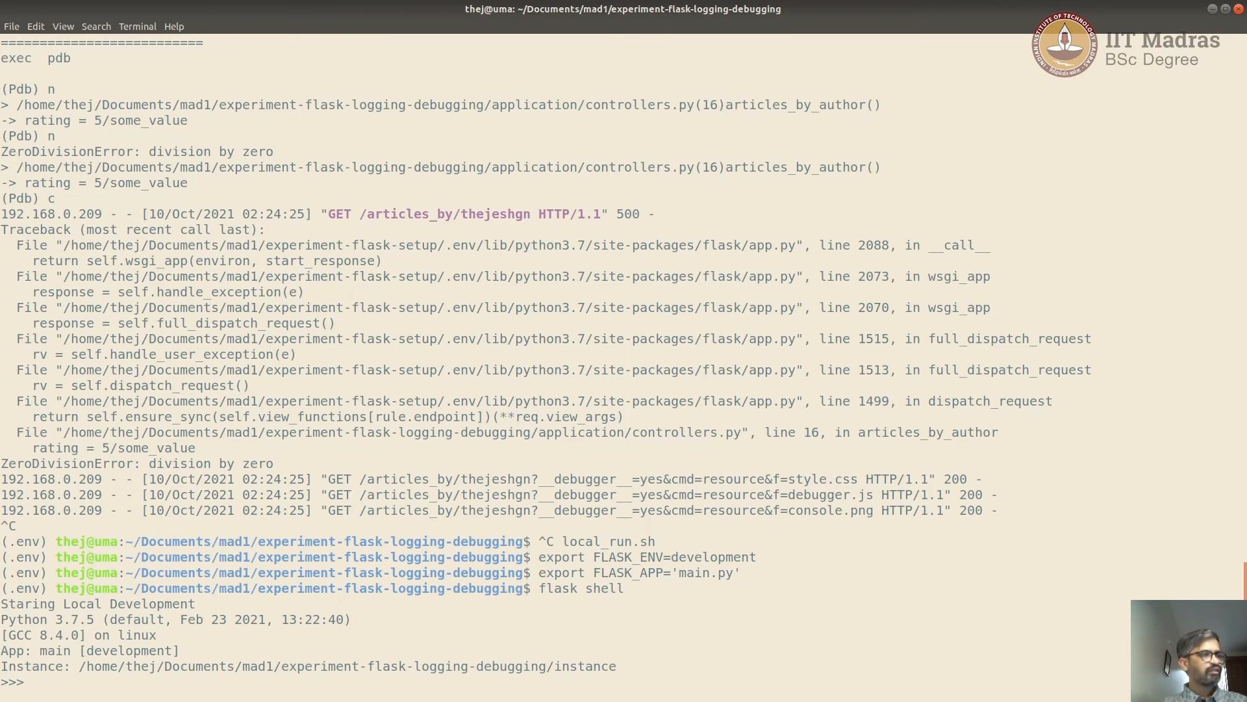
mouse_move(712, 542)
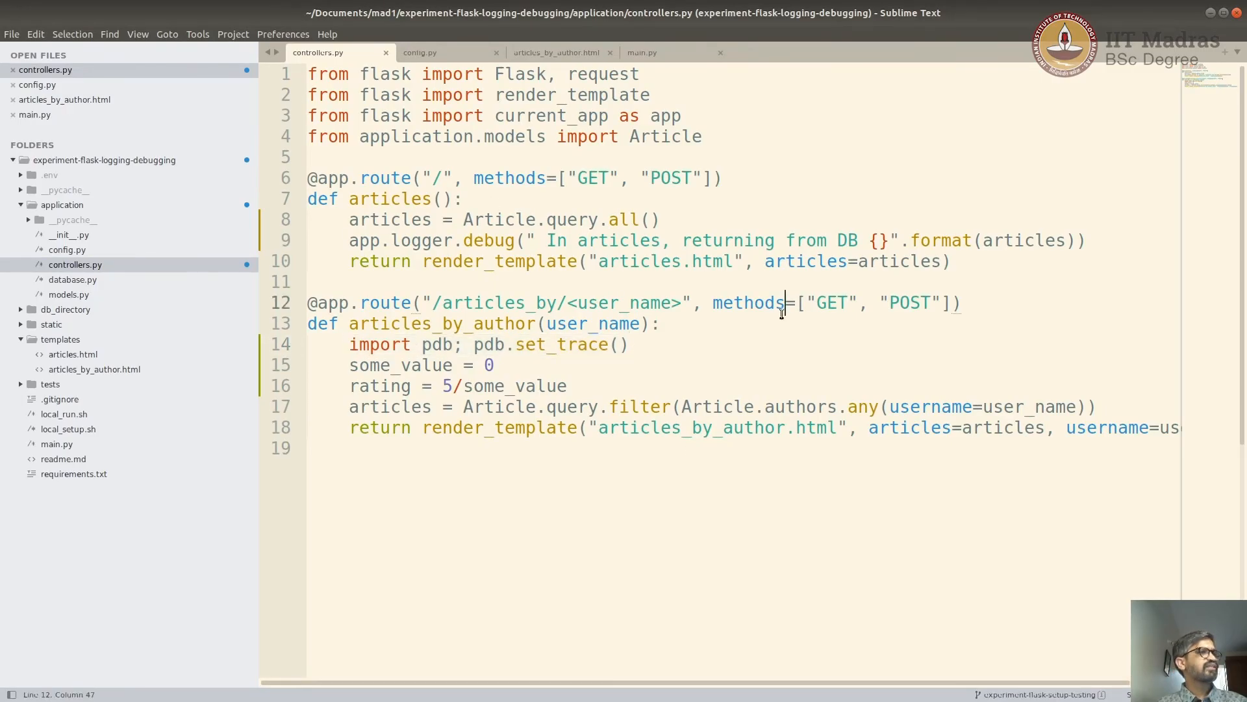
Glance at the article filter query on line 17 of controllers.py, then return to the Flask shell.
left_click(348, 407)
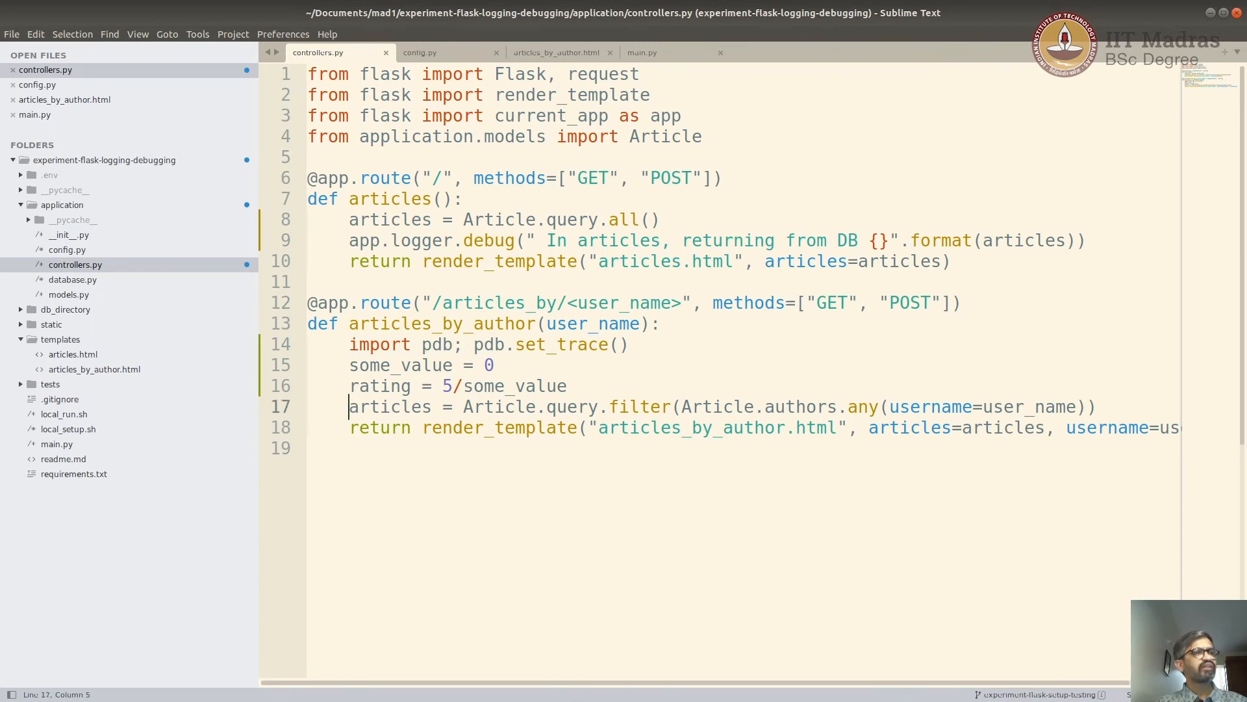
left_click(348, 137)
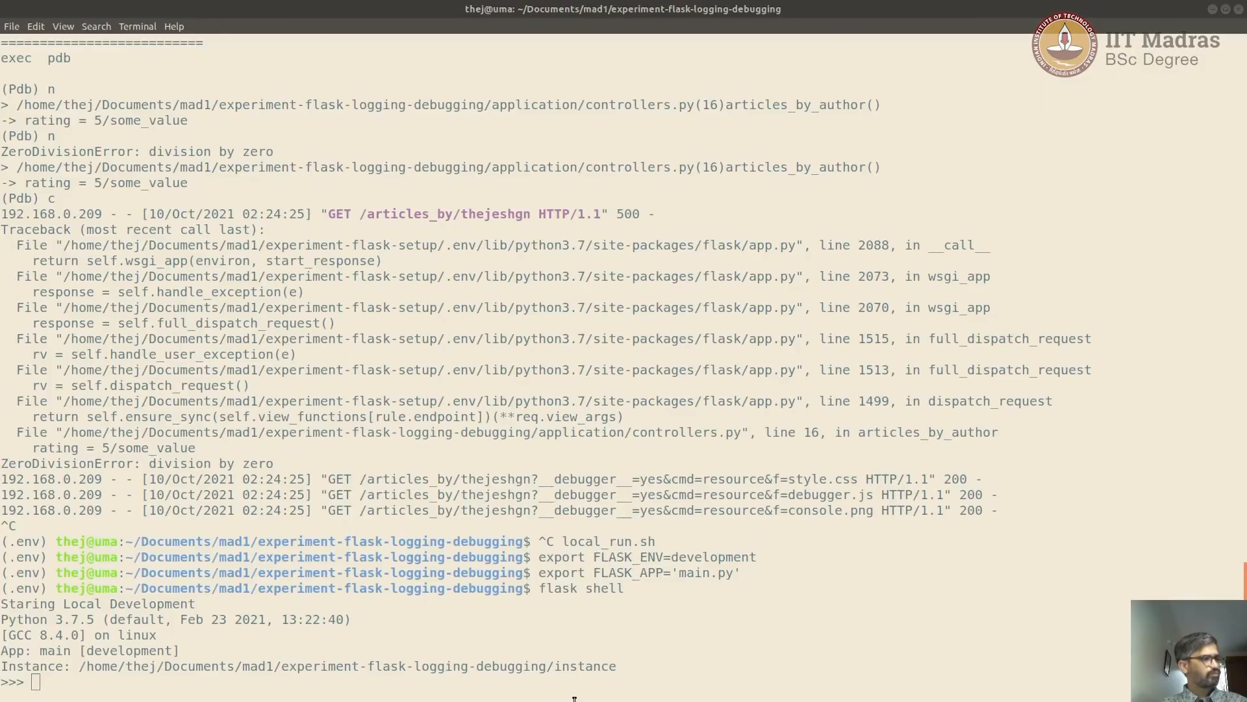
Import Article from application.models, set user_name="thejeshgn", and rerun the articles filter query.
type("from application.models import Article")
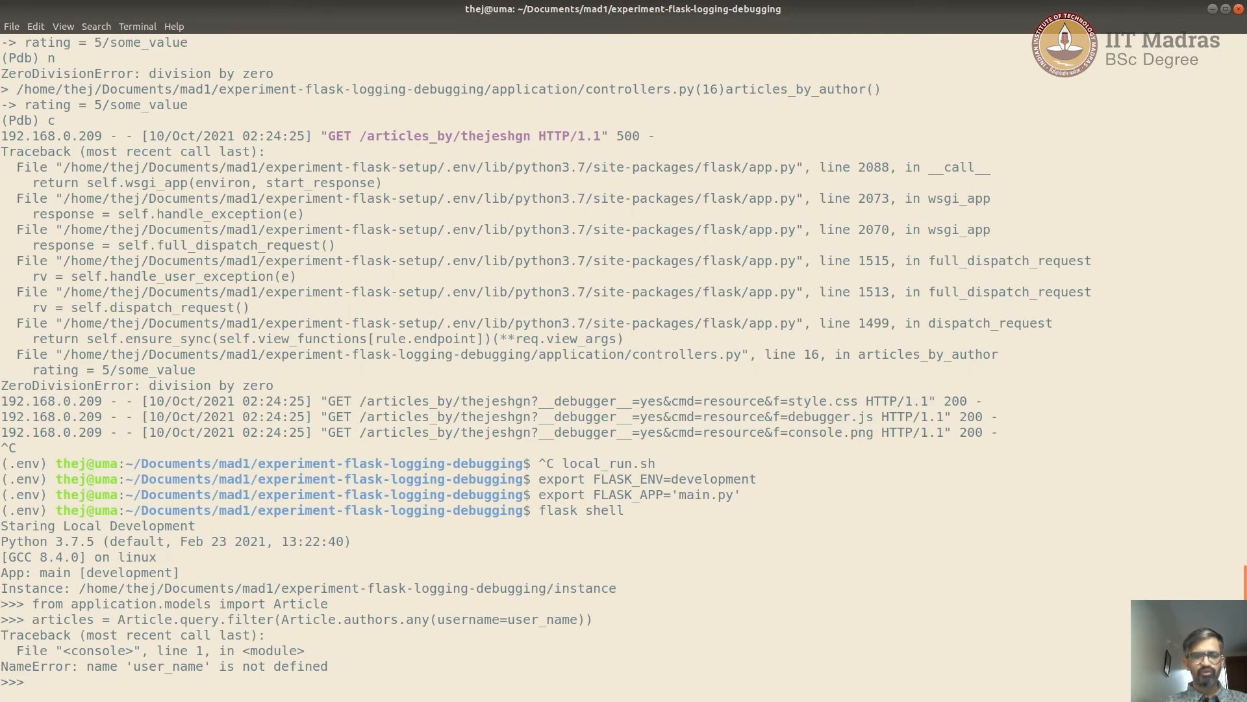
type("user_")
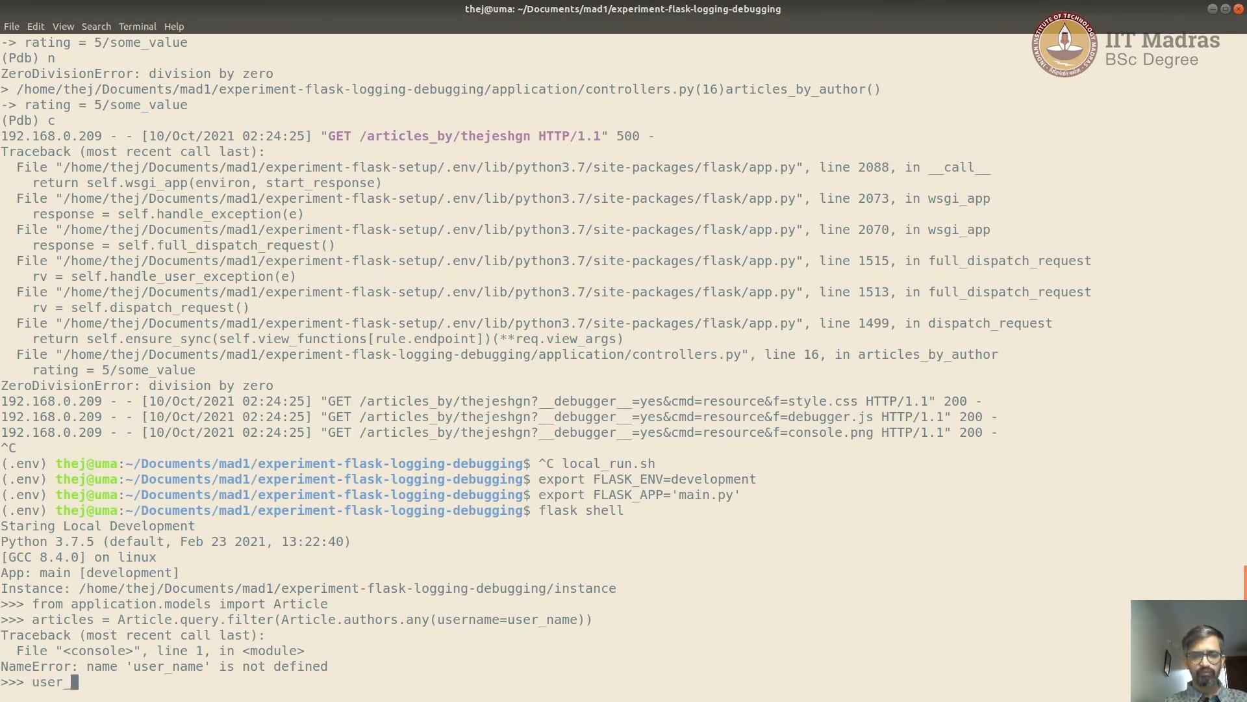
type("name=")
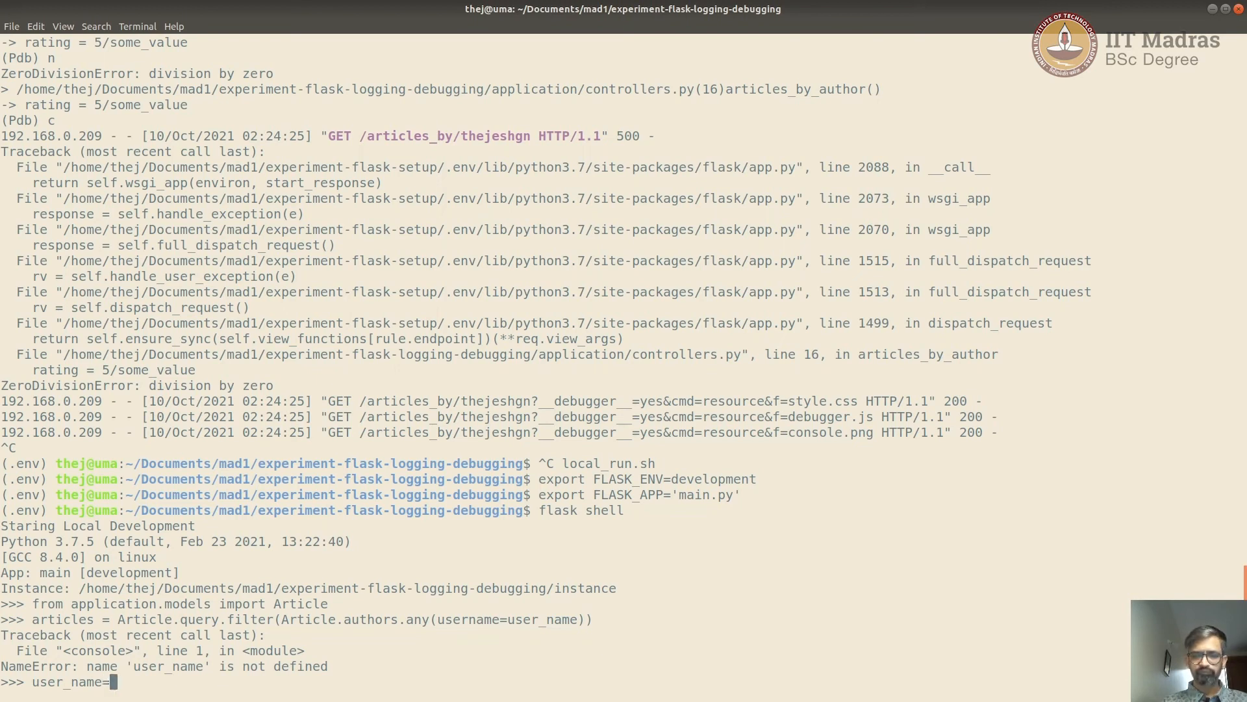
type("\"thejesh\"")
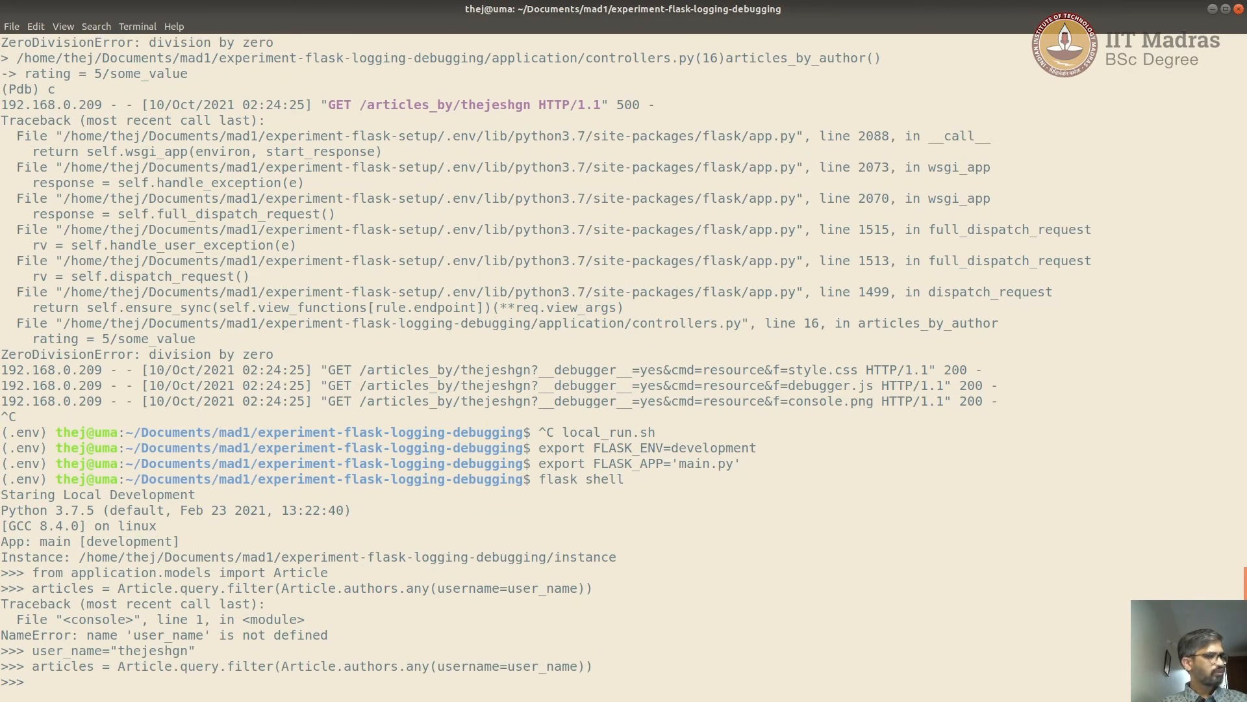
key("Return")
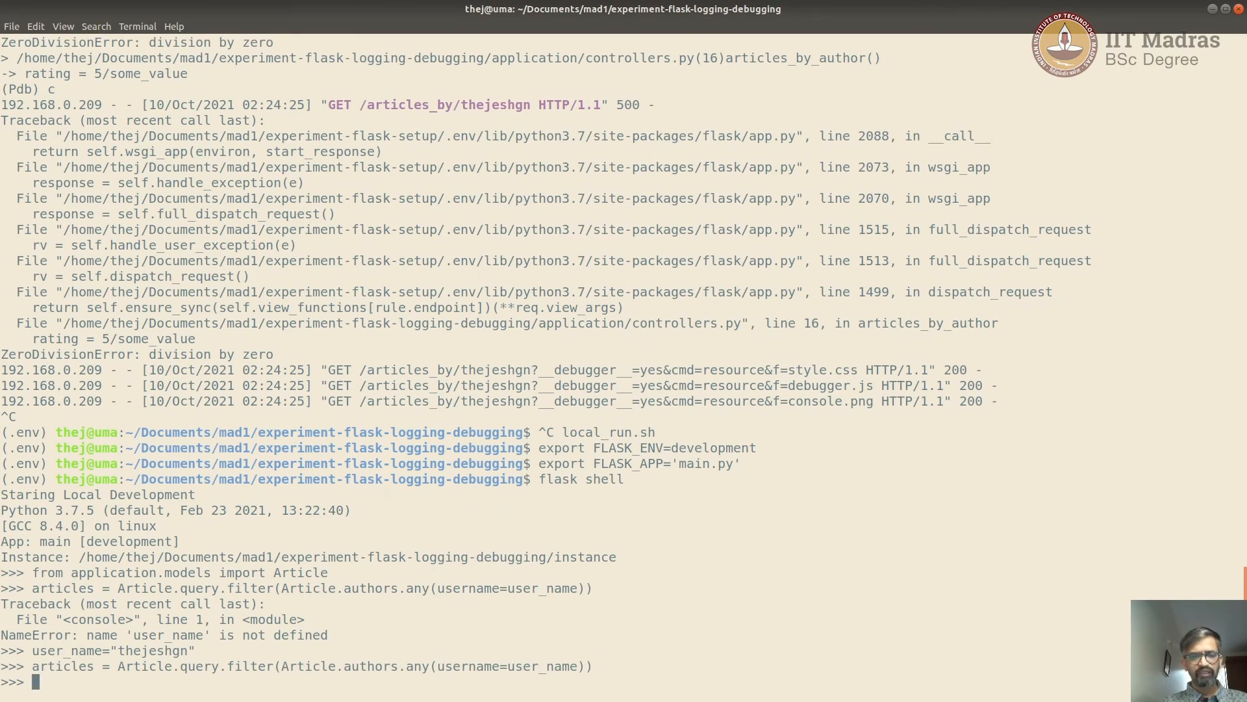
type("ar")
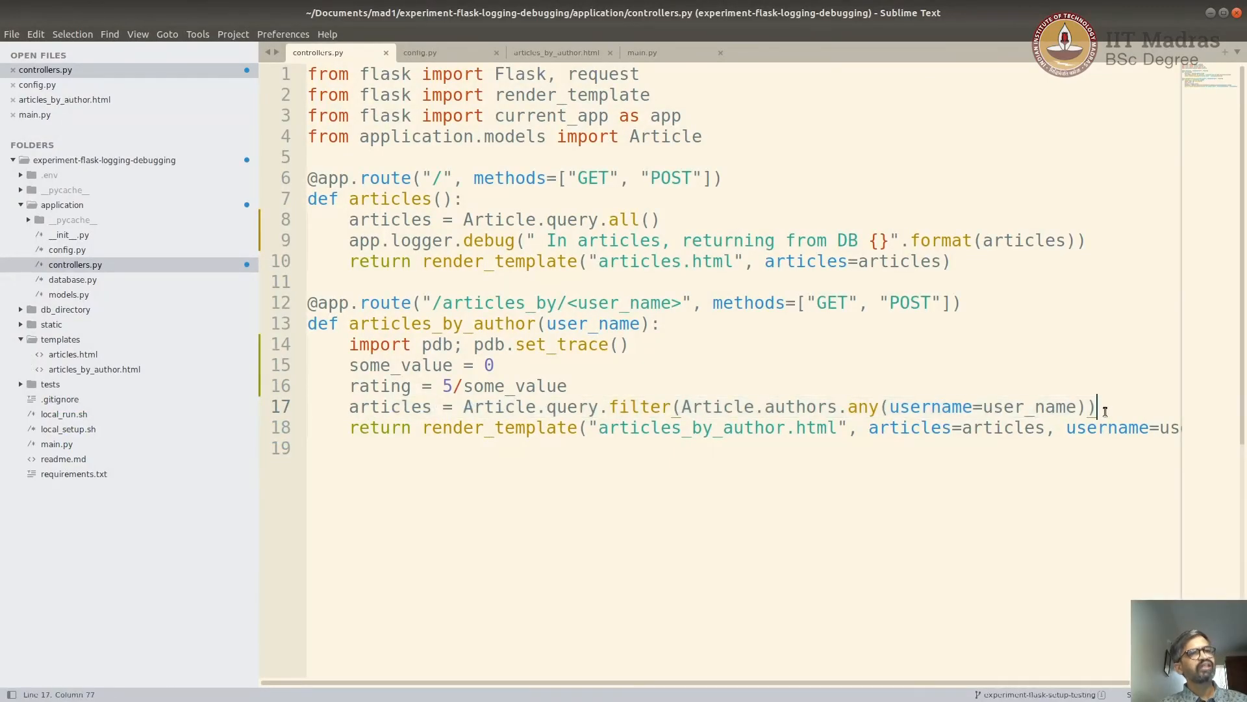
mouse_move(575, 488)
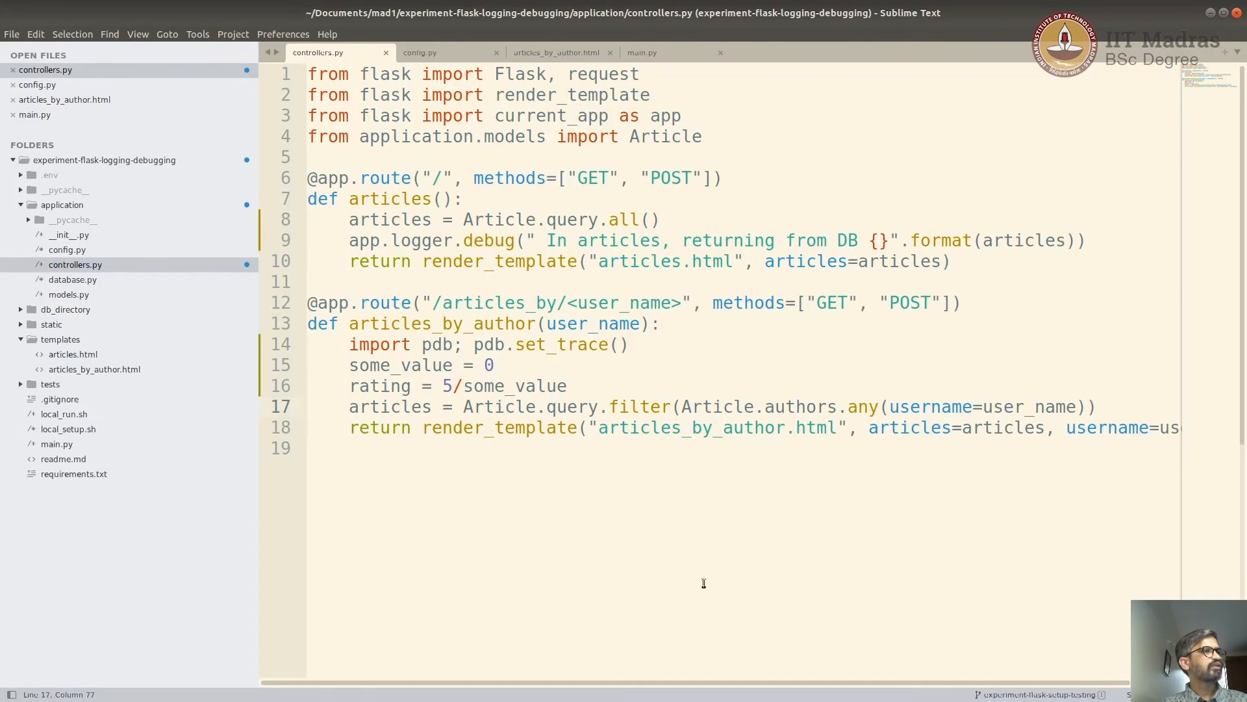
left_click(837, 241)
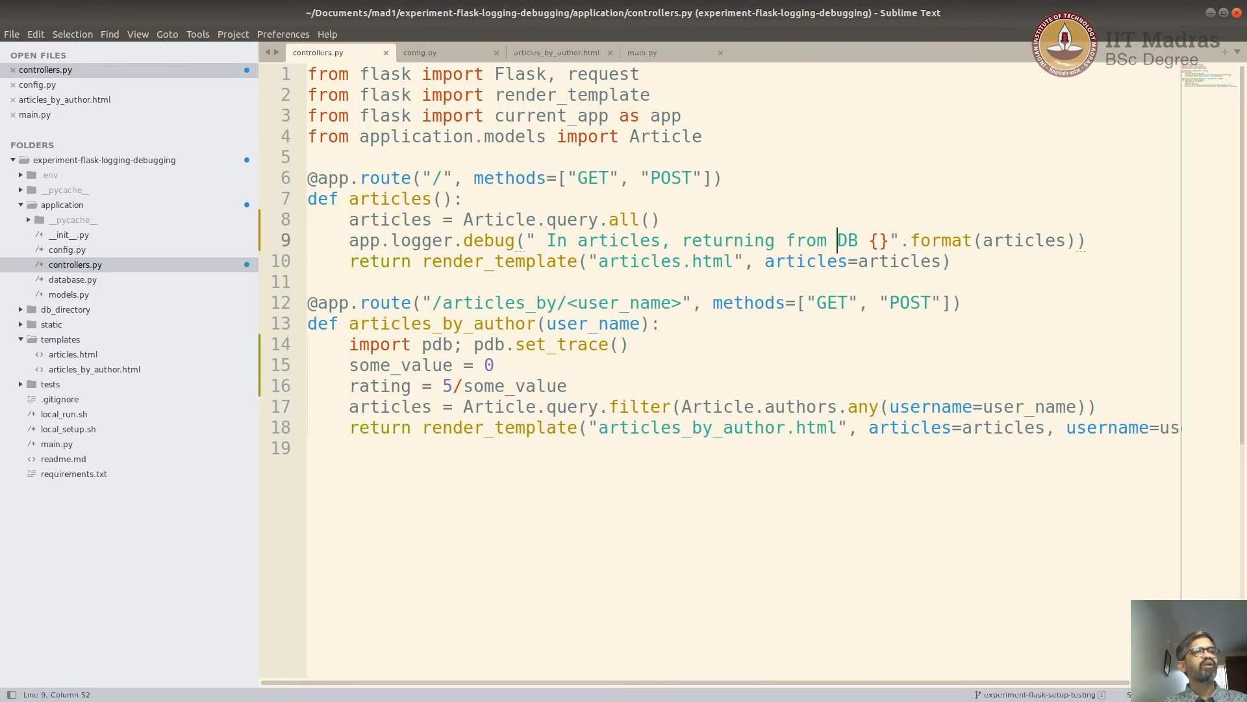
left_click(658, 220)
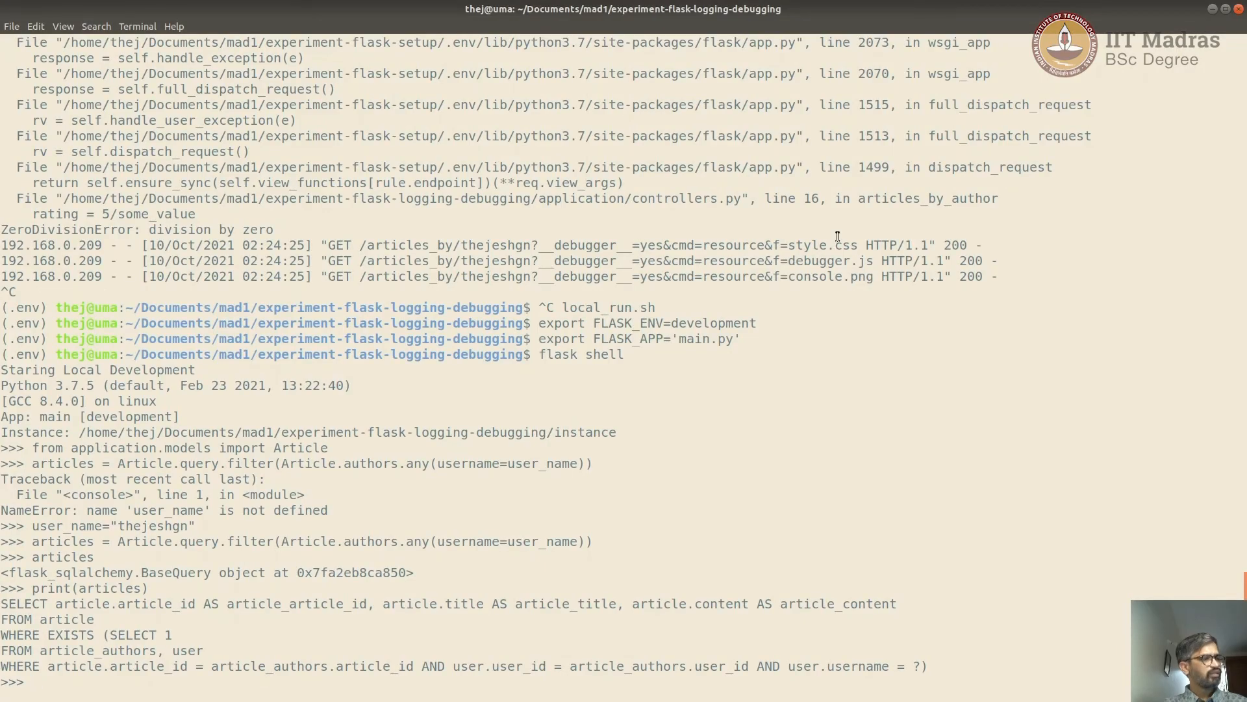
Query all Article objects, then read articles[0] and its title, 'Hello World'.
type("articles = Article.query.all()")
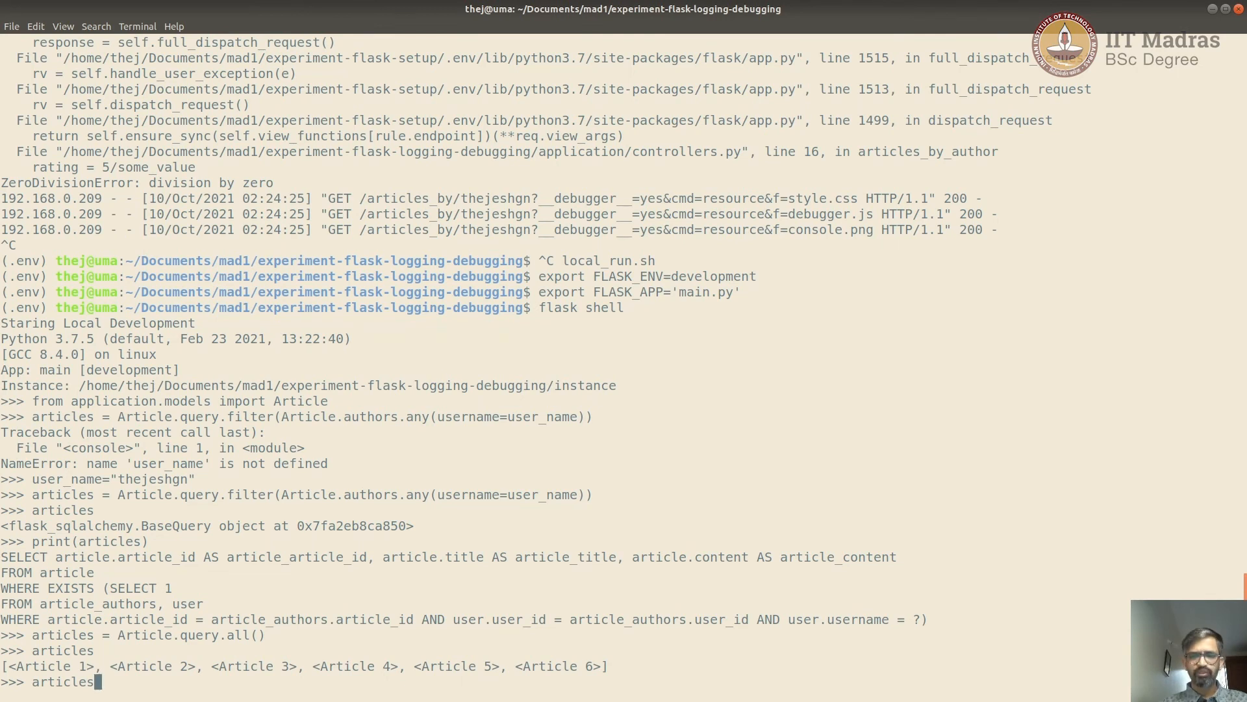
type("[0]")
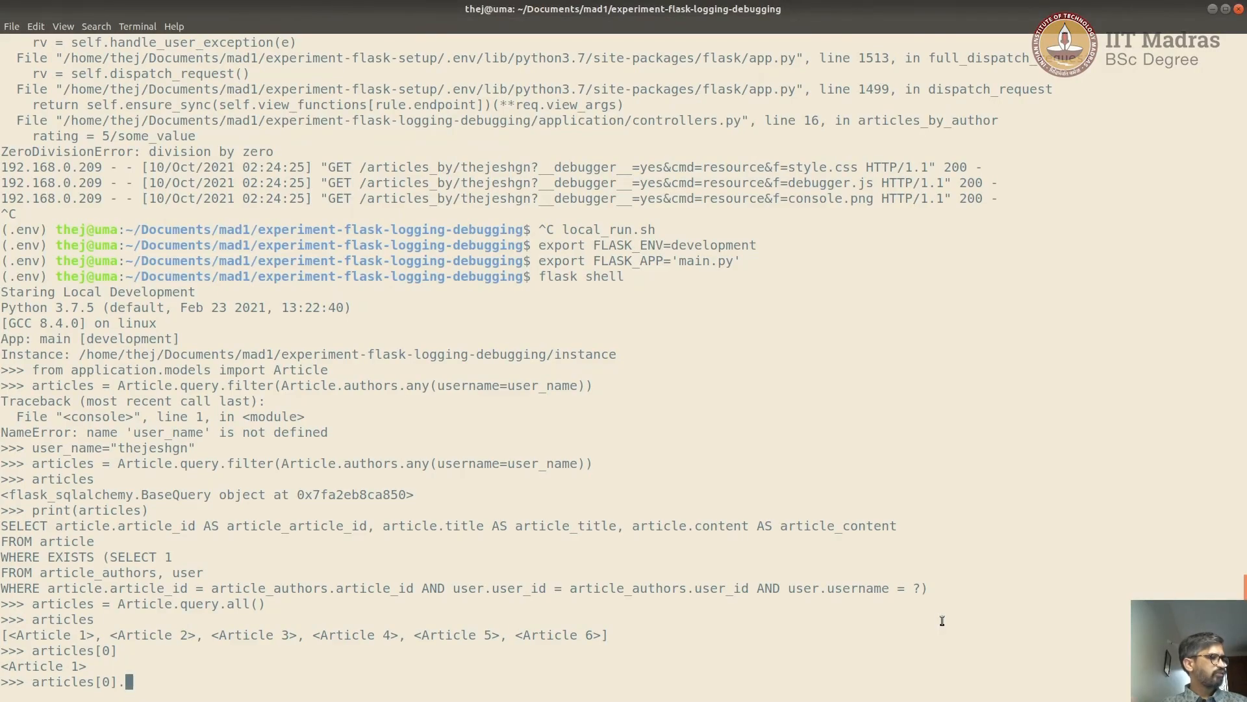
type(".title")
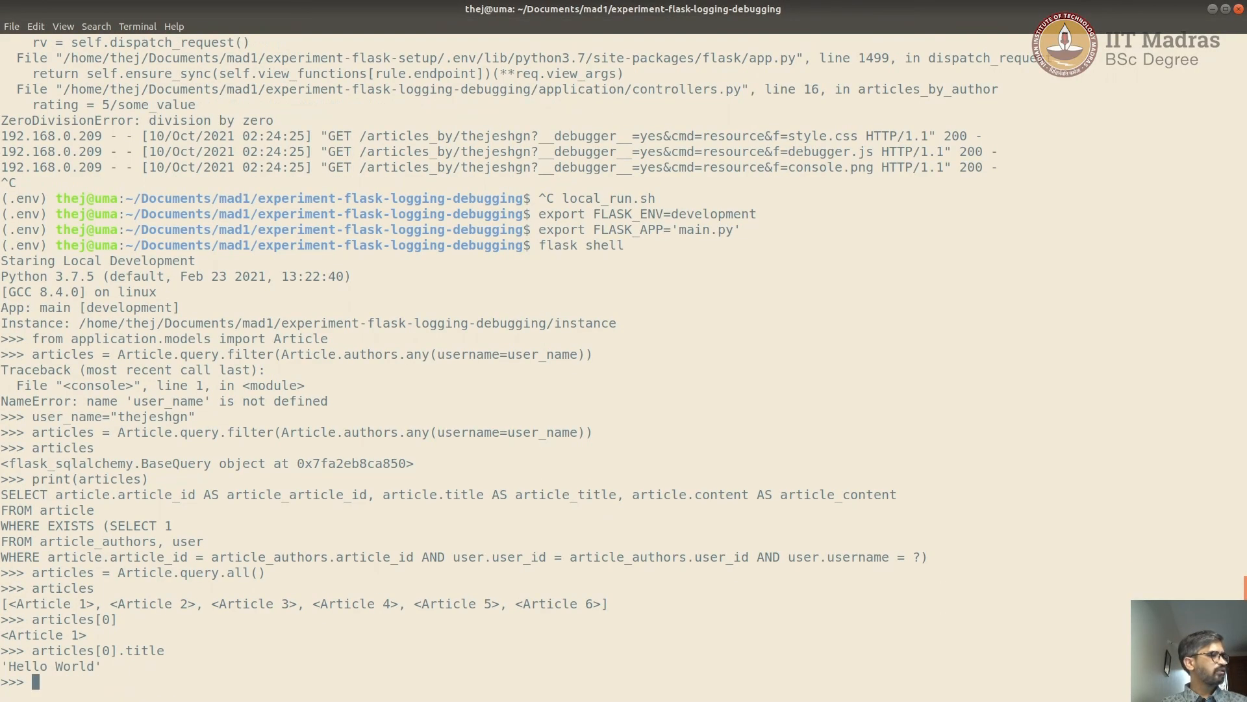